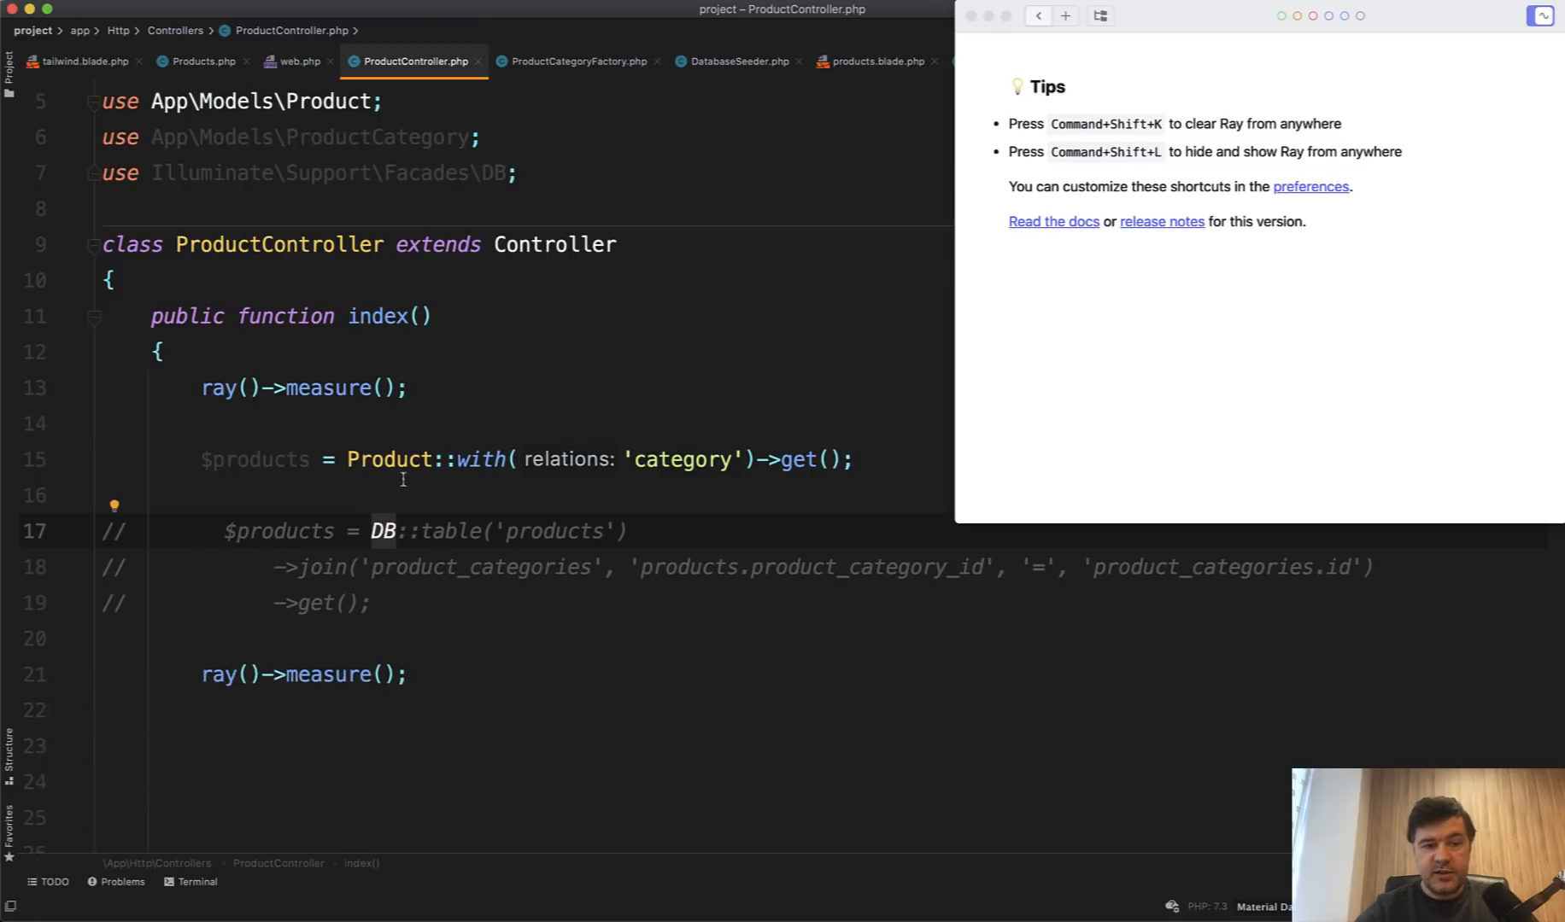
# Review the DB facade and measure calls, then view products and product_categories in Sequel Pro.
pyautogui.doubleClick(392, 460)
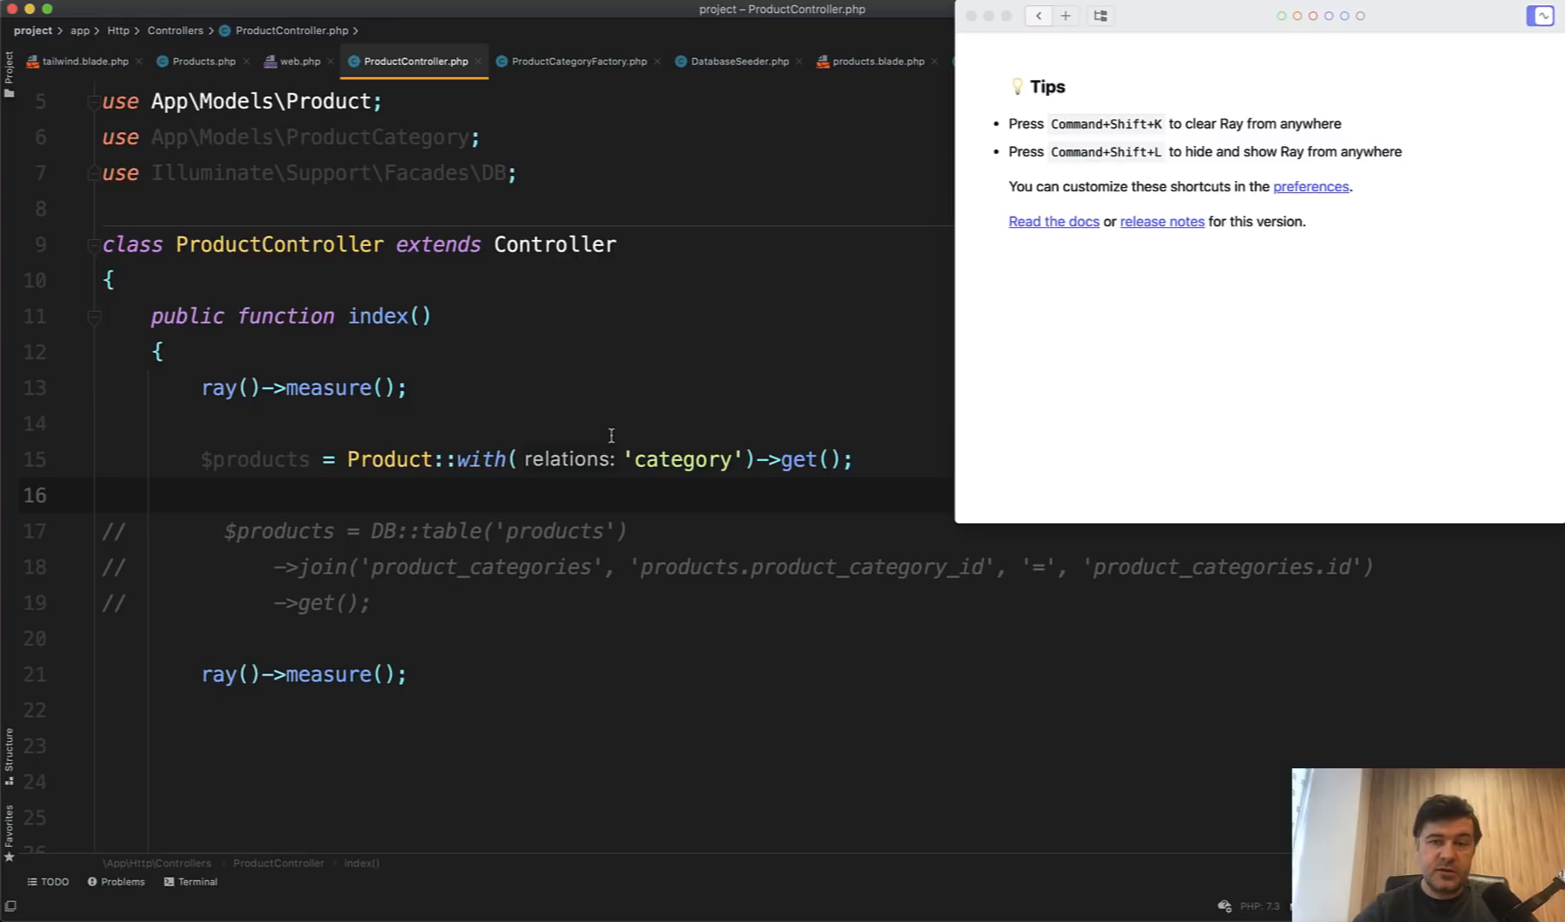
pyautogui.click(103, 496)
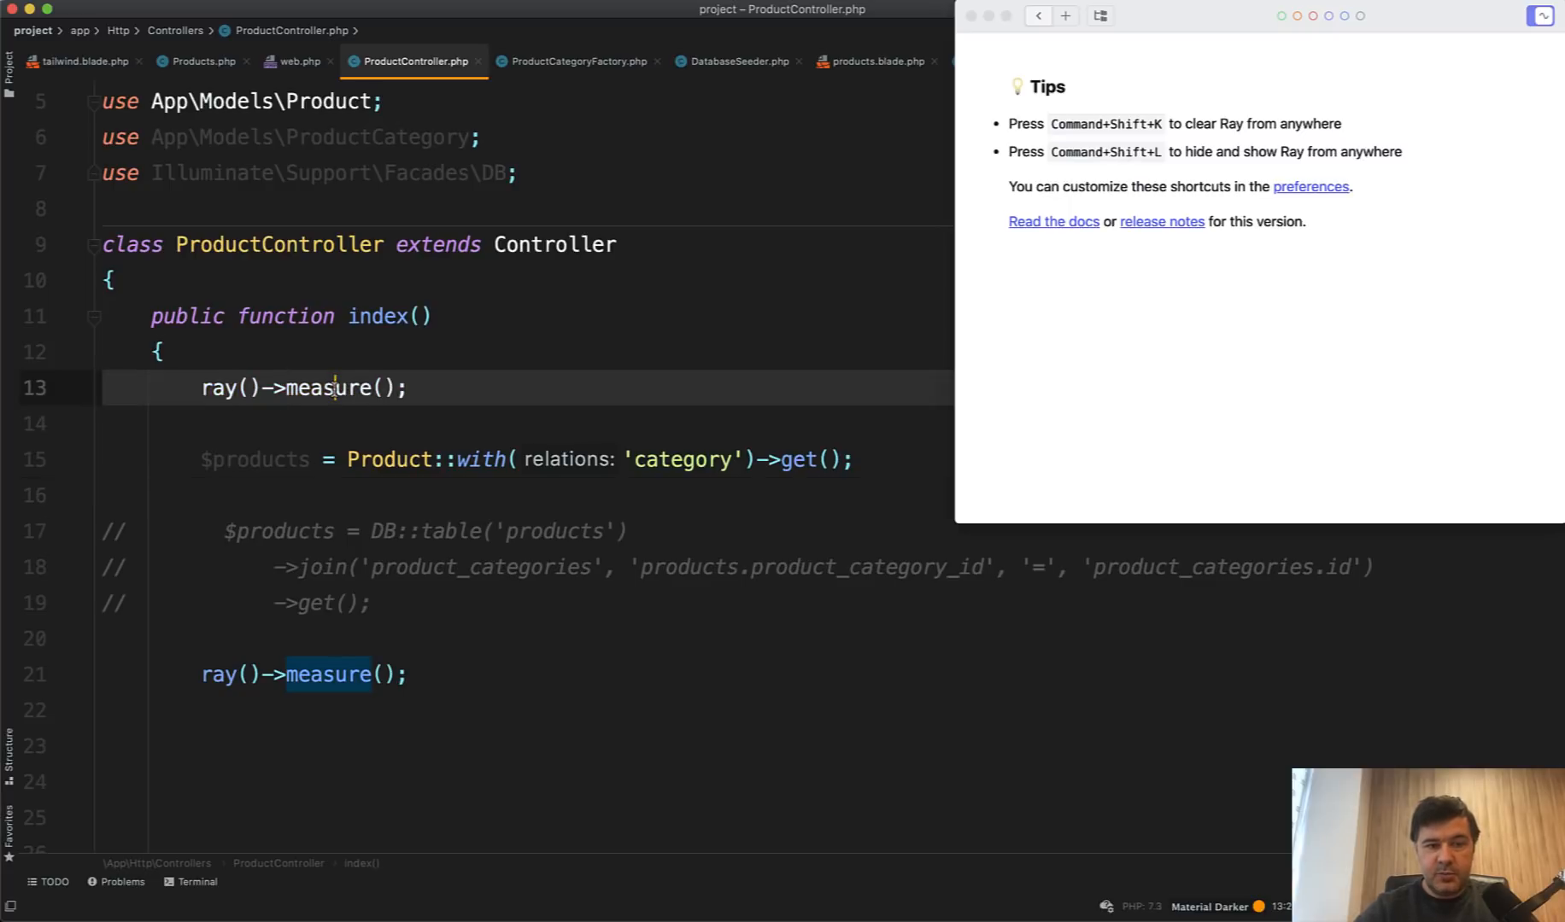
pyautogui.click(330, 674)
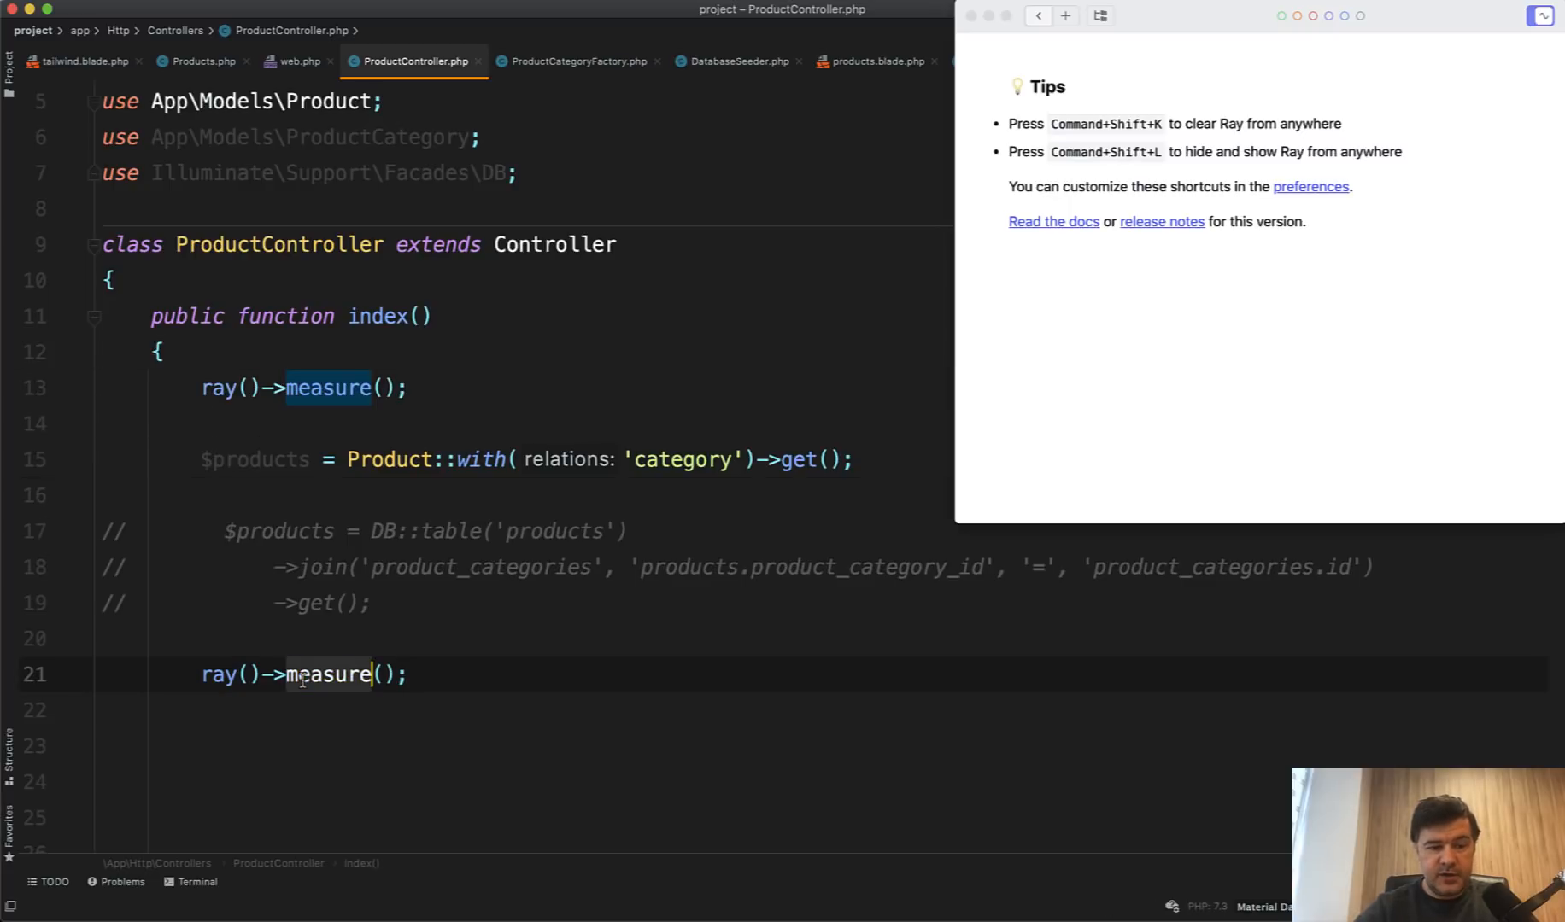
pyautogui.click(375, 495)
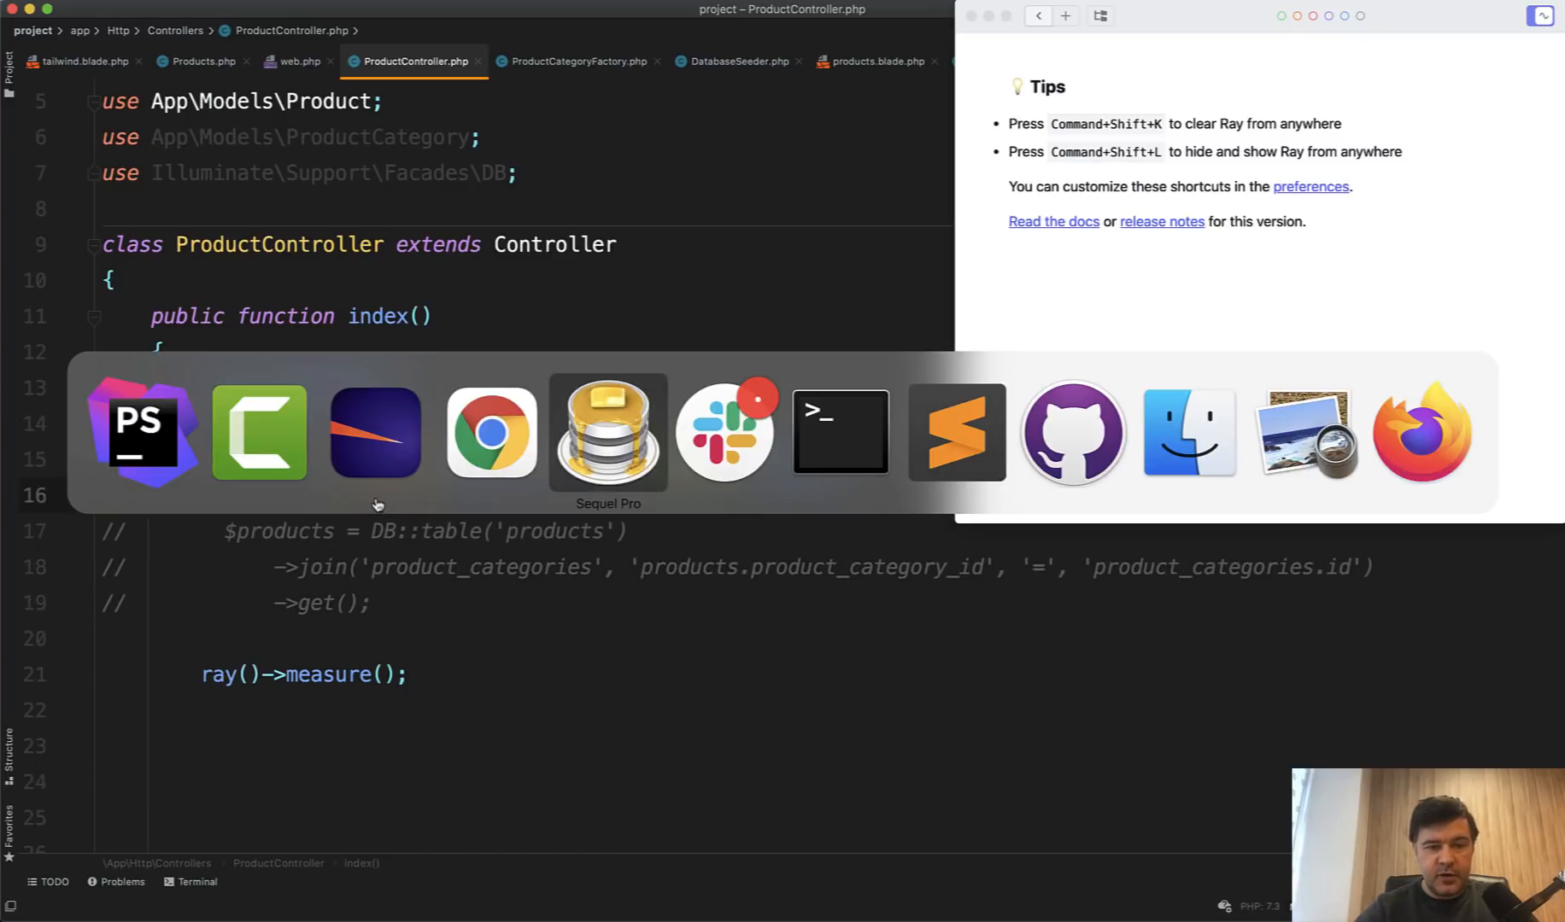
pyautogui.click(606, 431)
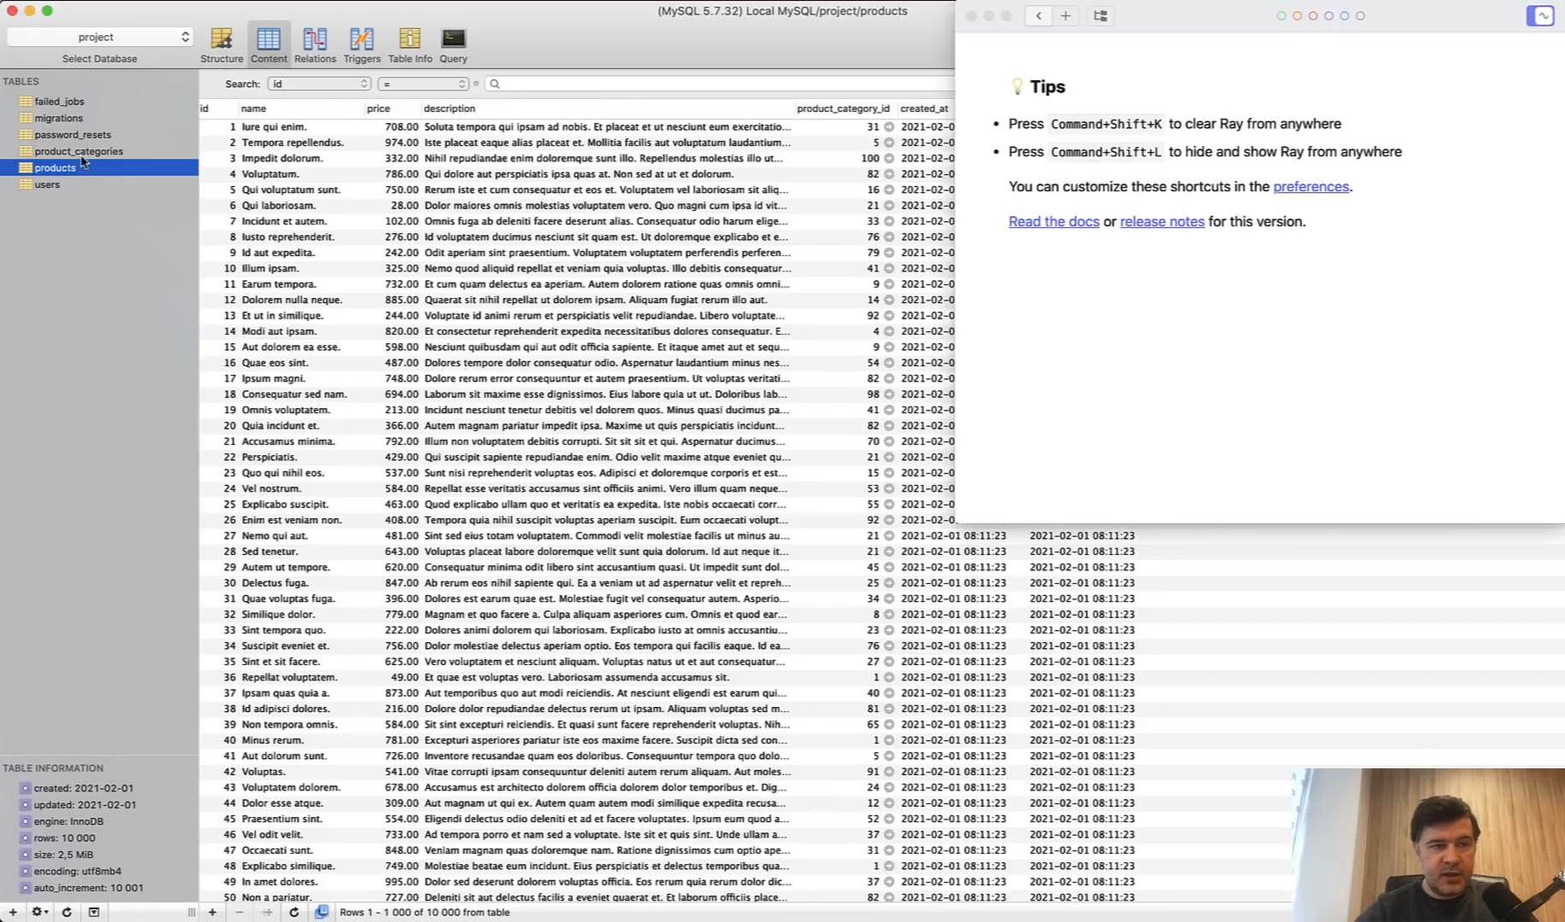
pyautogui.click(78, 150)
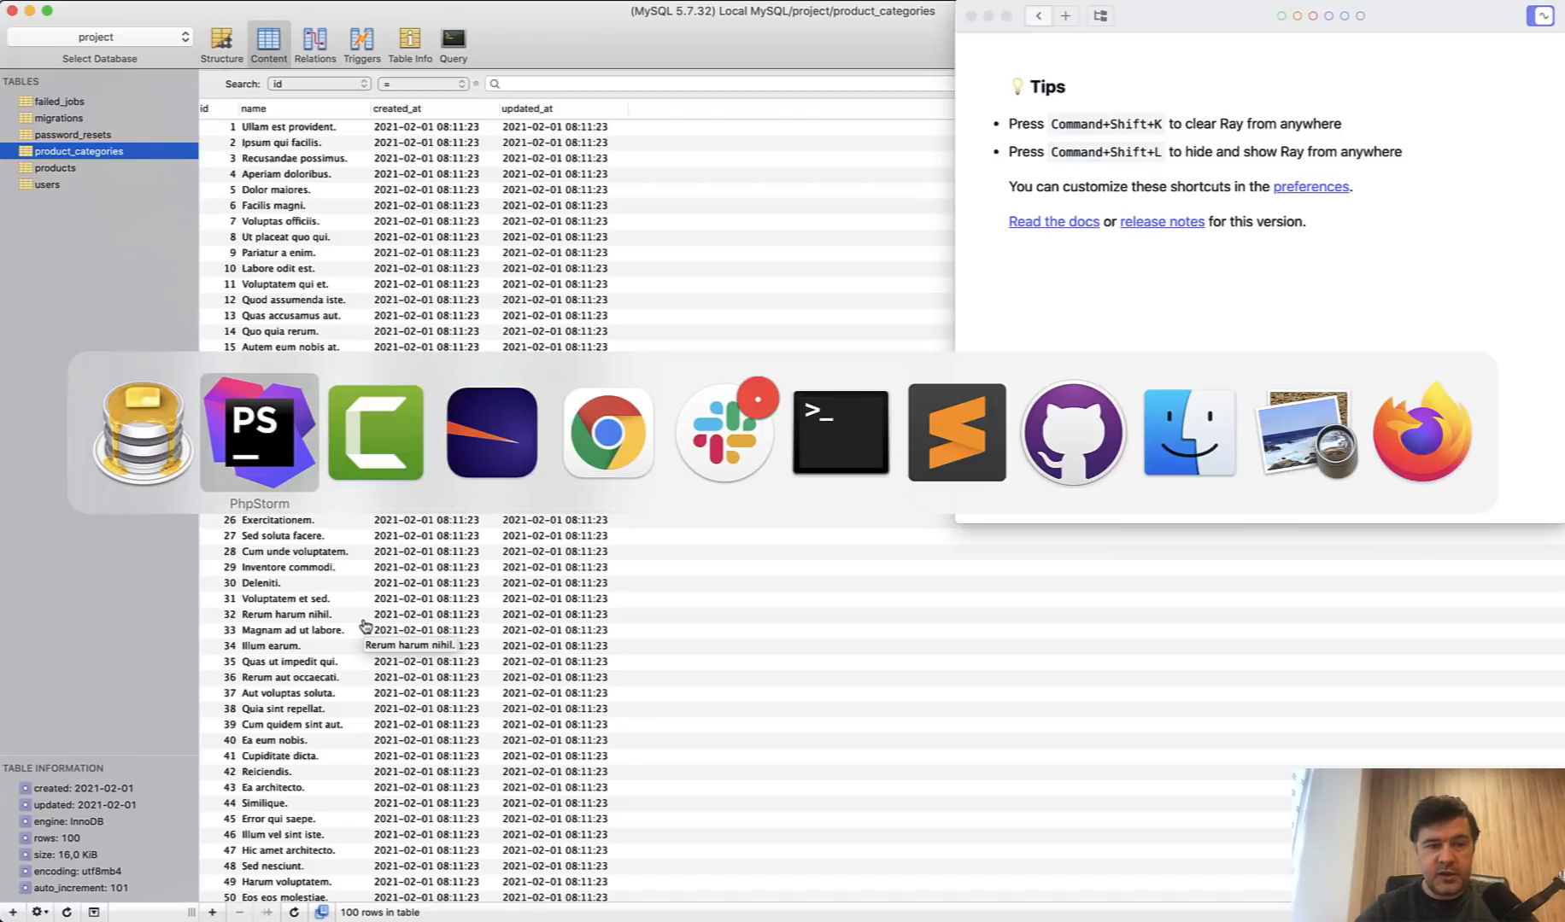
# Note Eloquent's 117.1 ms and 10 MB, then enable the DB::table join query instead.
pyautogui.click(257, 431)
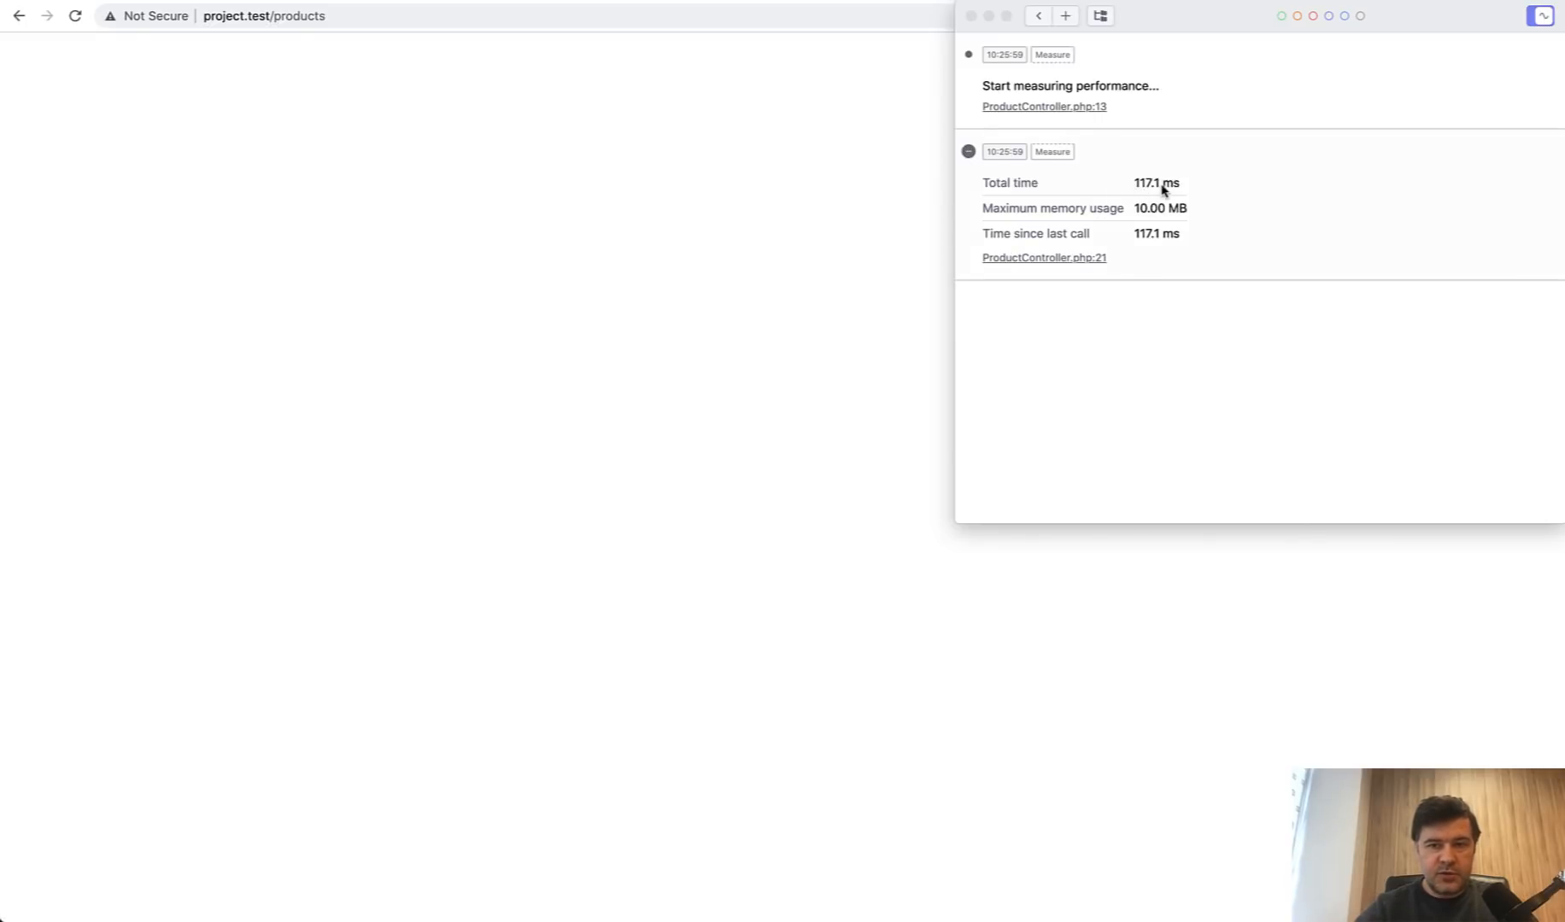
pyautogui.moveTo(597, 471)
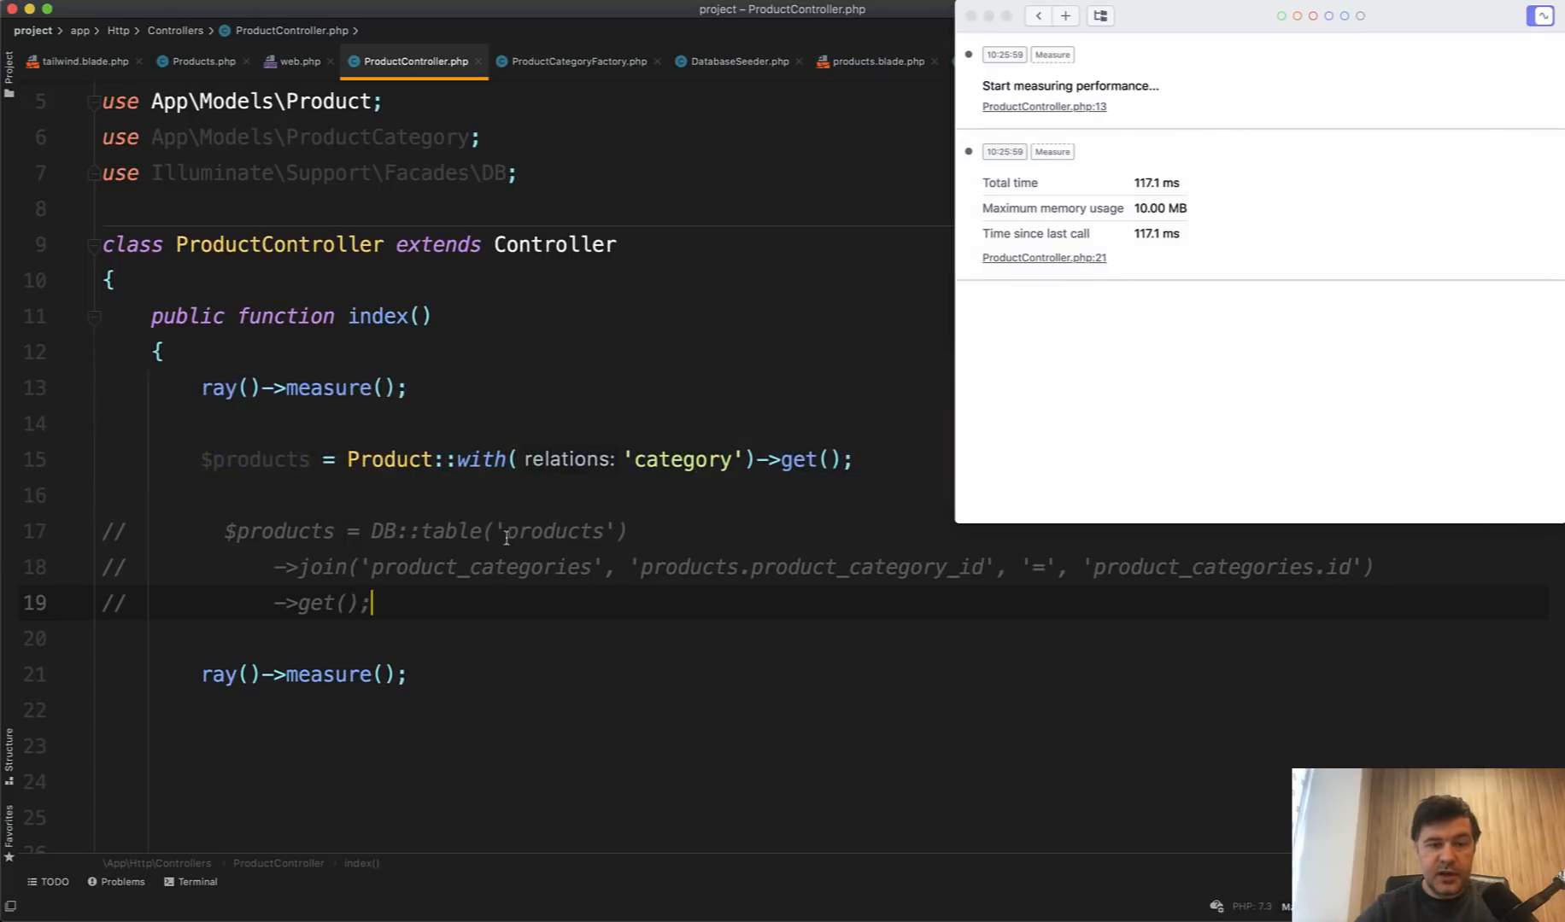
pyautogui.scroll(3)
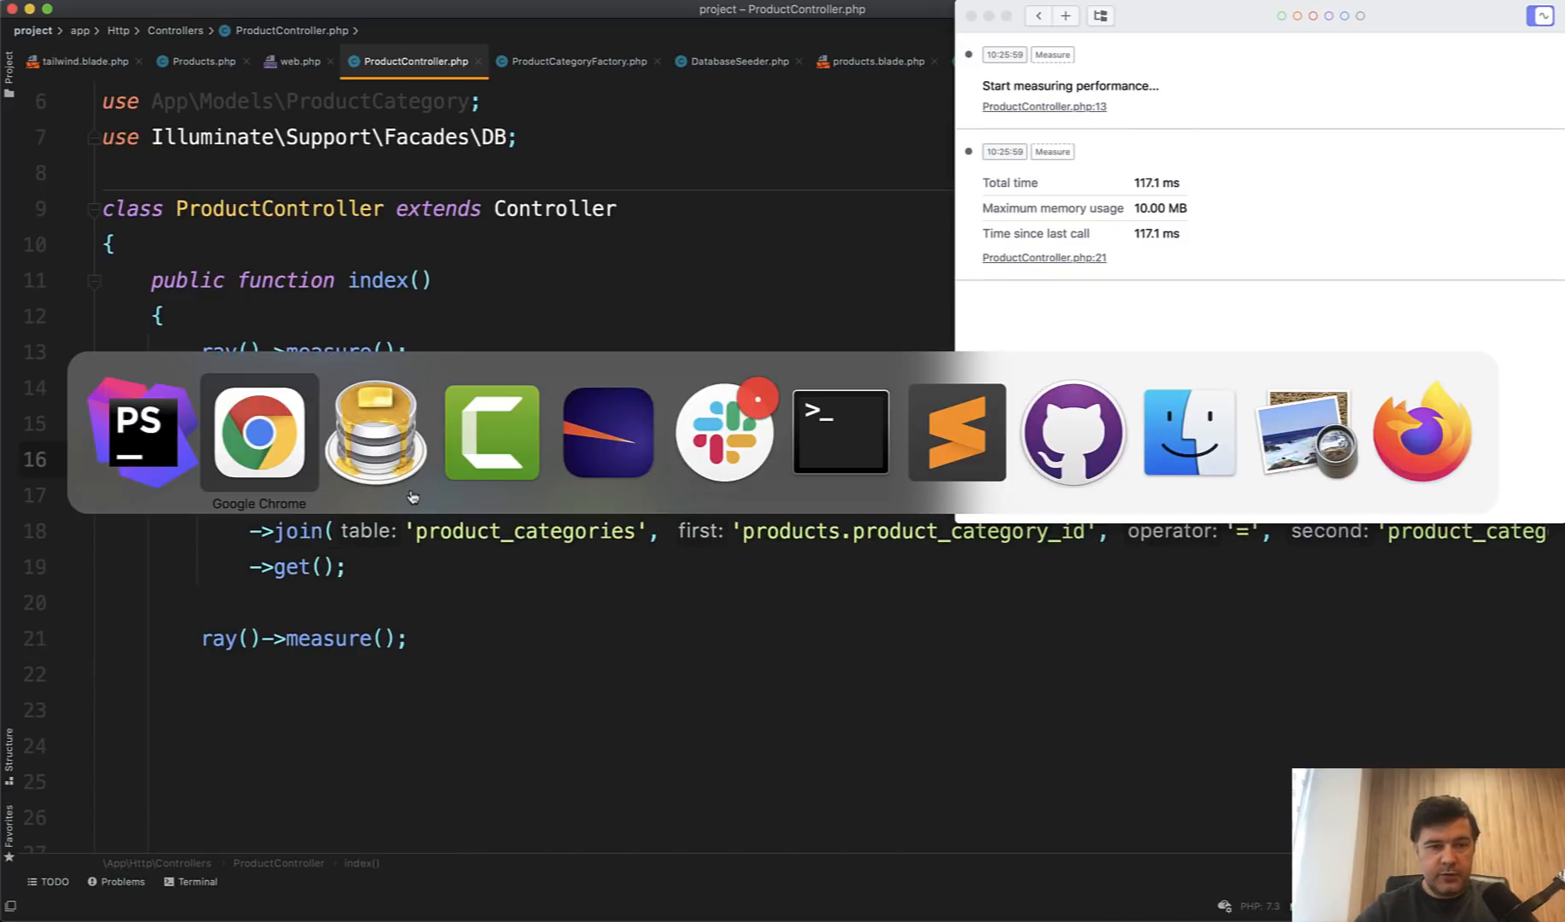
# Reload for the join's 57.2 ms run, then add ray()->showQueries(); to index().
pyautogui.click(259, 432)
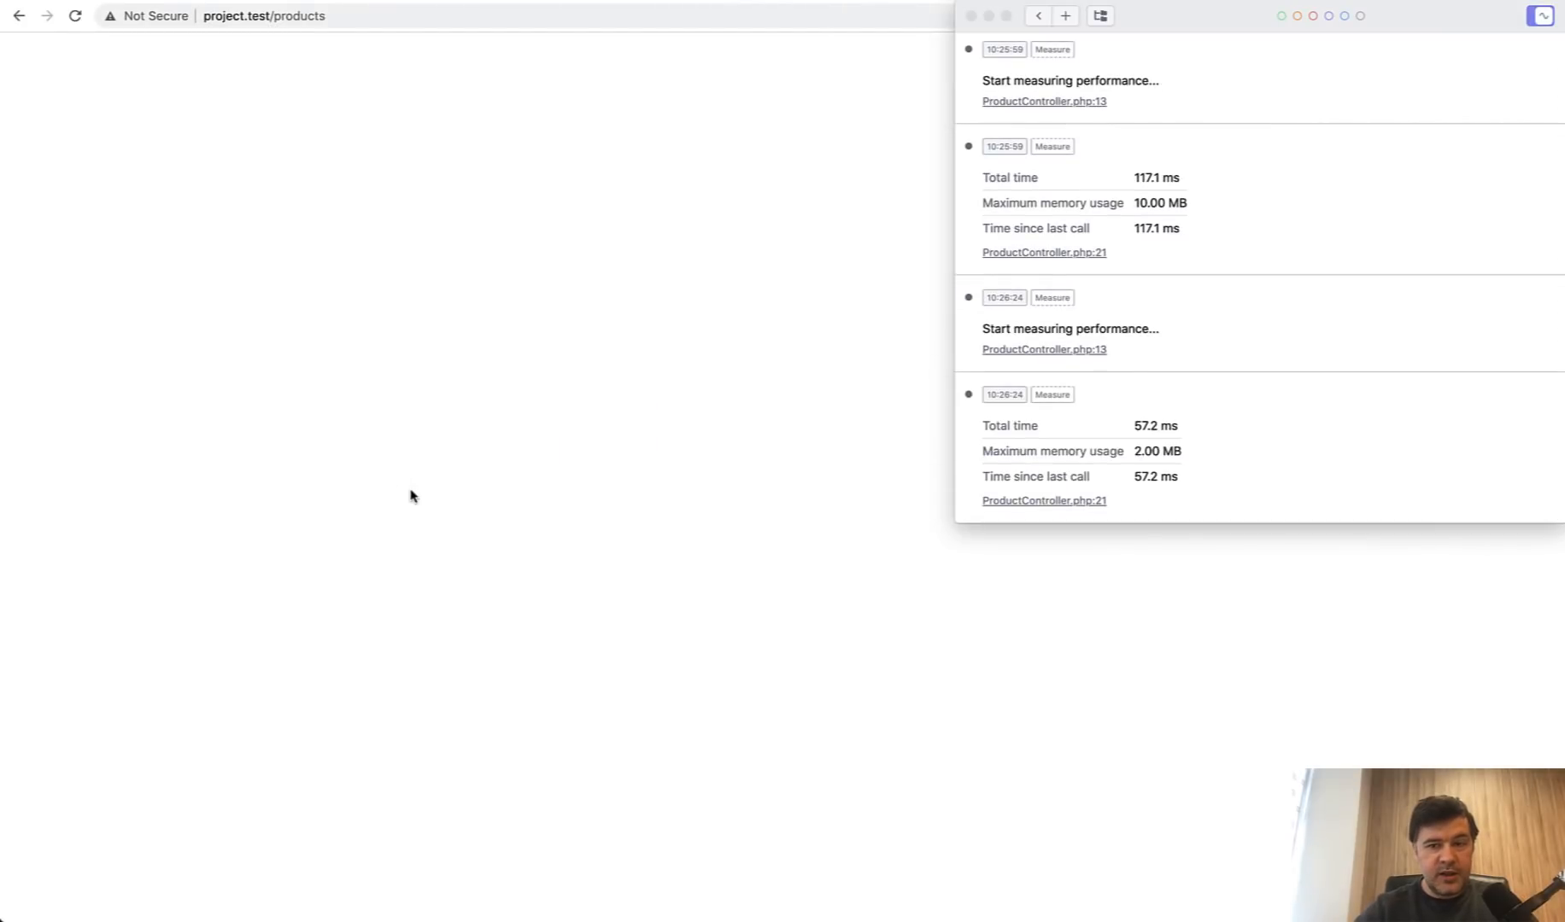
pyautogui.moveTo(1170, 409)
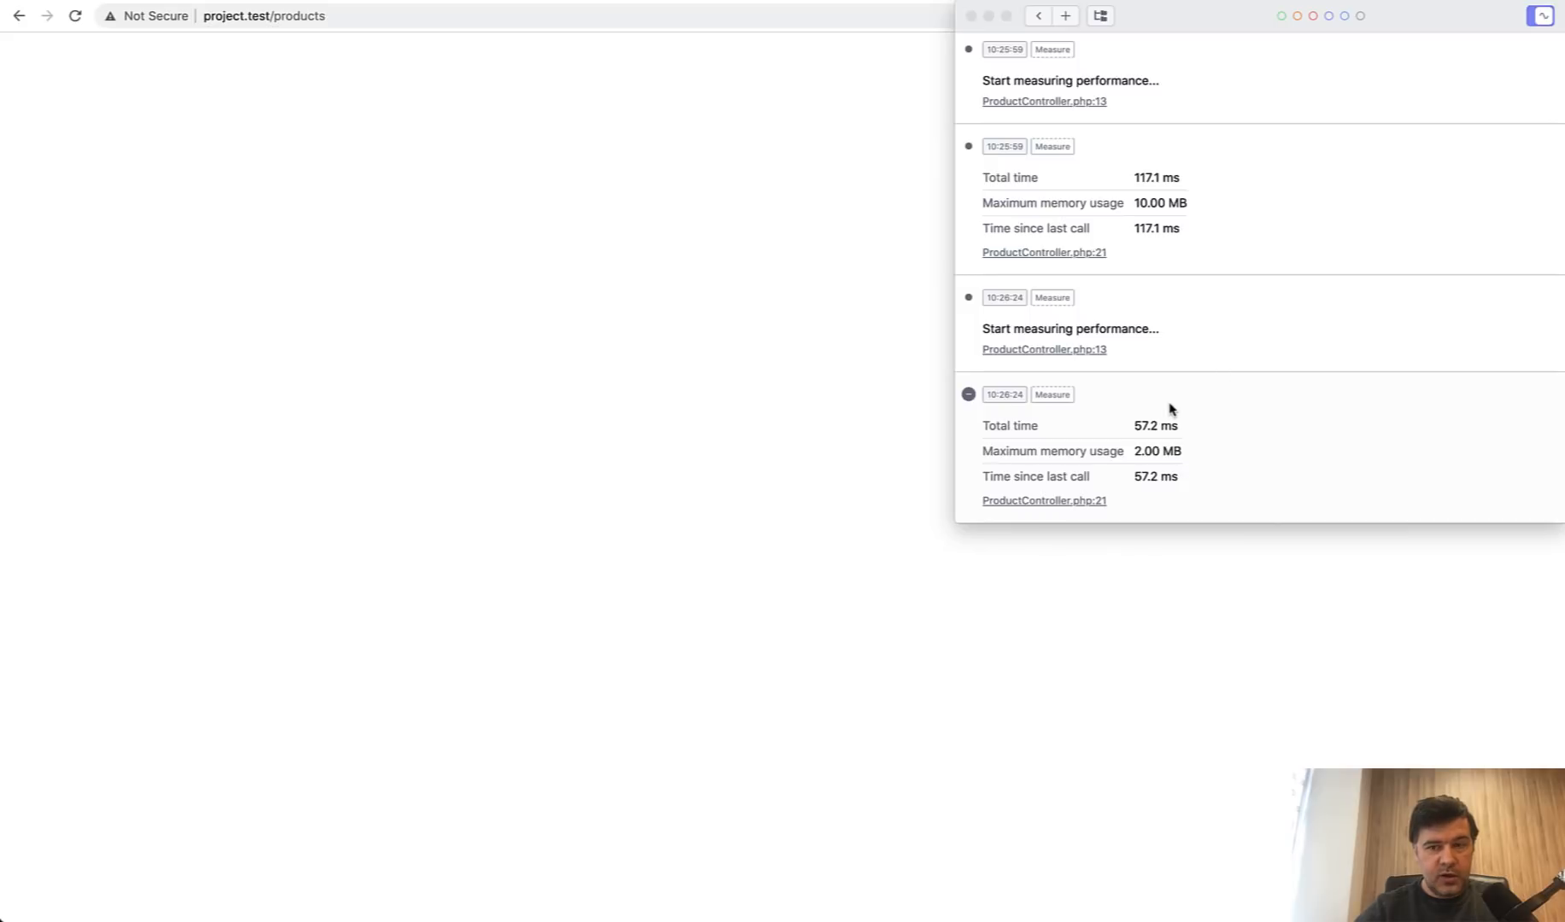
pyautogui.moveTo(1135, 455)
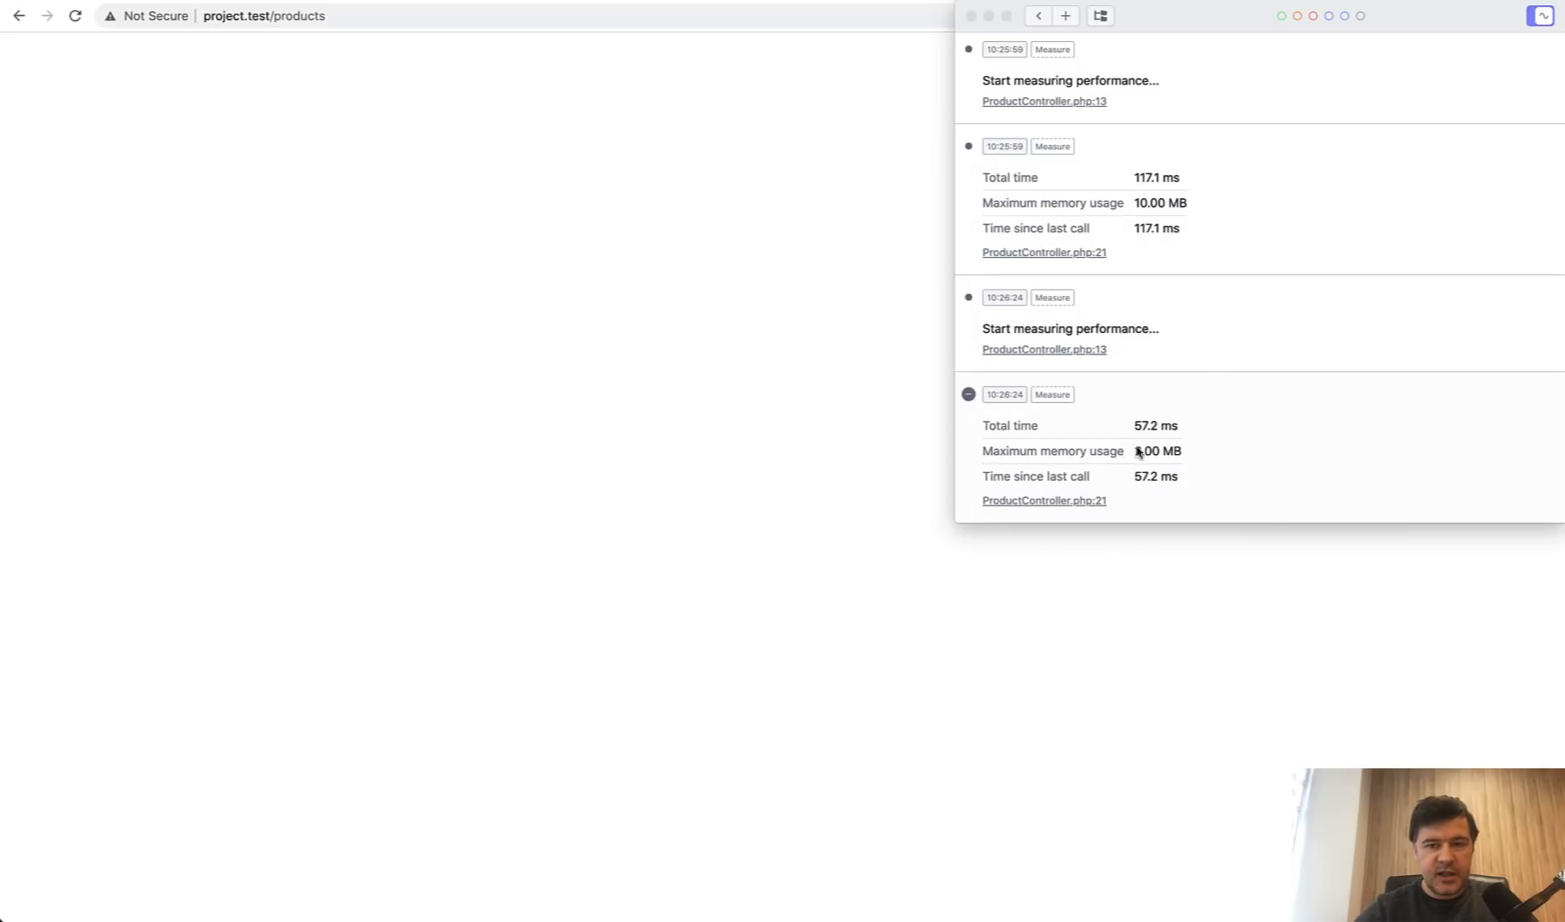
pyautogui.moveTo(1265, 461)
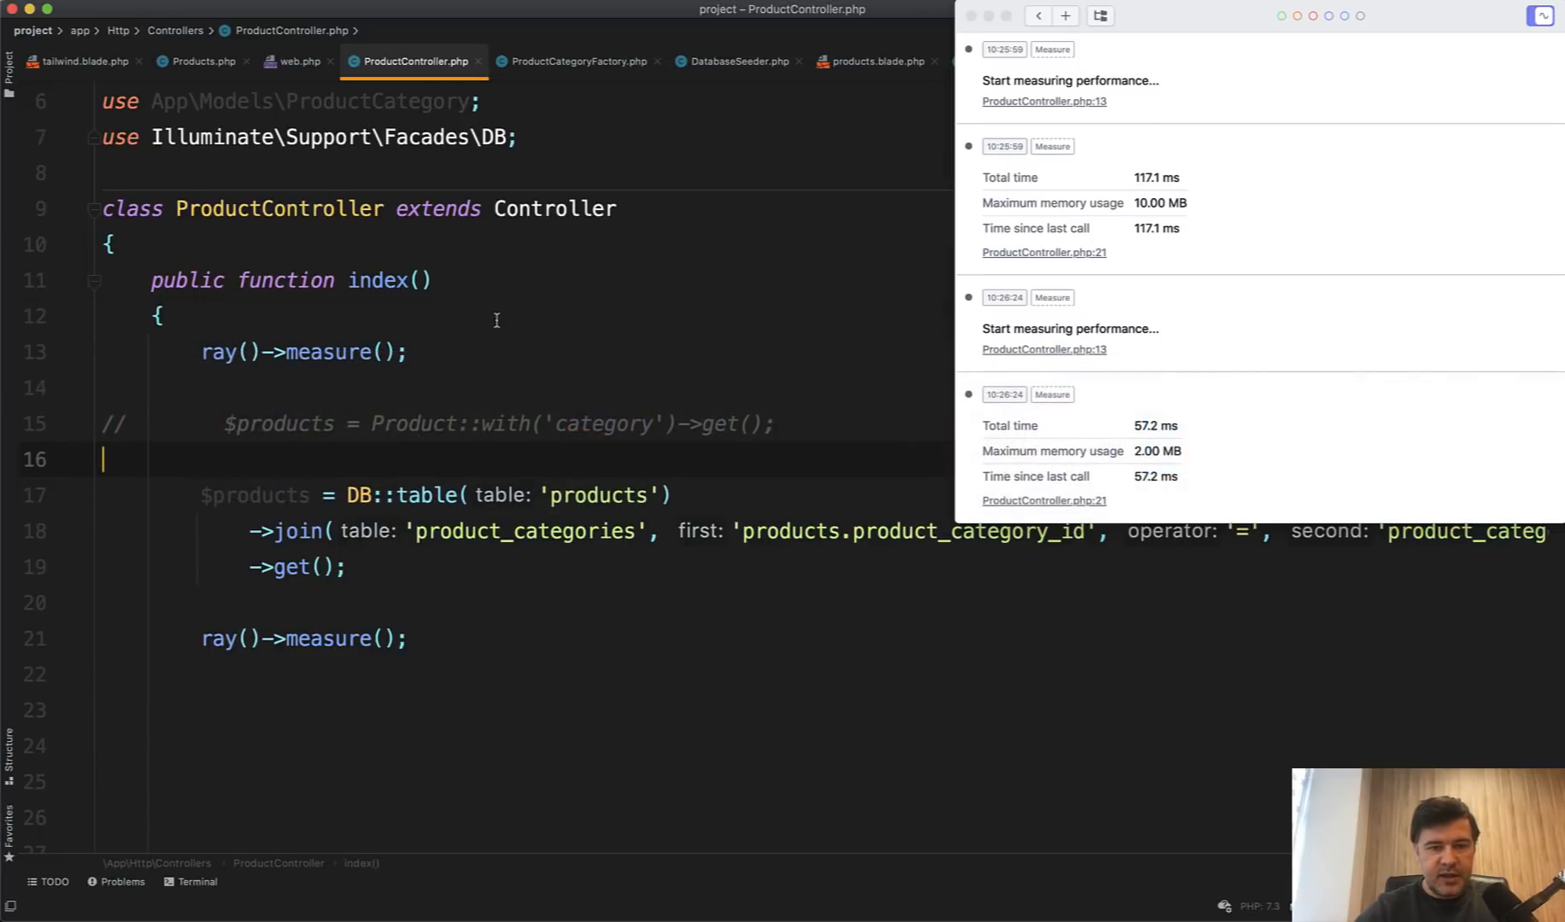
pyautogui.write('ray()->')
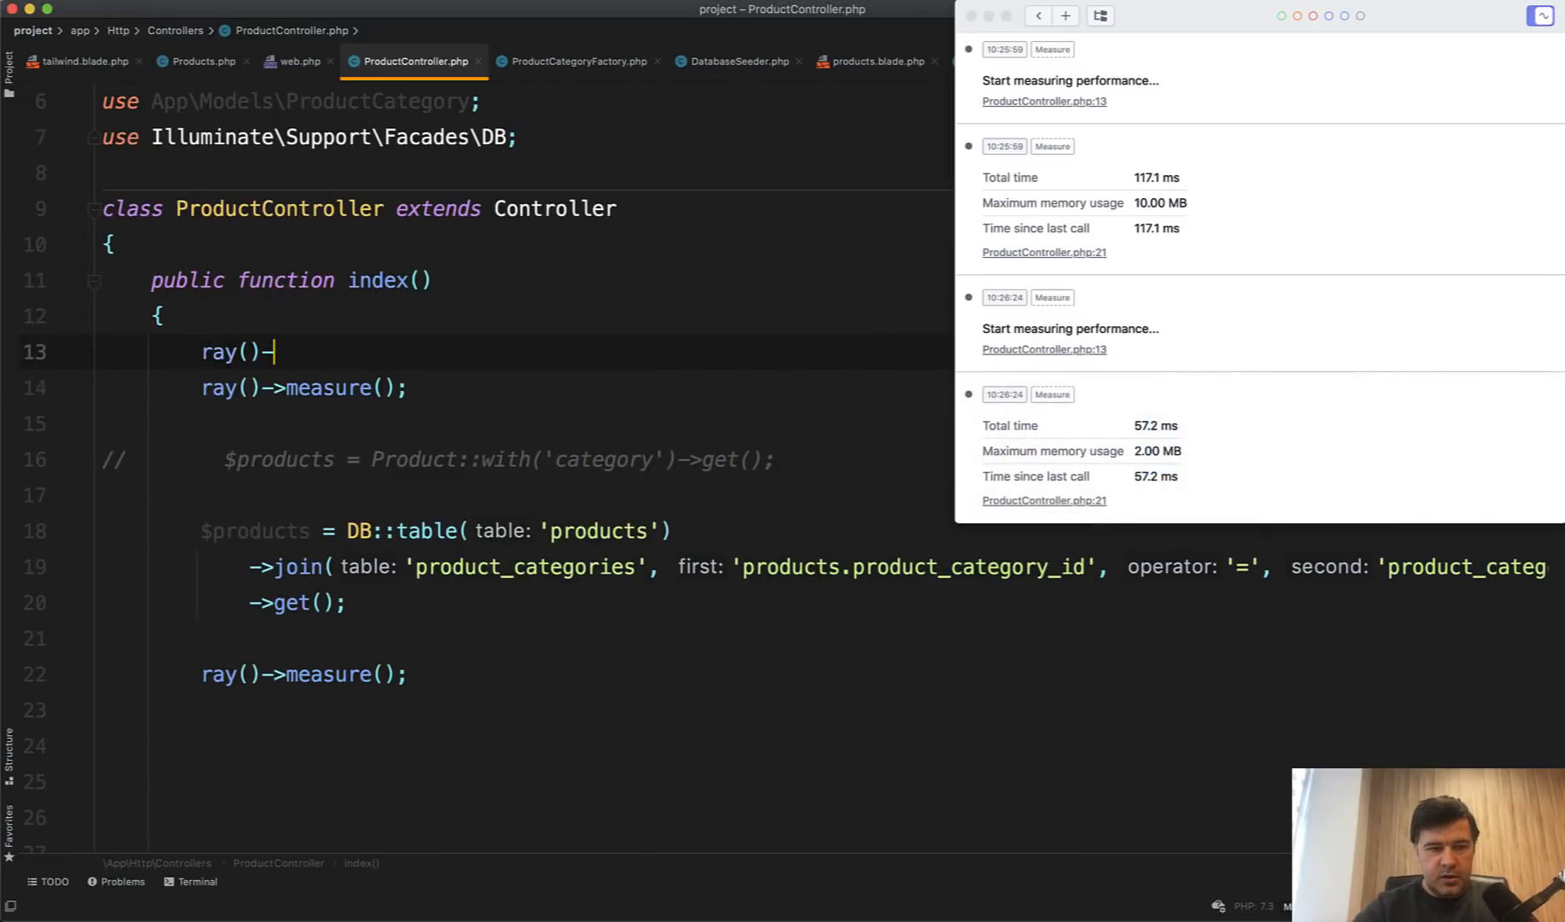
pyautogui.write('>showQueries();')
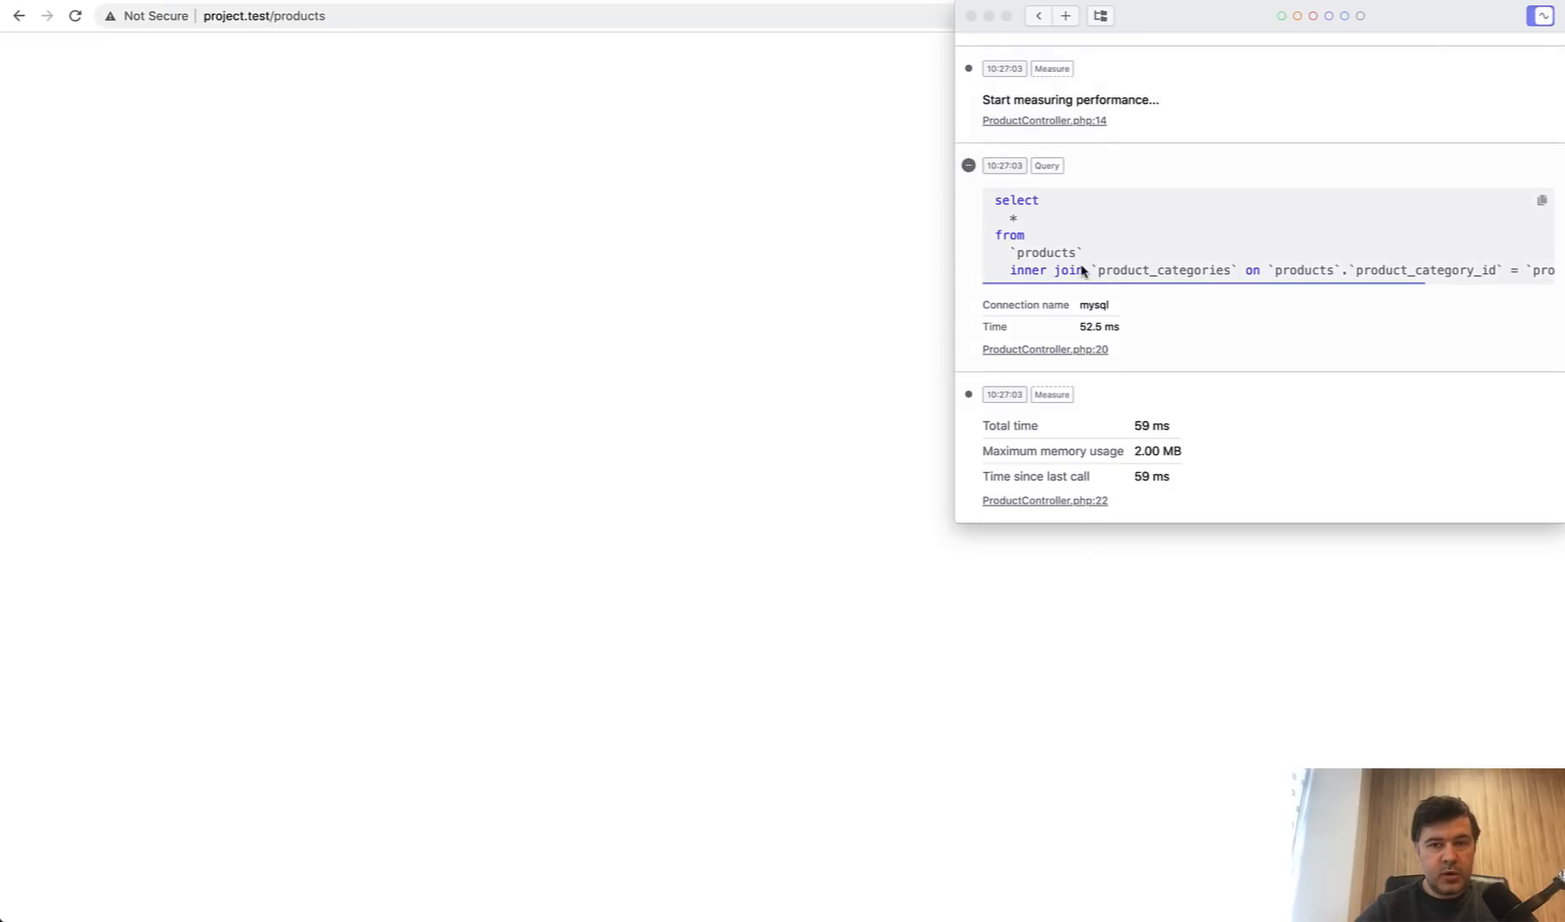
# Restore Product::with('category') and scroll through Ray's two logged queries (27.37 ms, 4.02 ms).
pyautogui.hscroll(3)
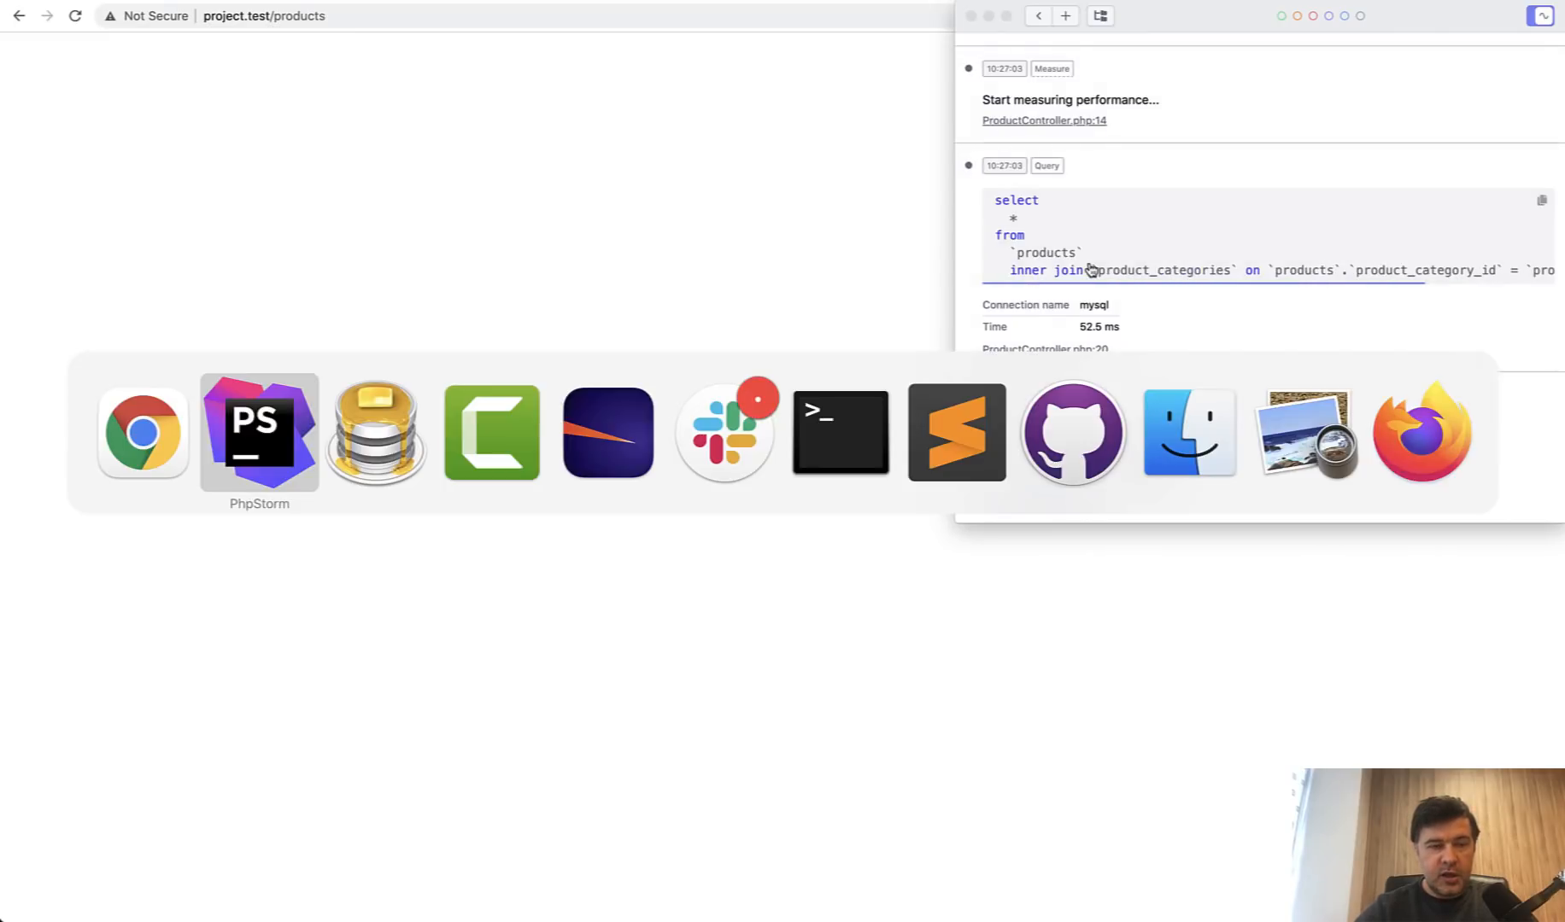
pyautogui.click(259, 431)
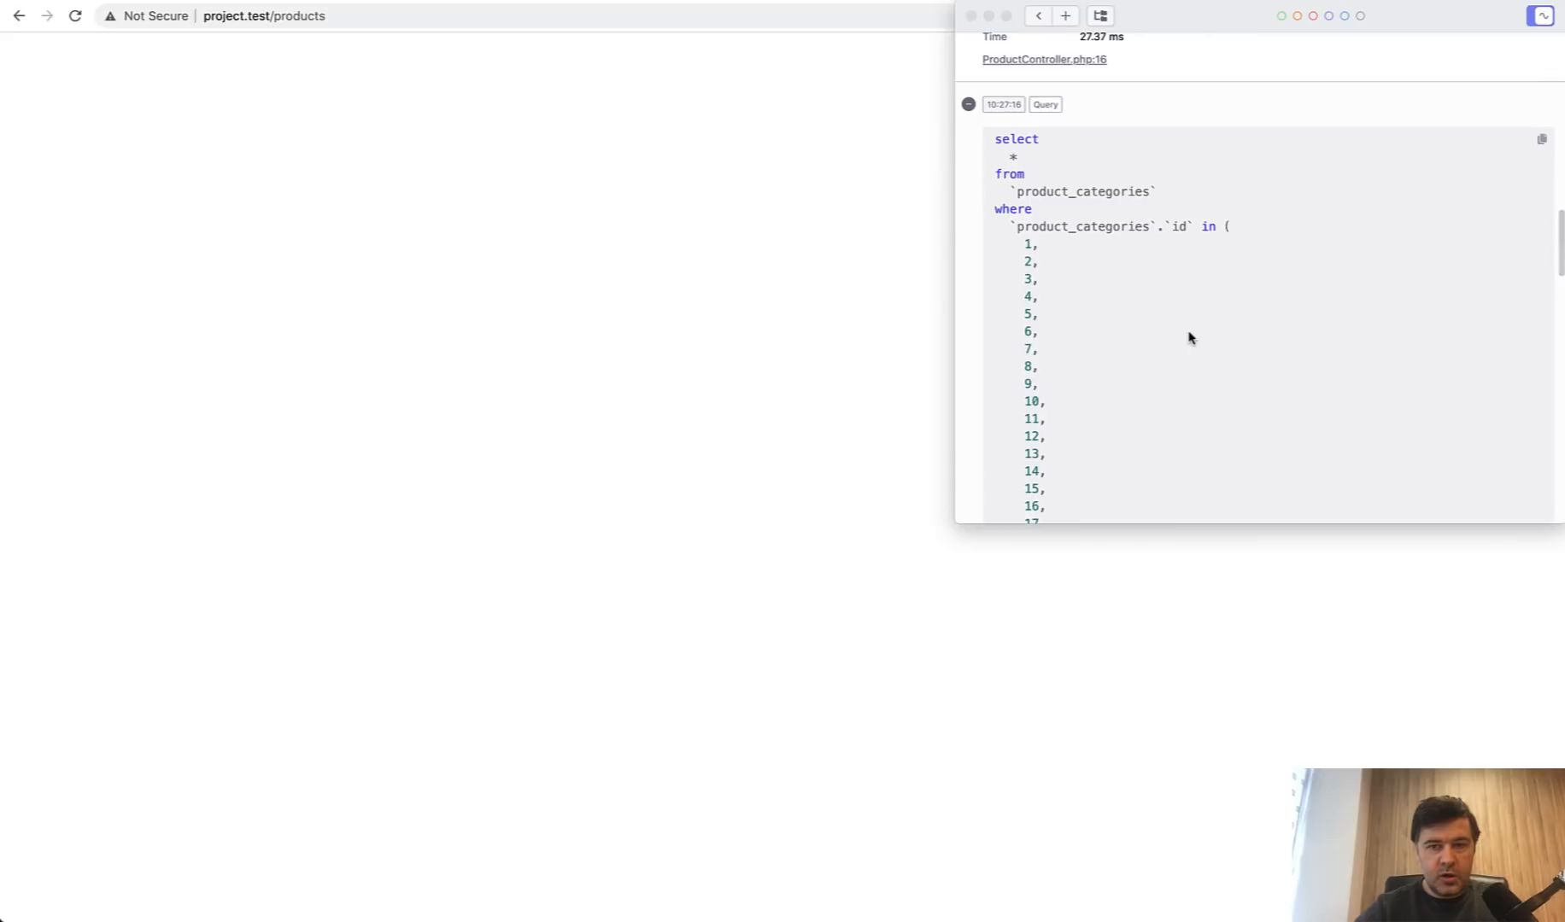
pyautogui.scroll(3)
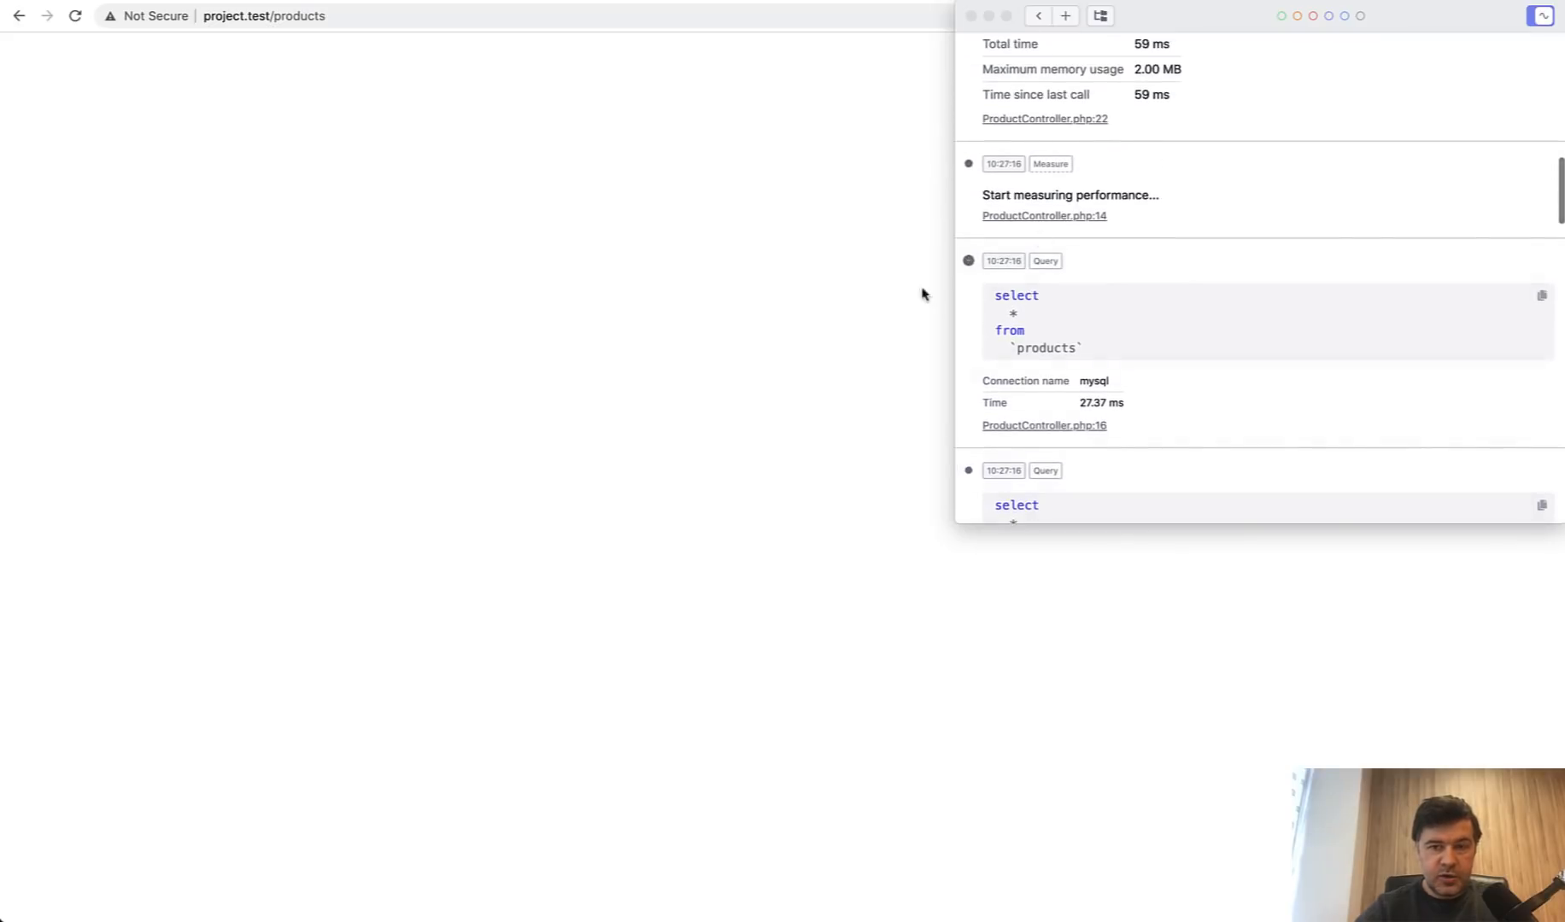
pyautogui.moveTo(1150, 345)
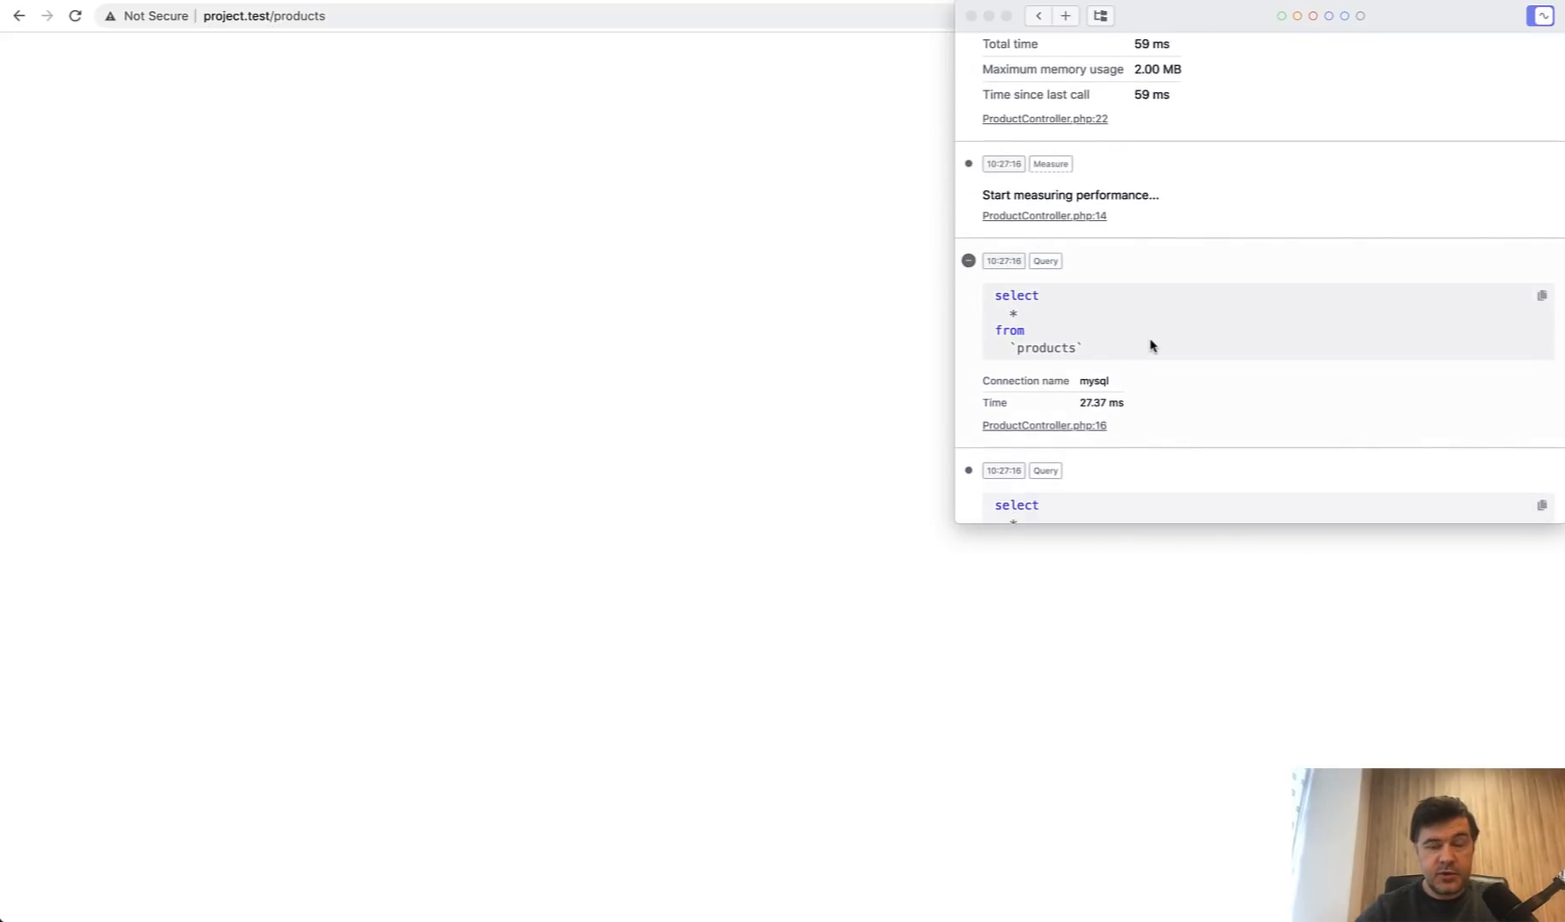
pyautogui.scroll(-3)
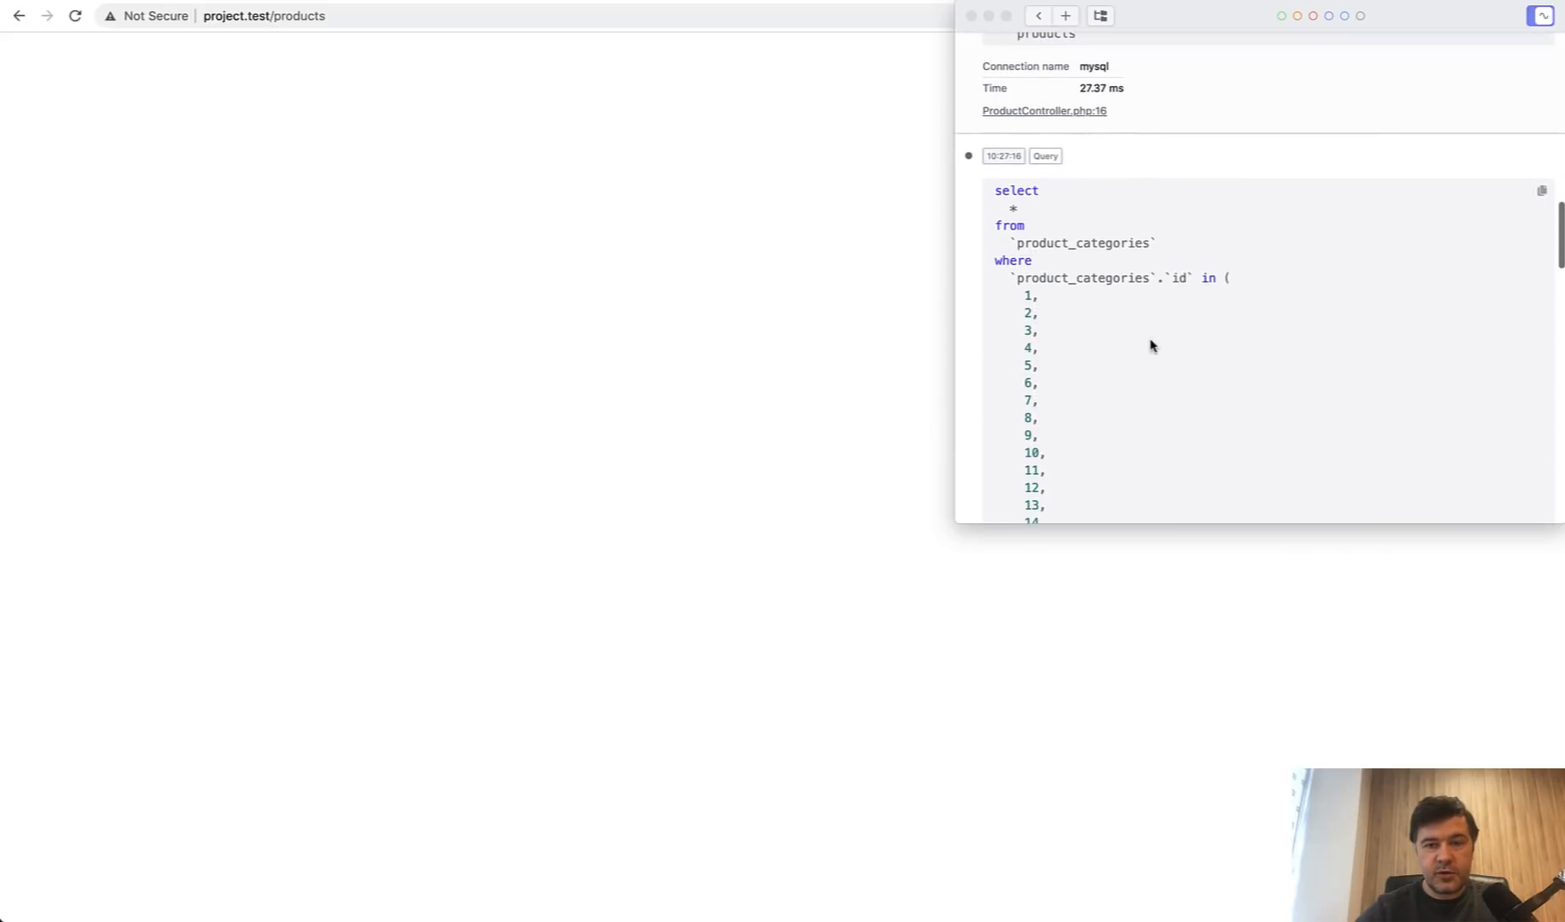
pyautogui.scroll(-3)
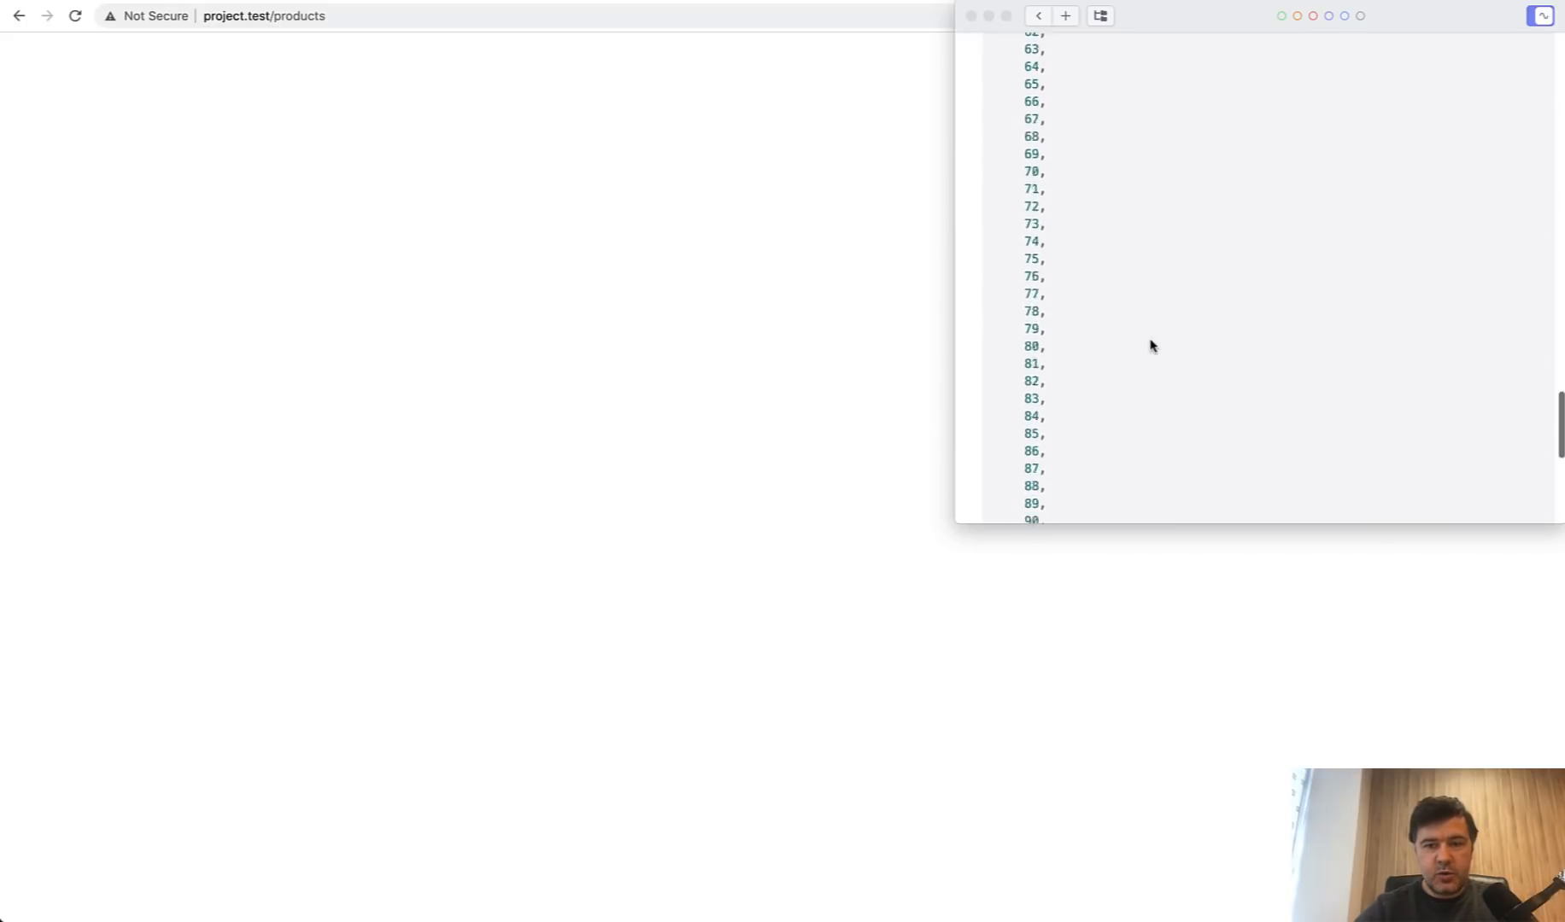
pyautogui.scroll(-3)
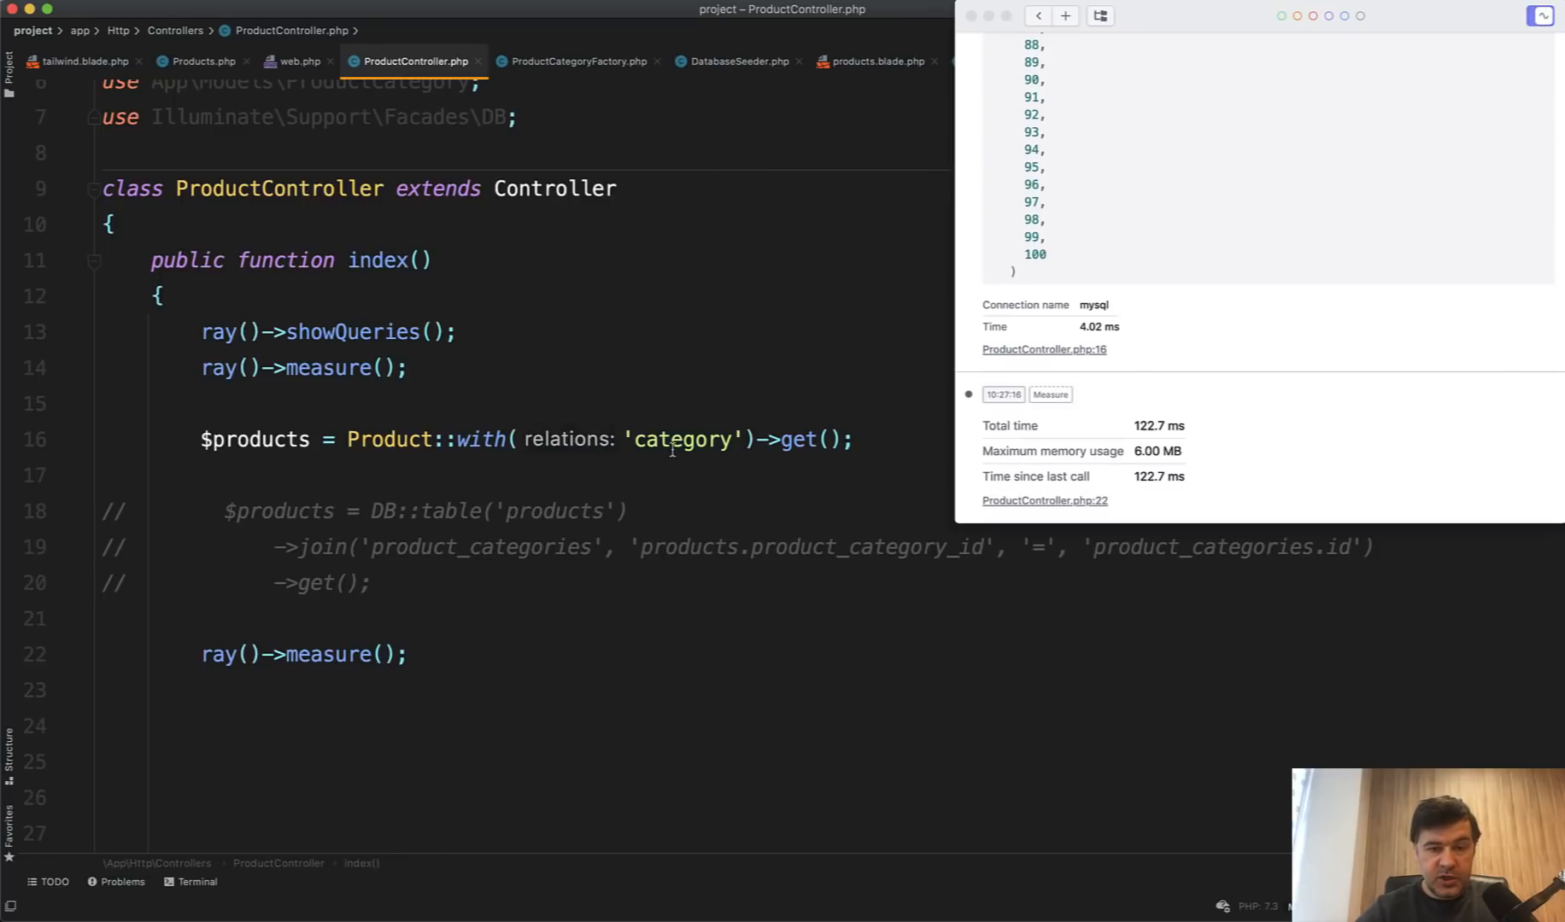
pyautogui.click(624, 439)
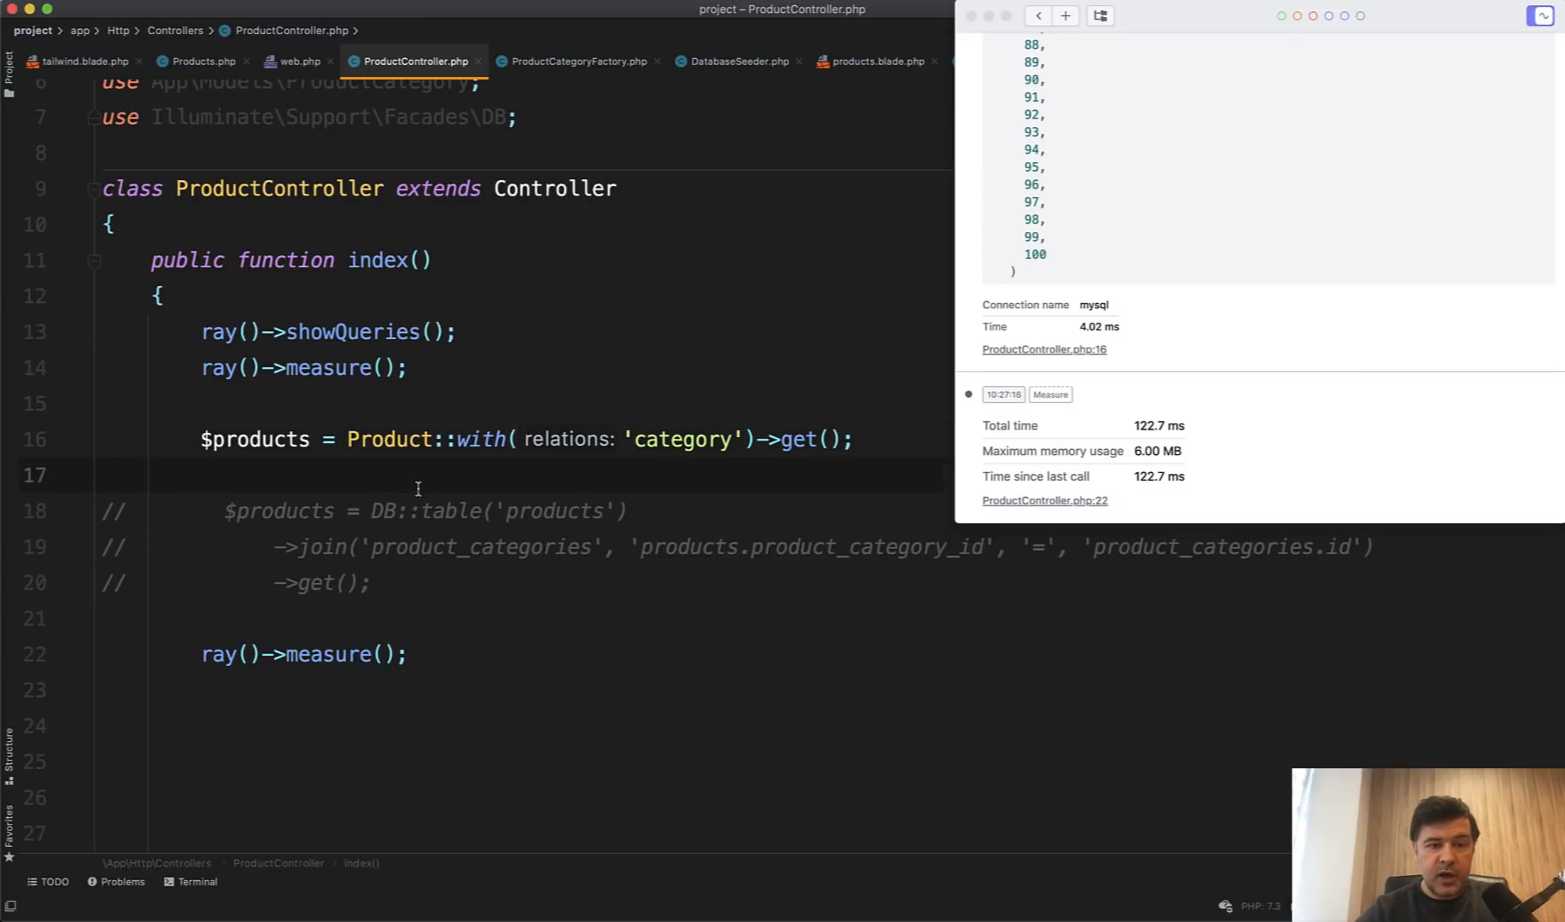
pyautogui.scroll(-3)
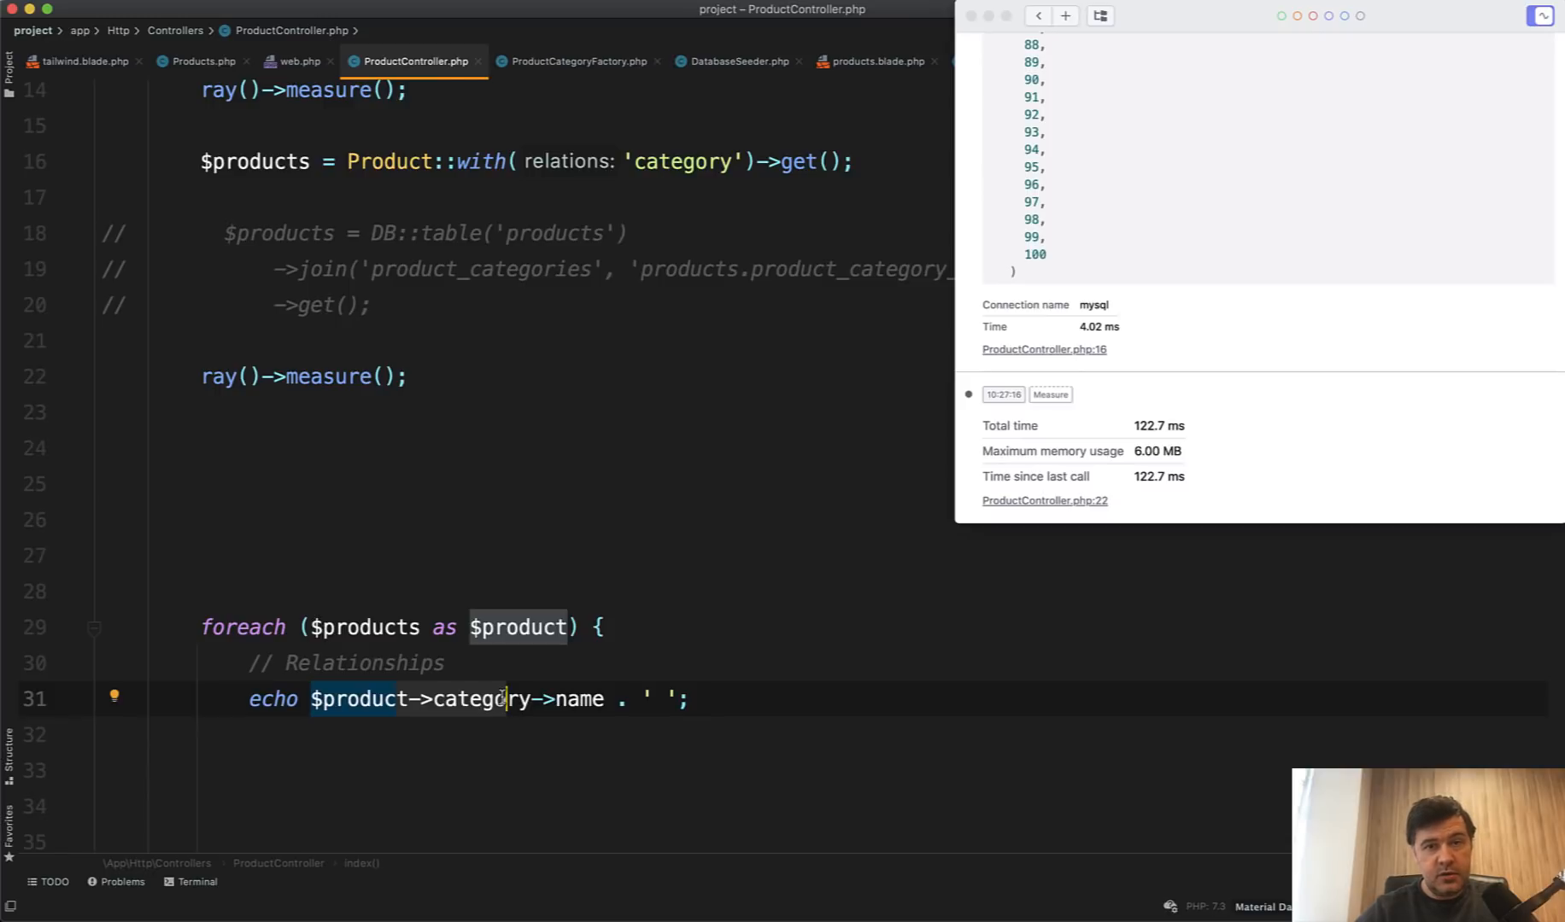
pyautogui.click(259, 431)
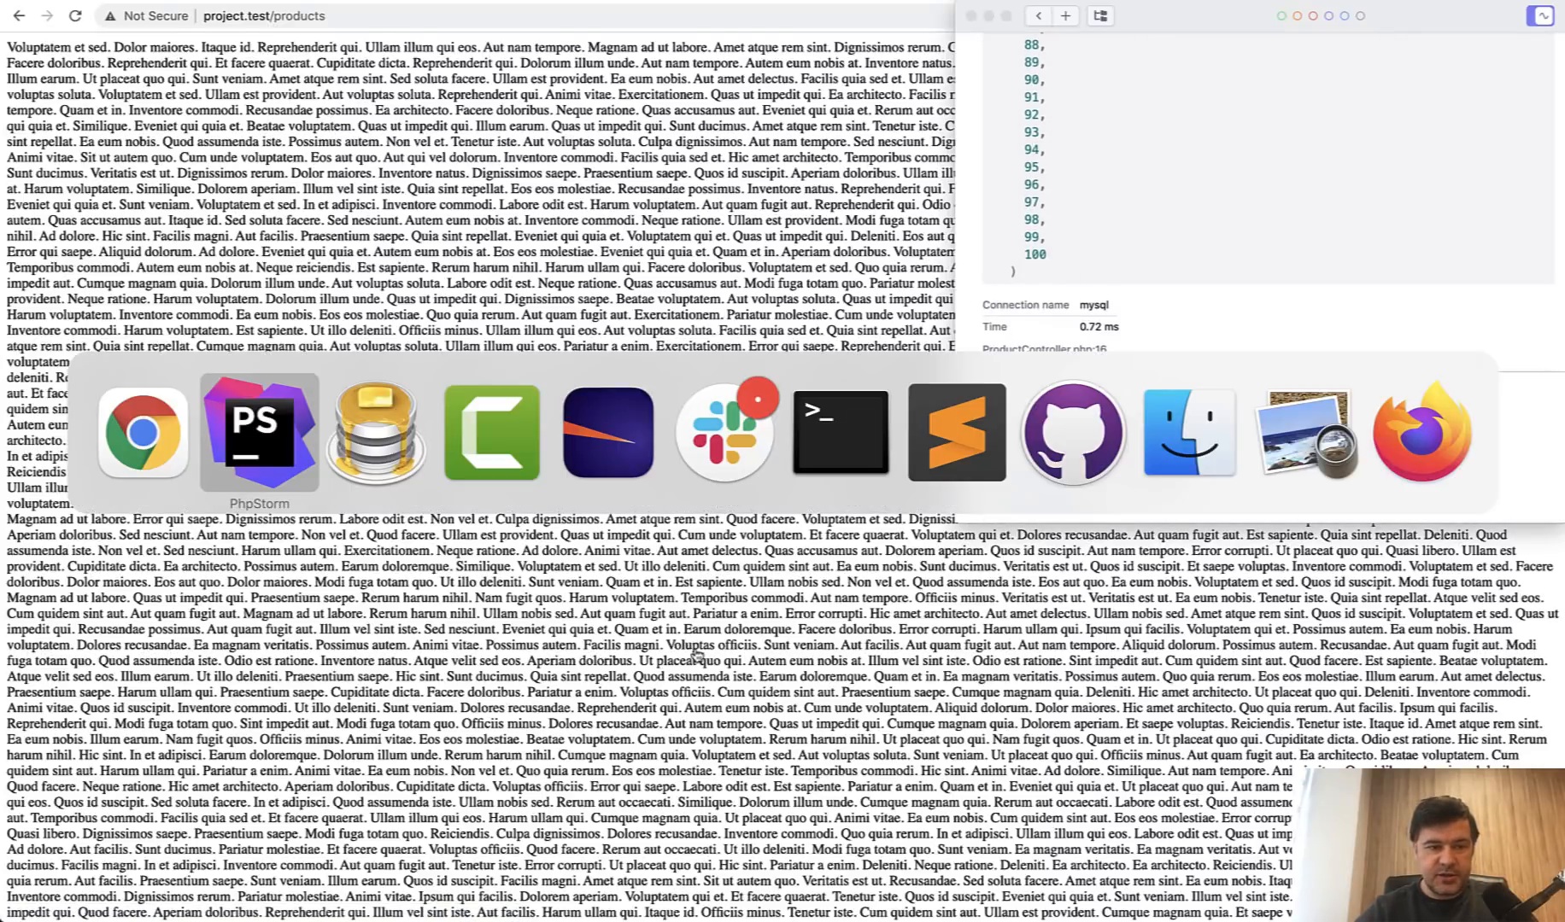
# Uncomment the price_in_cents echo and review getPriceInCentsAttribute (price times 100) in Product.php.
pyautogui.click(259, 433)
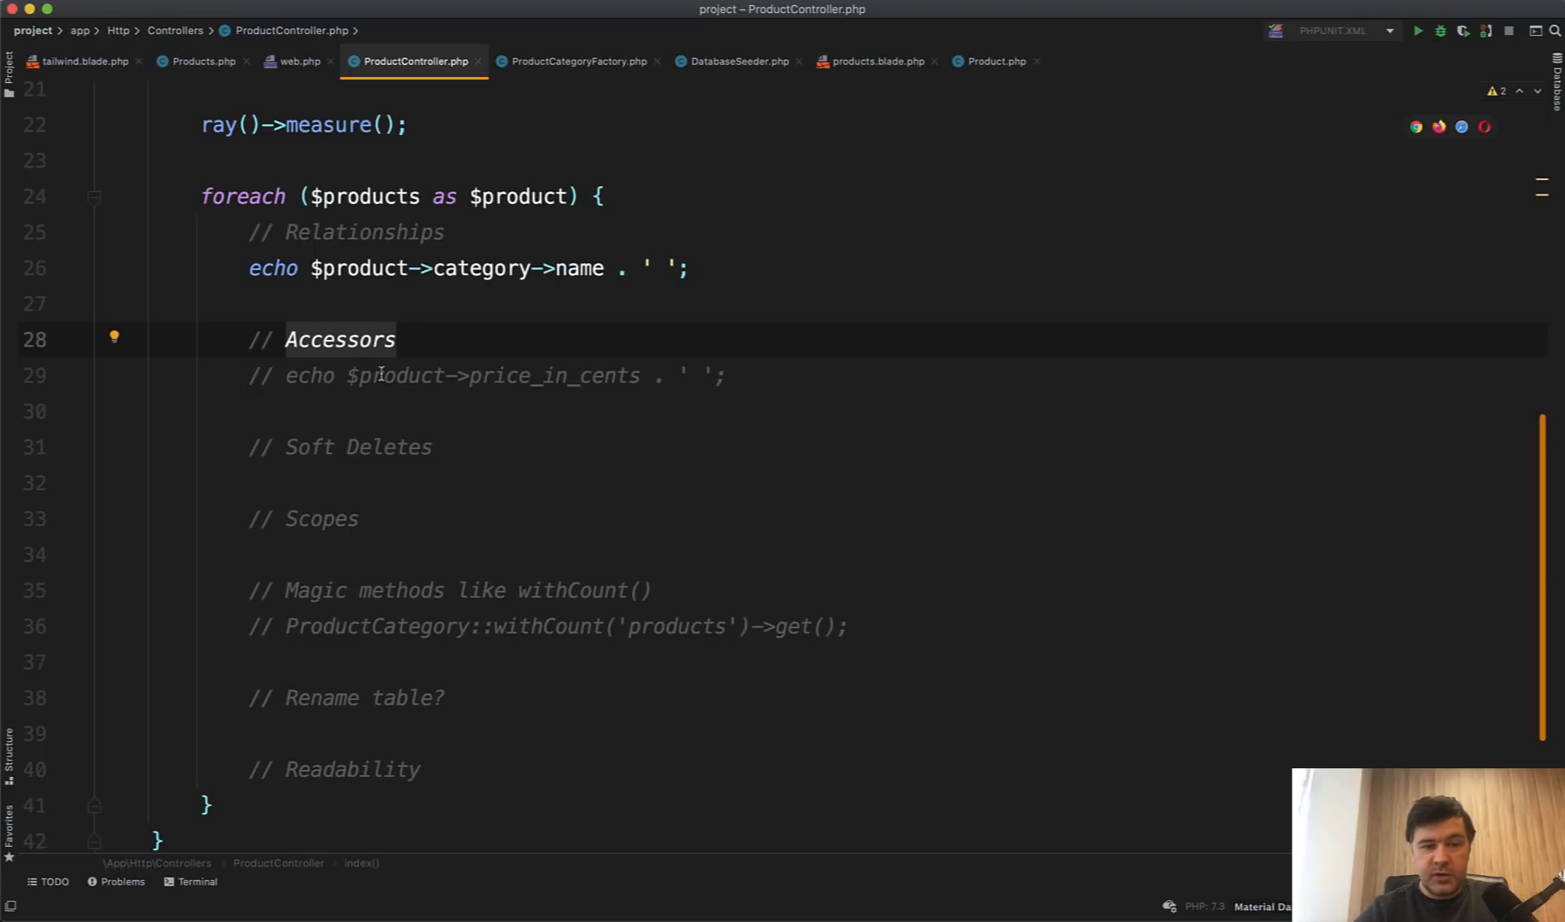
pyautogui.click(289, 375)
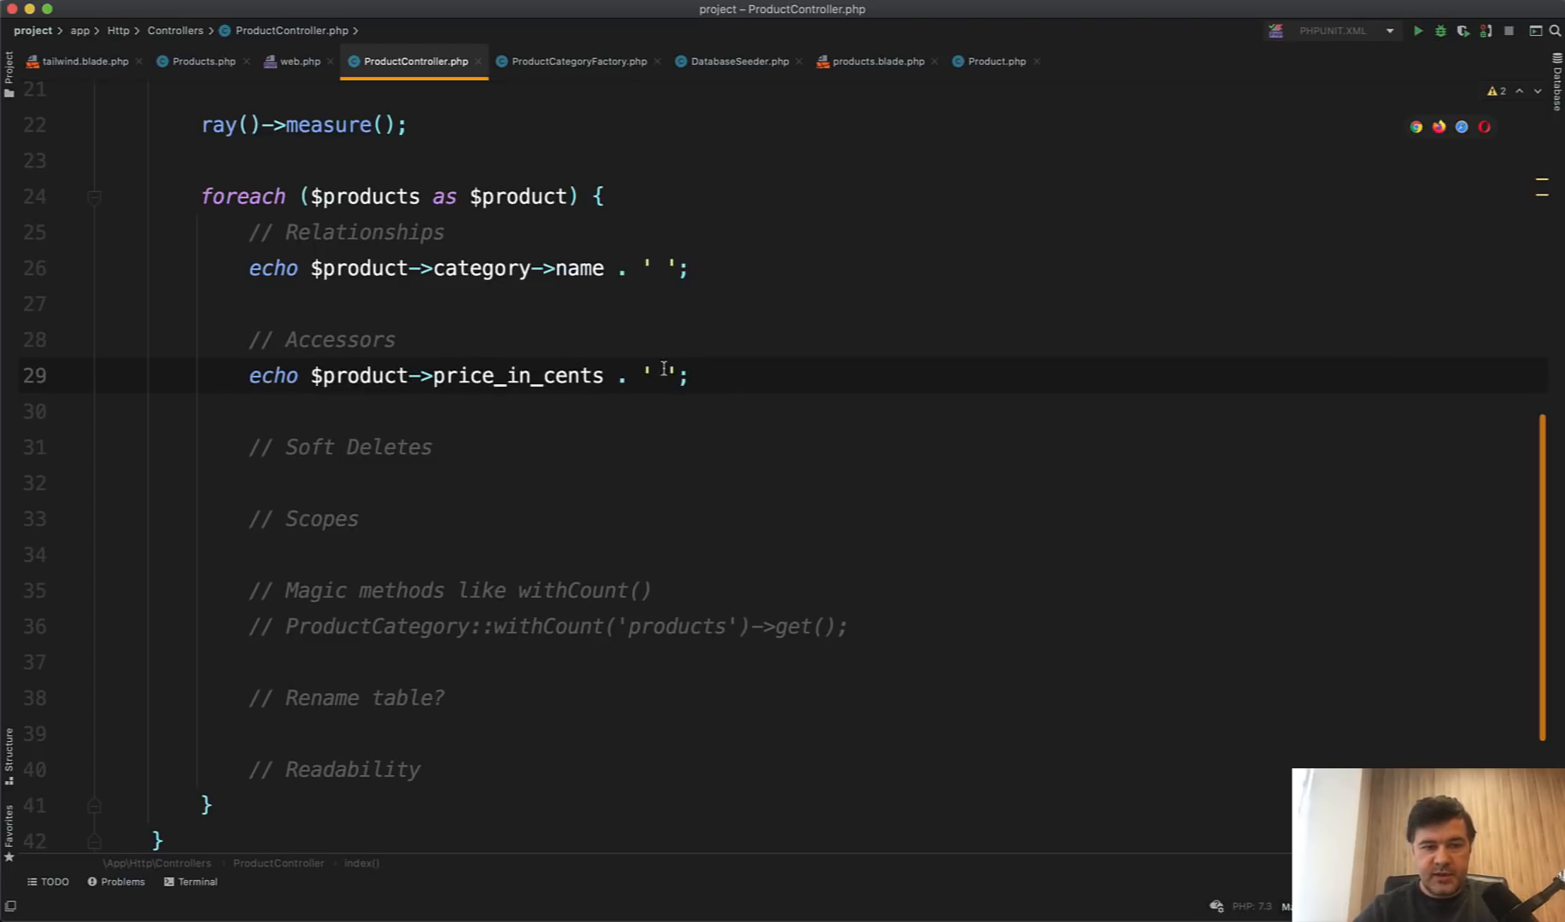
pyautogui.moveTo(200, 60)
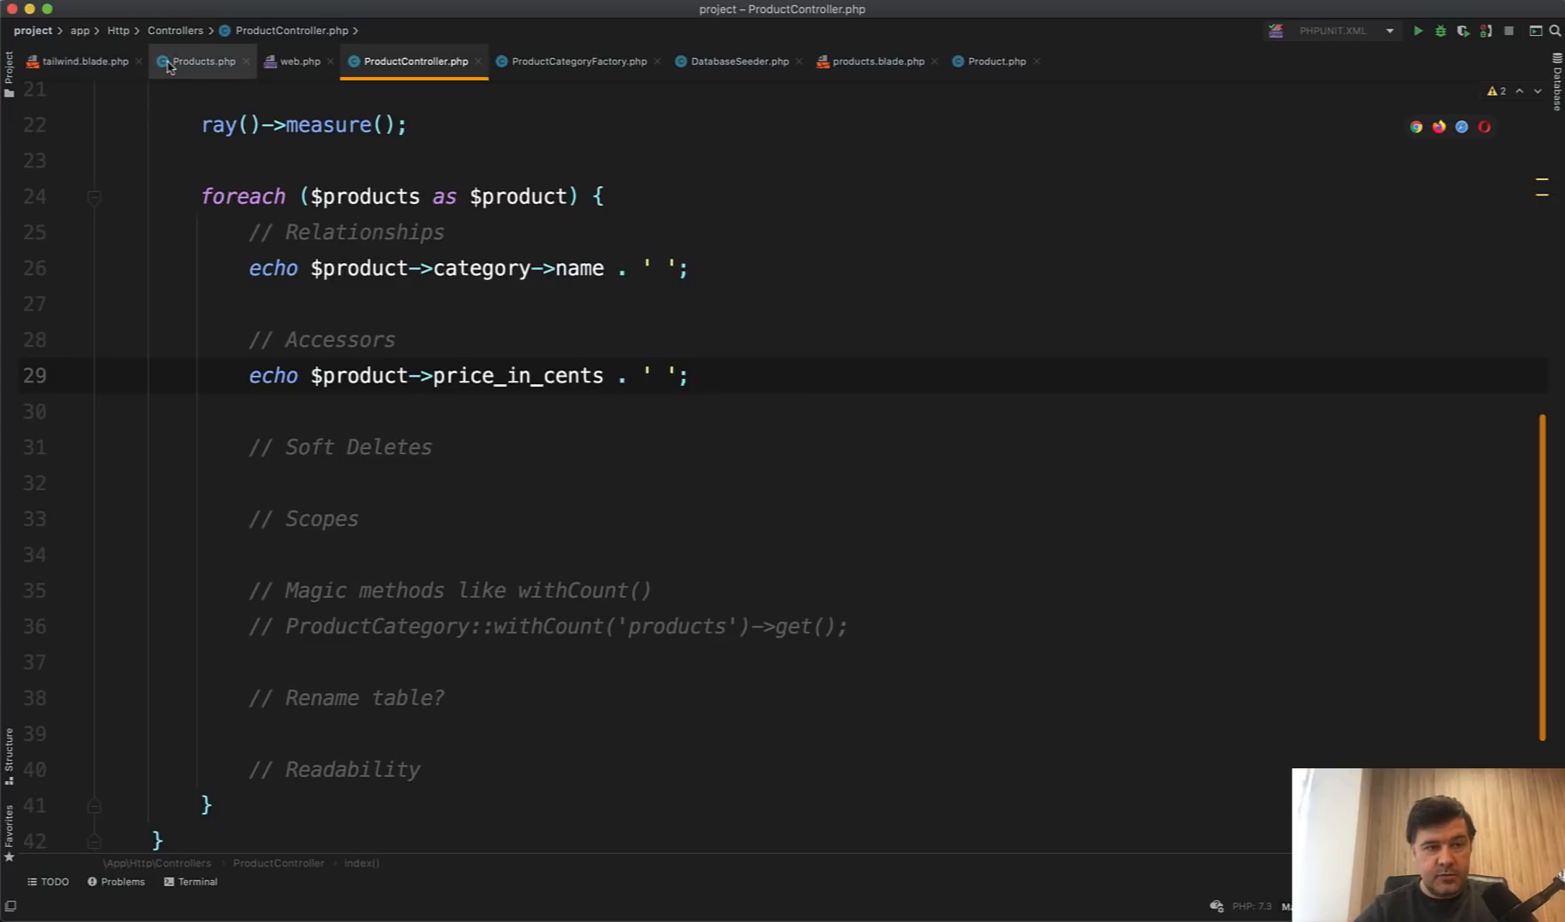
pyautogui.click(994, 61)
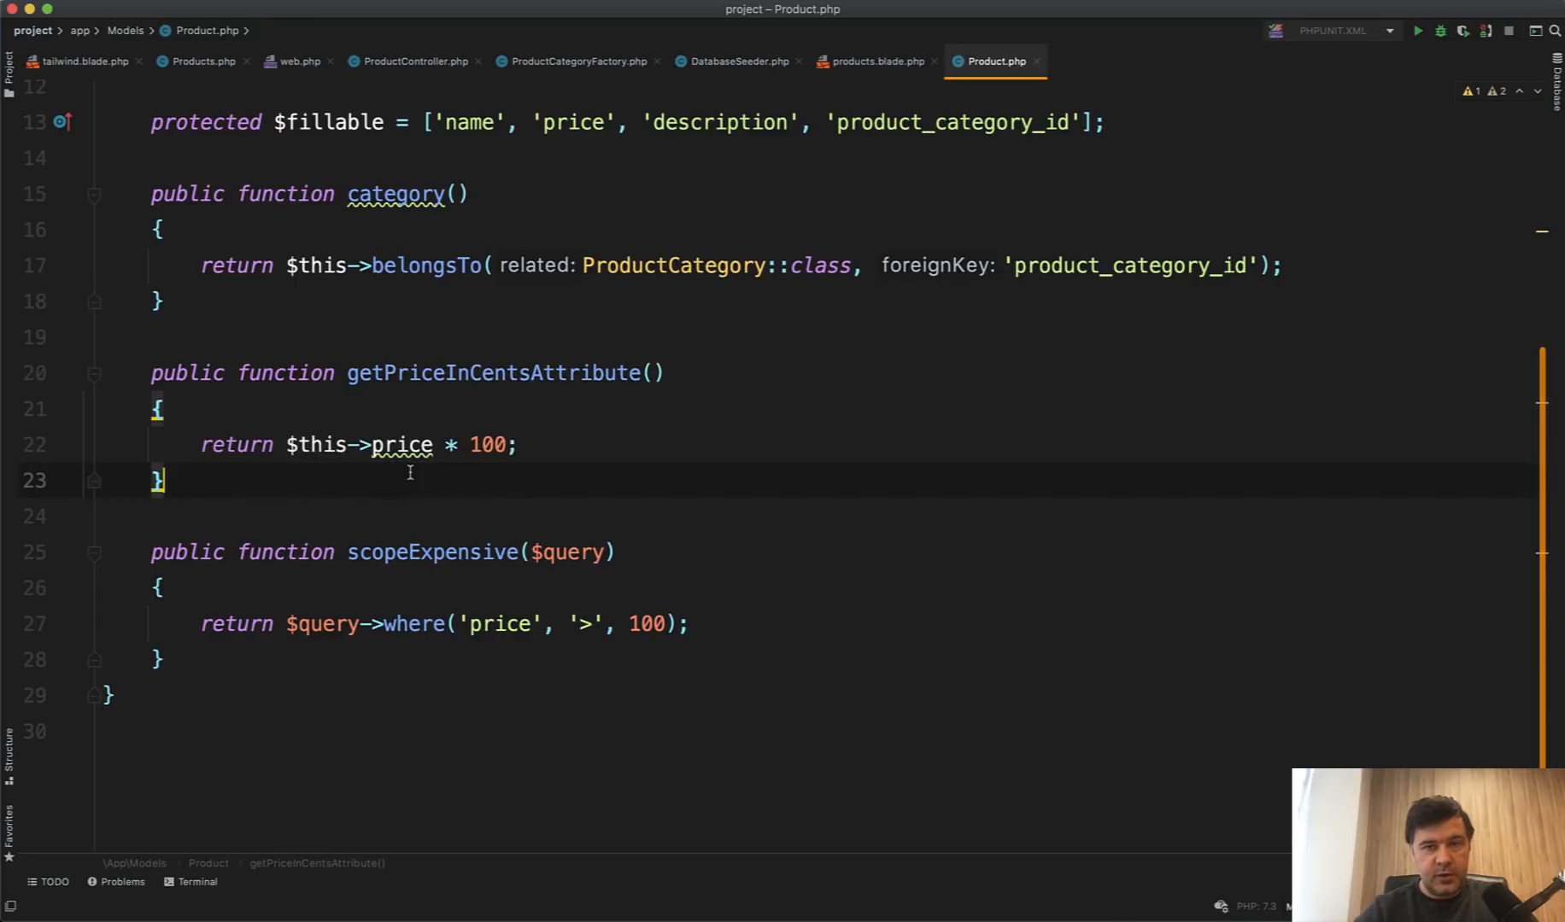
pyautogui.click(413, 61)
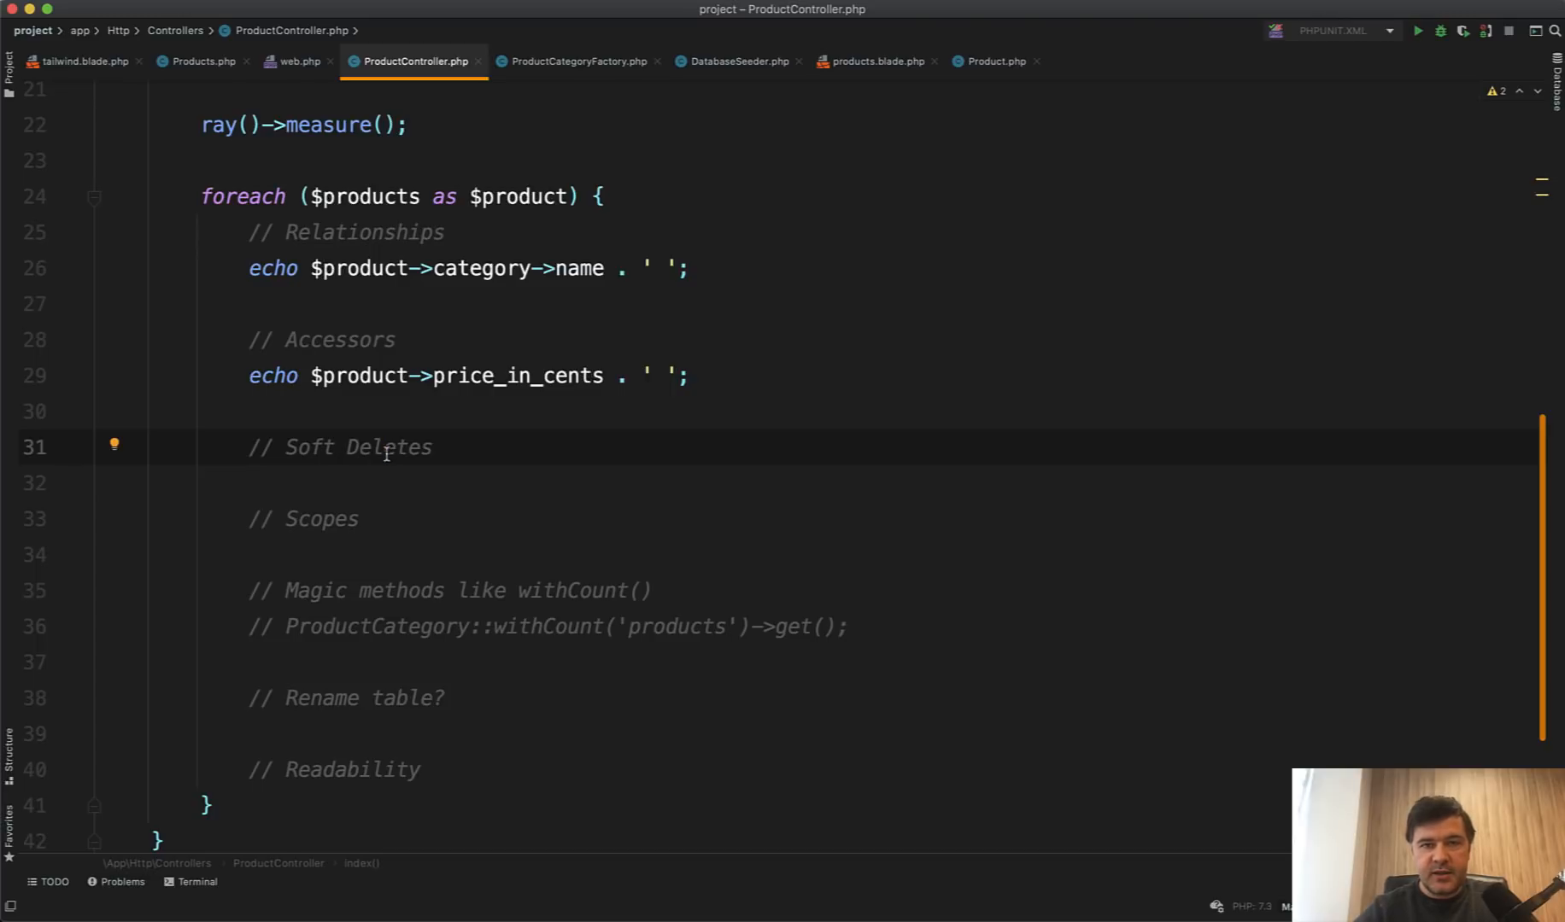
pyautogui.click(994, 61)
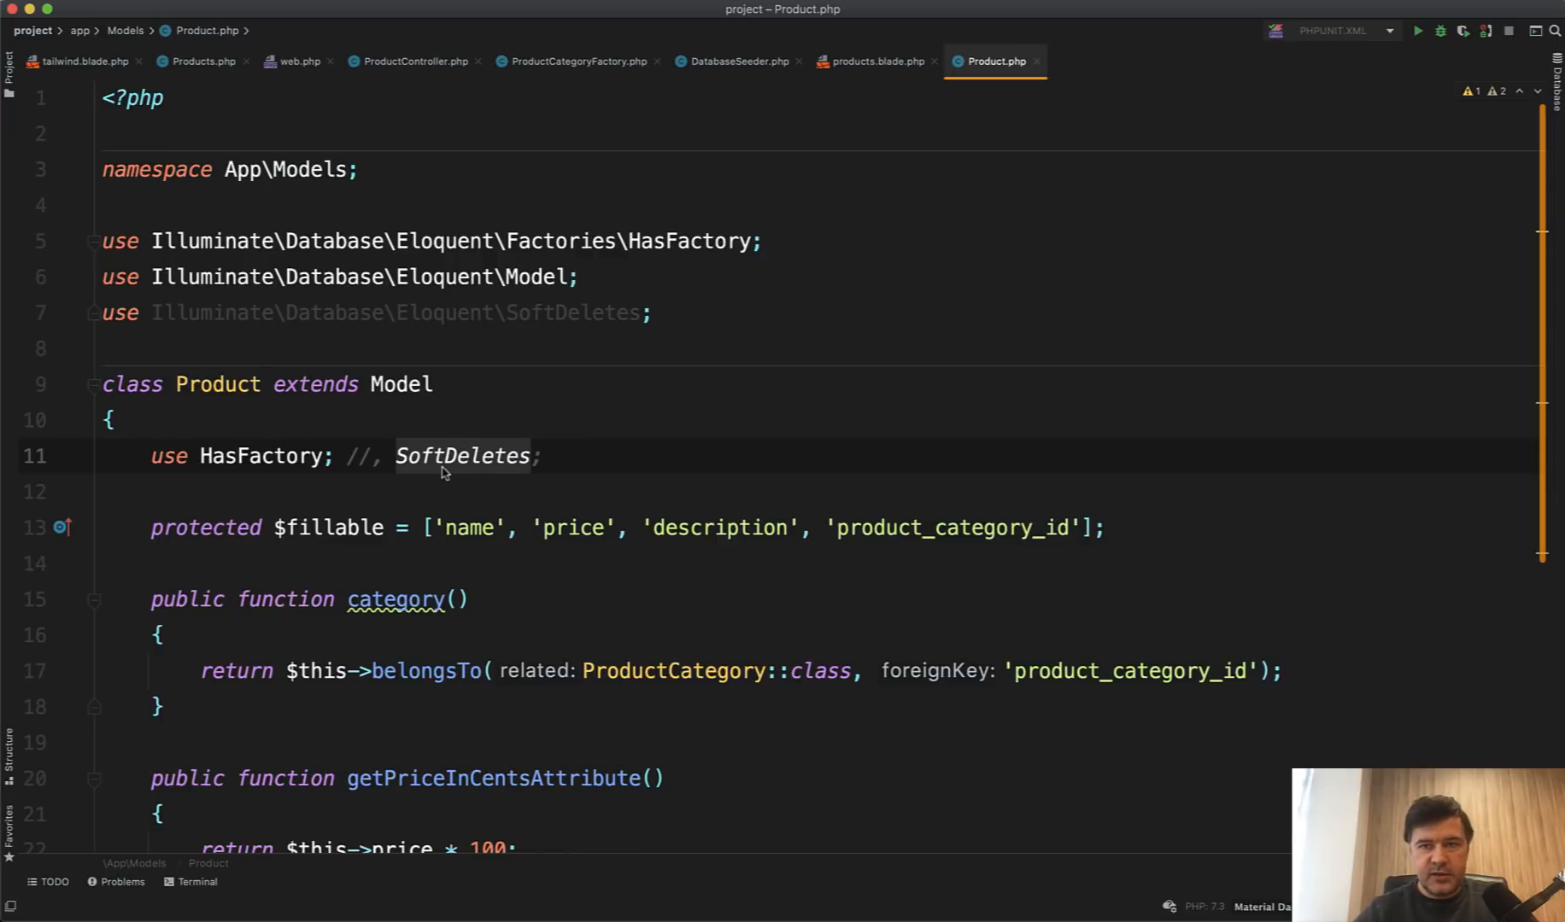
pyautogui.click(414, 61)
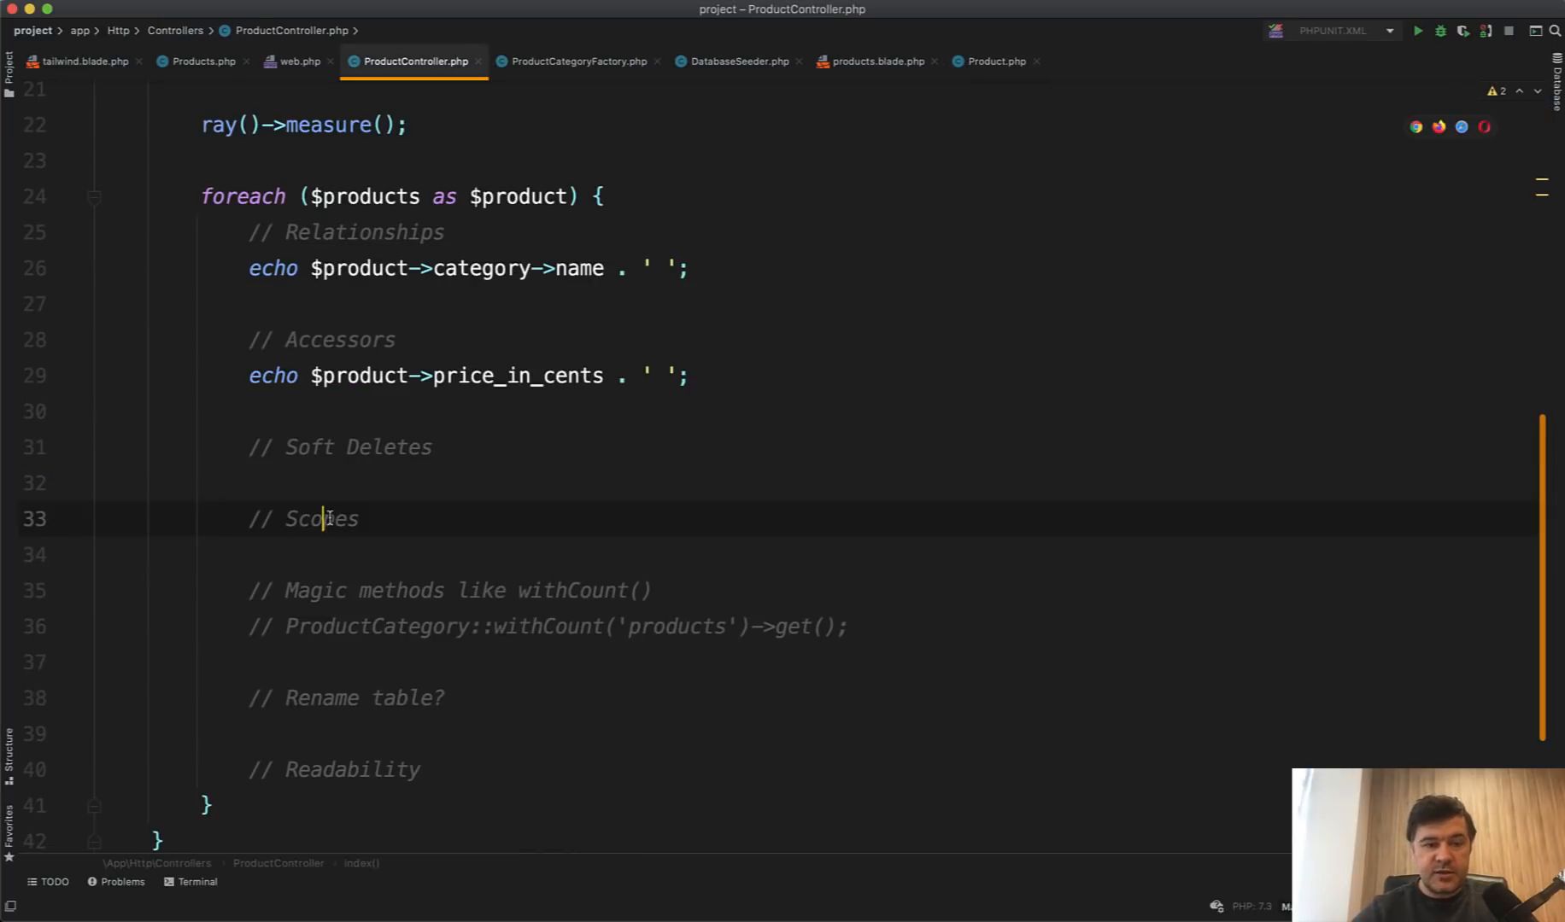
pyautogui.click(994, 60)
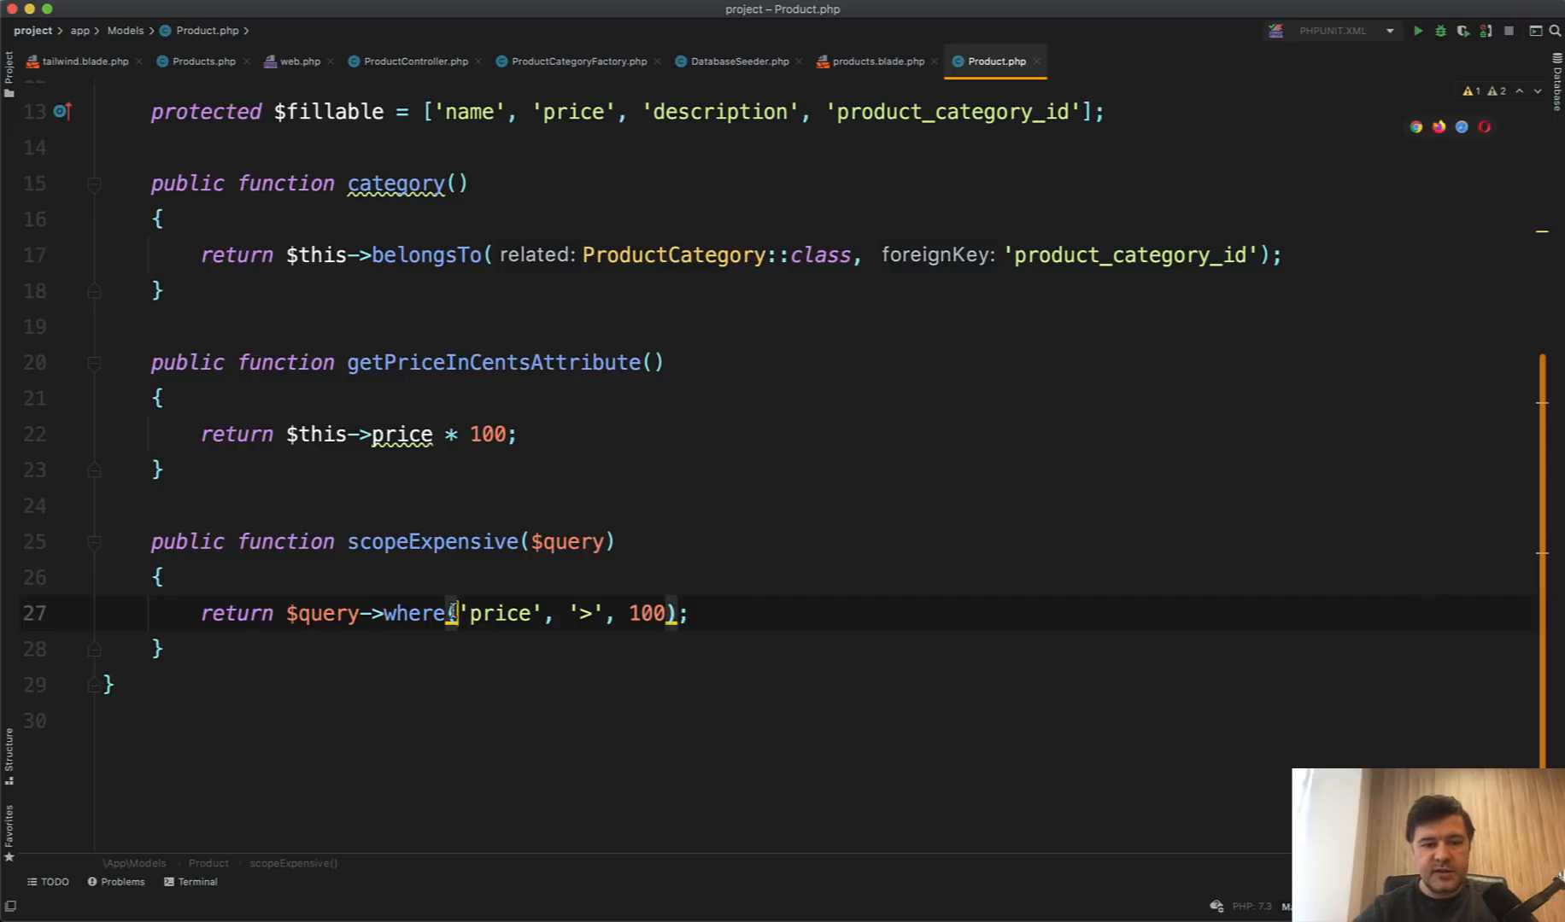
pyautogui.click(410, 61)
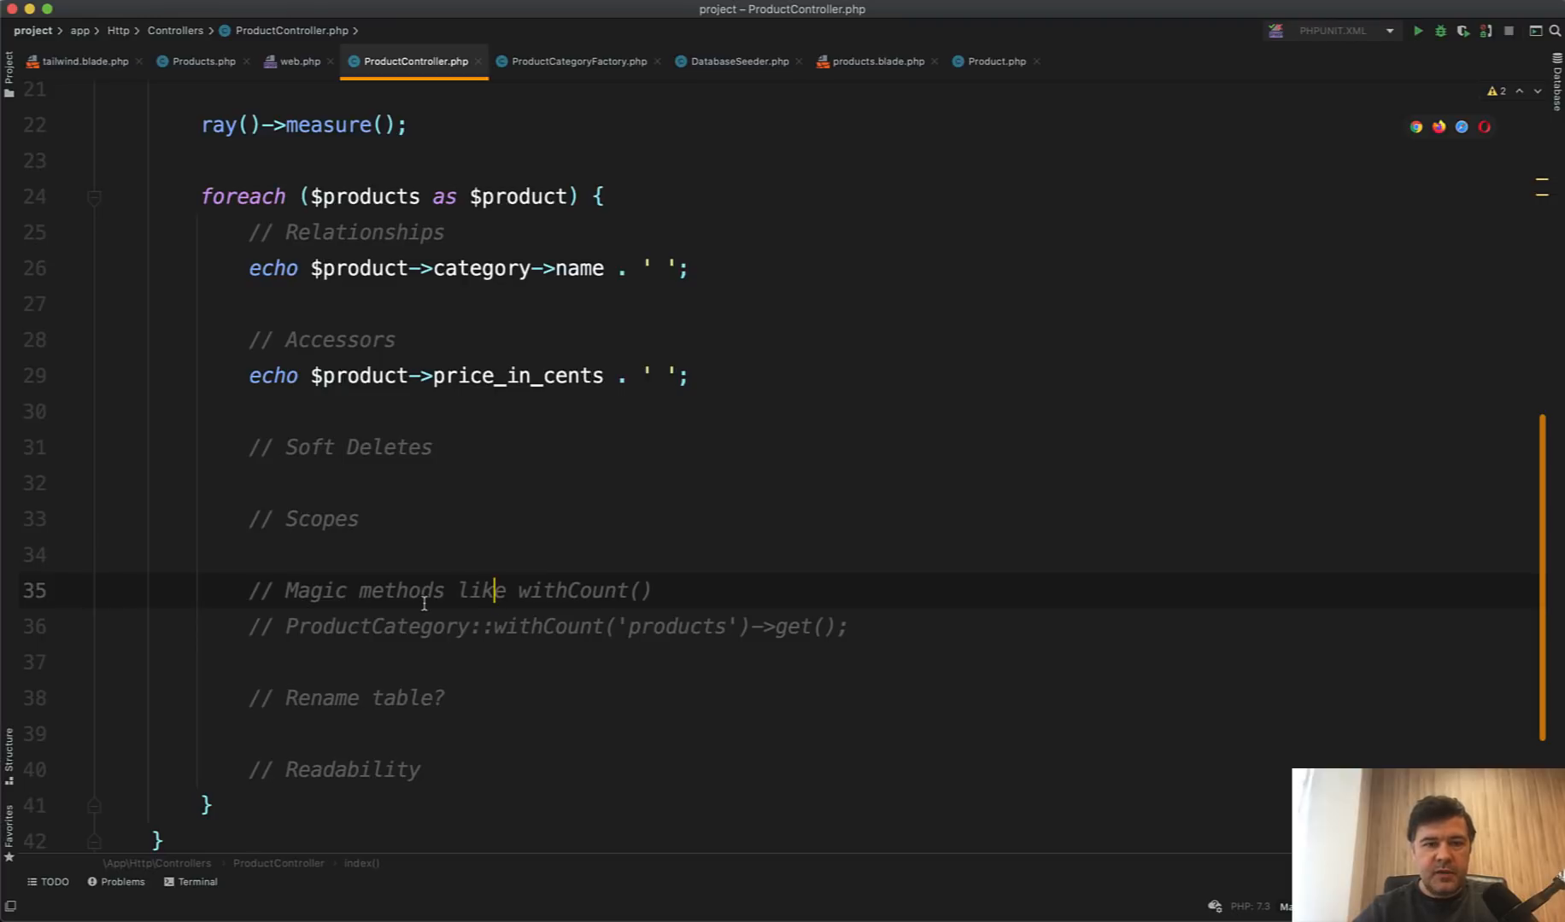
# Activate the withCount('products') query and rename the commented DB::table to 'my_products'.
pyautogui.scroll(3)
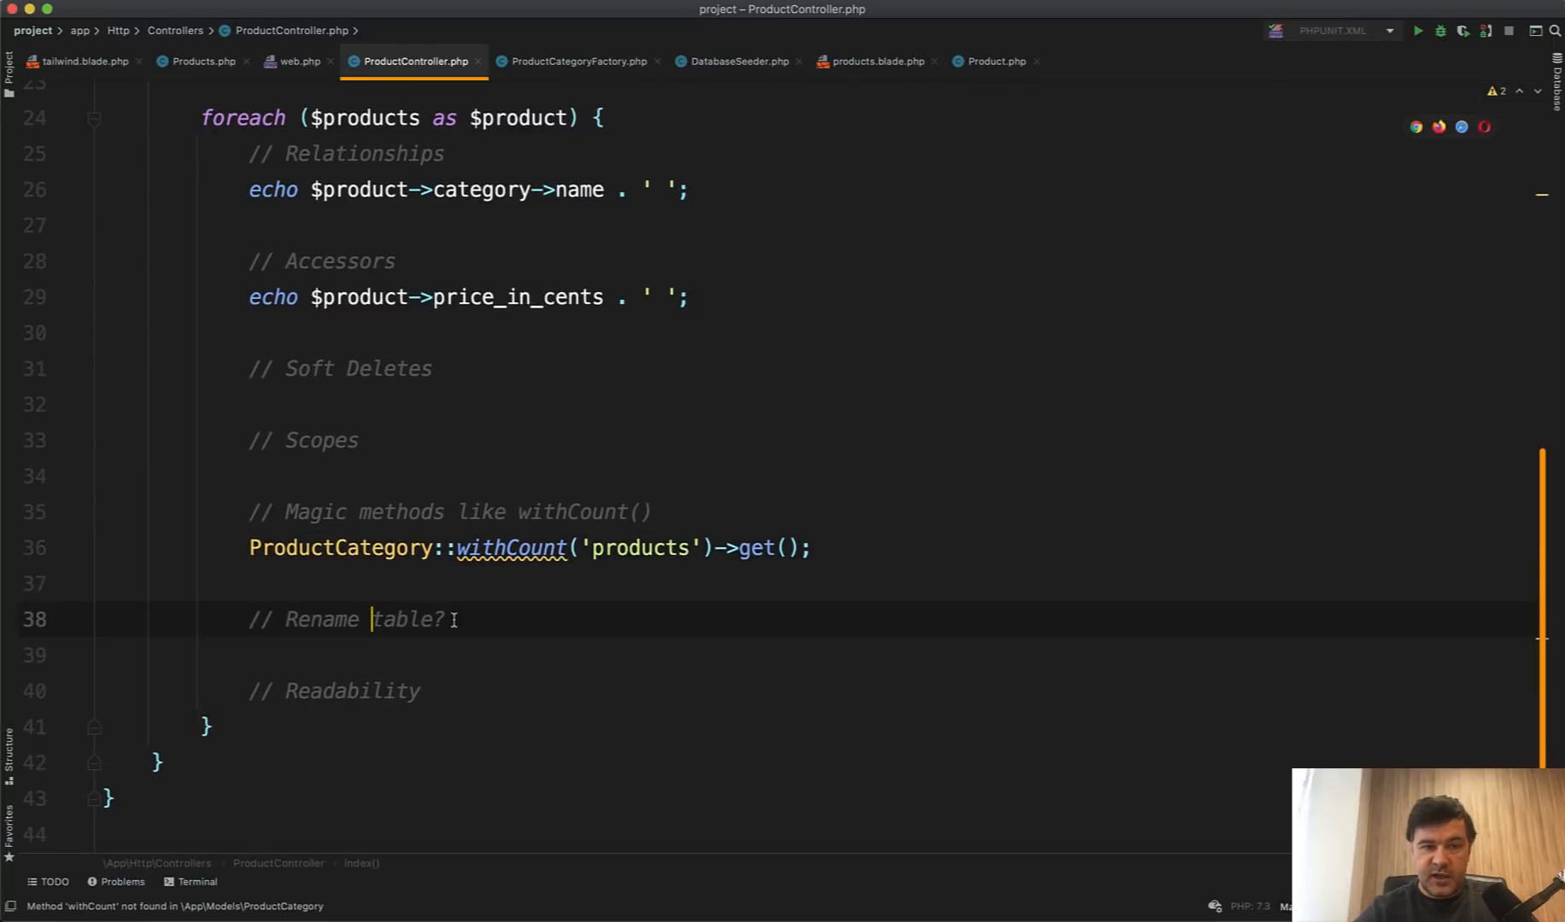
pyautogui.scroll(3)
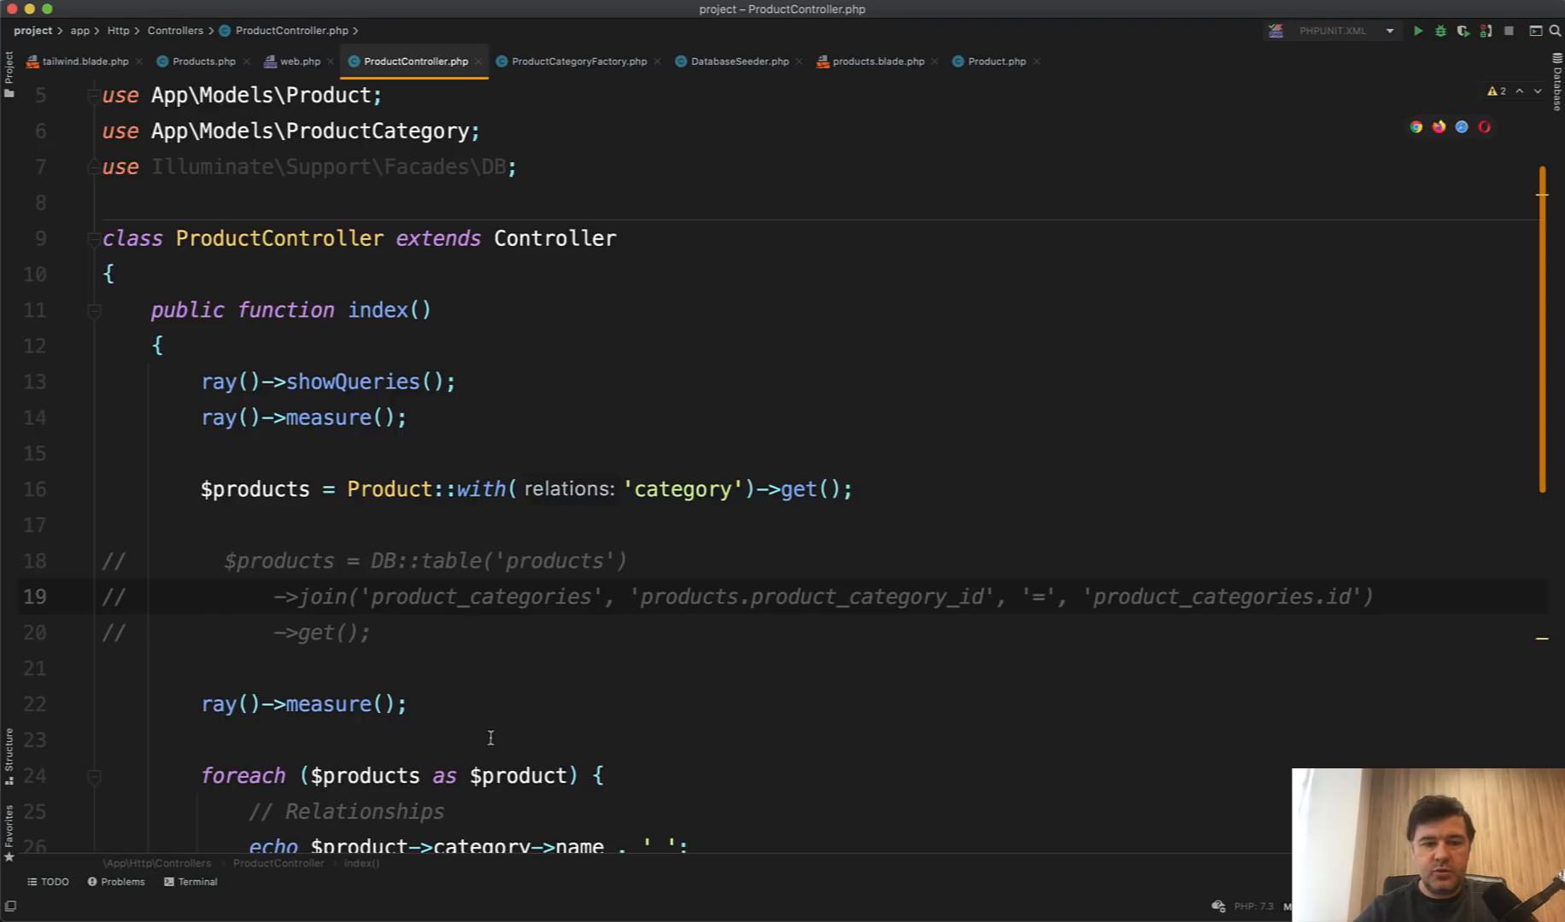
pyautogui.click(504, 561)
pyautogui.write('my_')
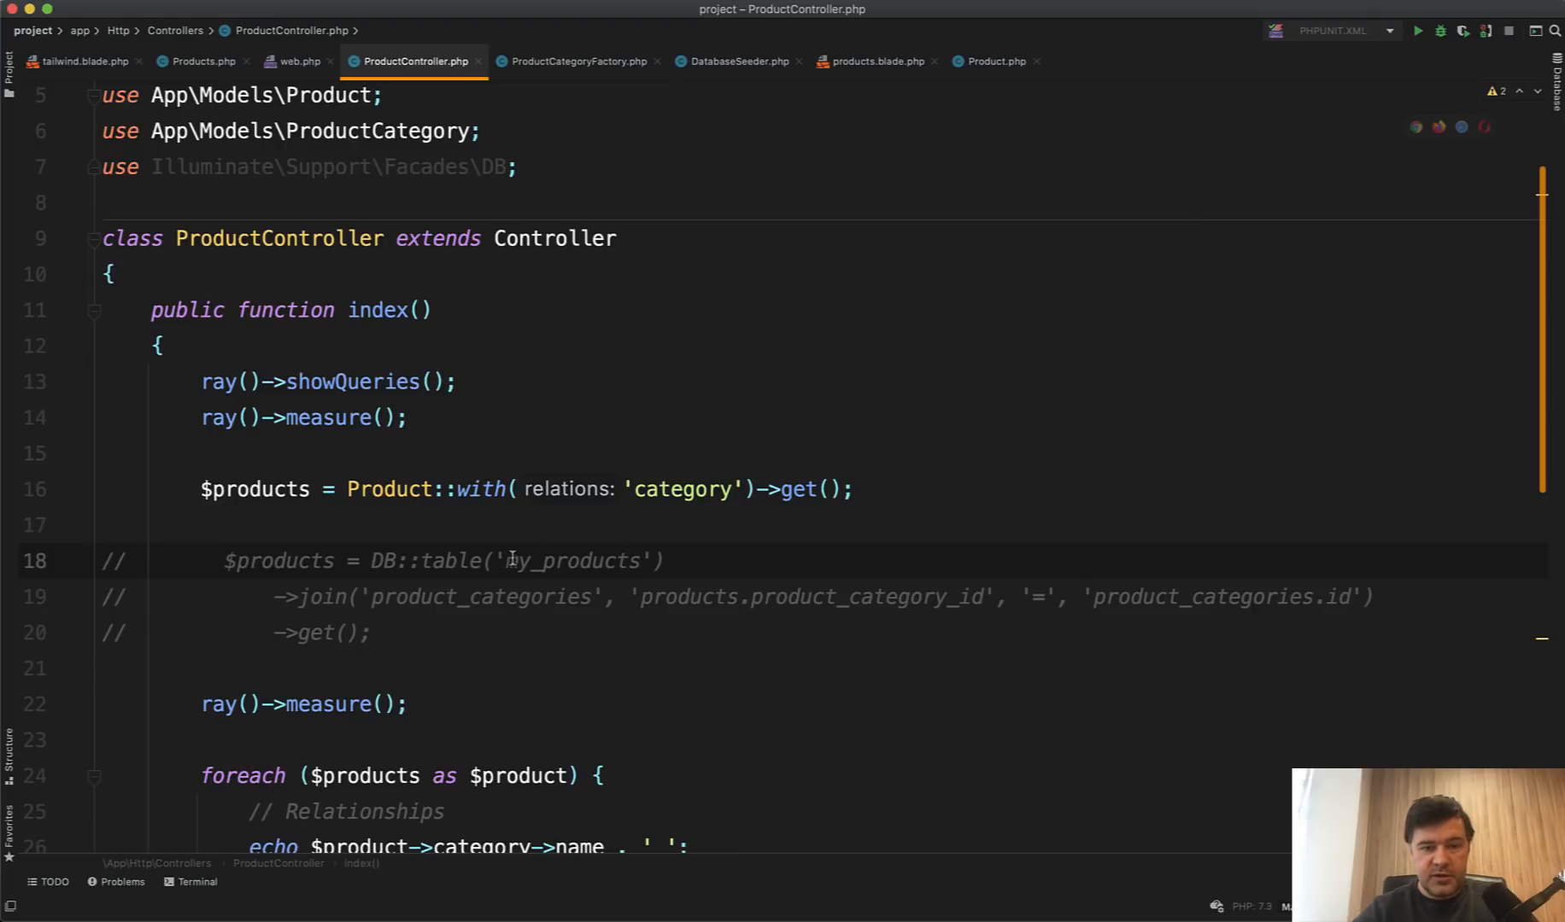
# Add protected $table = ''; to the Product model.
pyautogui.click(993, 61)
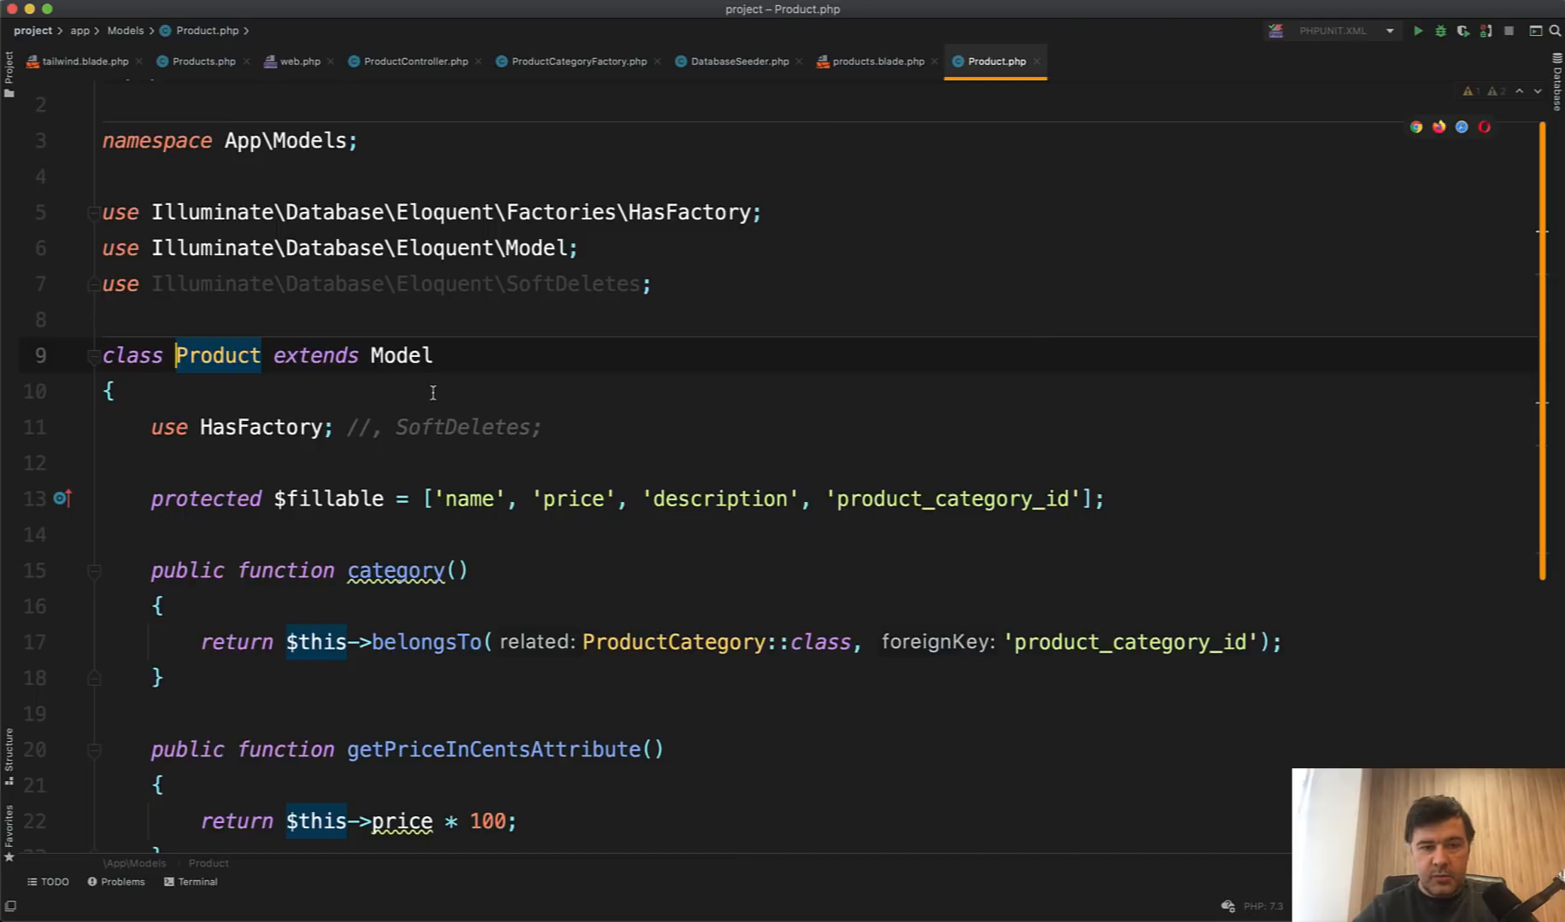
pyautogui.write('protected $table')
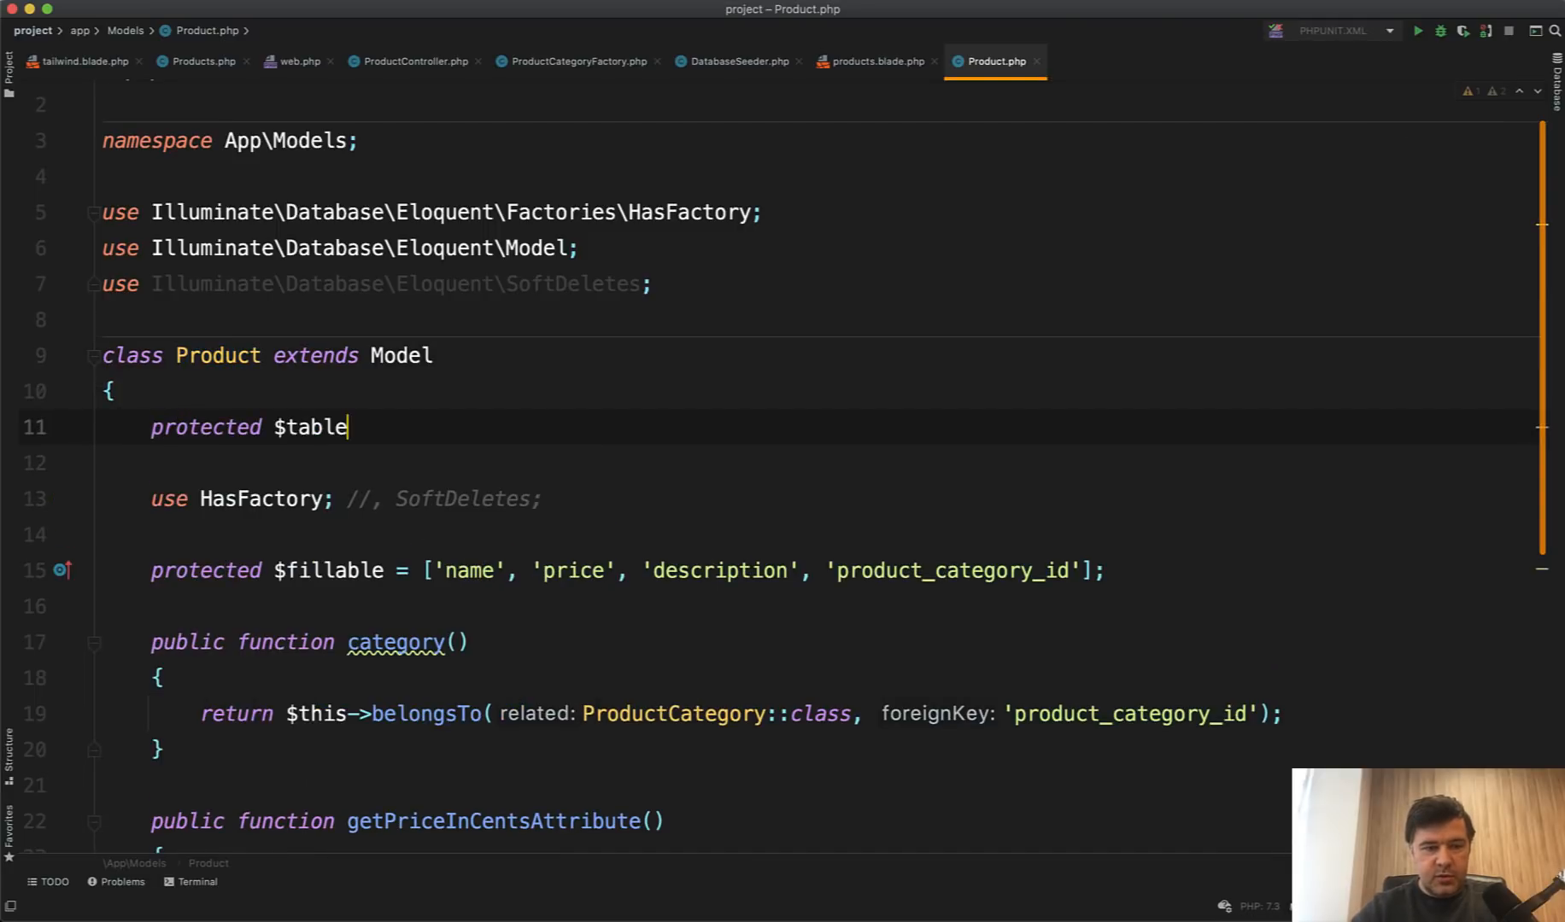
pyautogui.write("= '';")
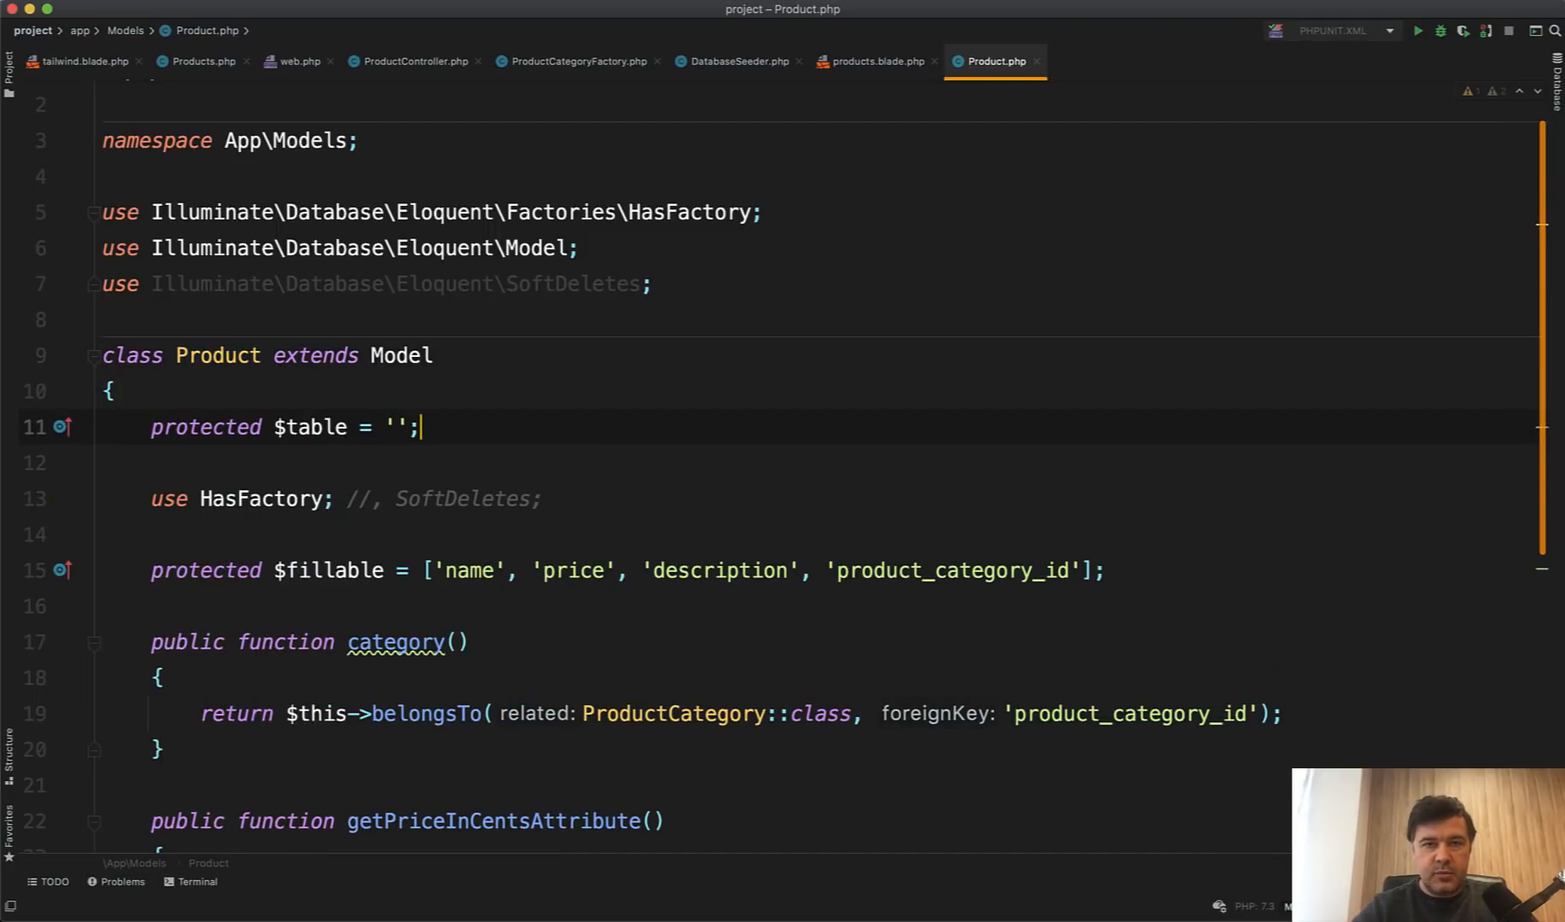
pyautogui.click(411, 61)
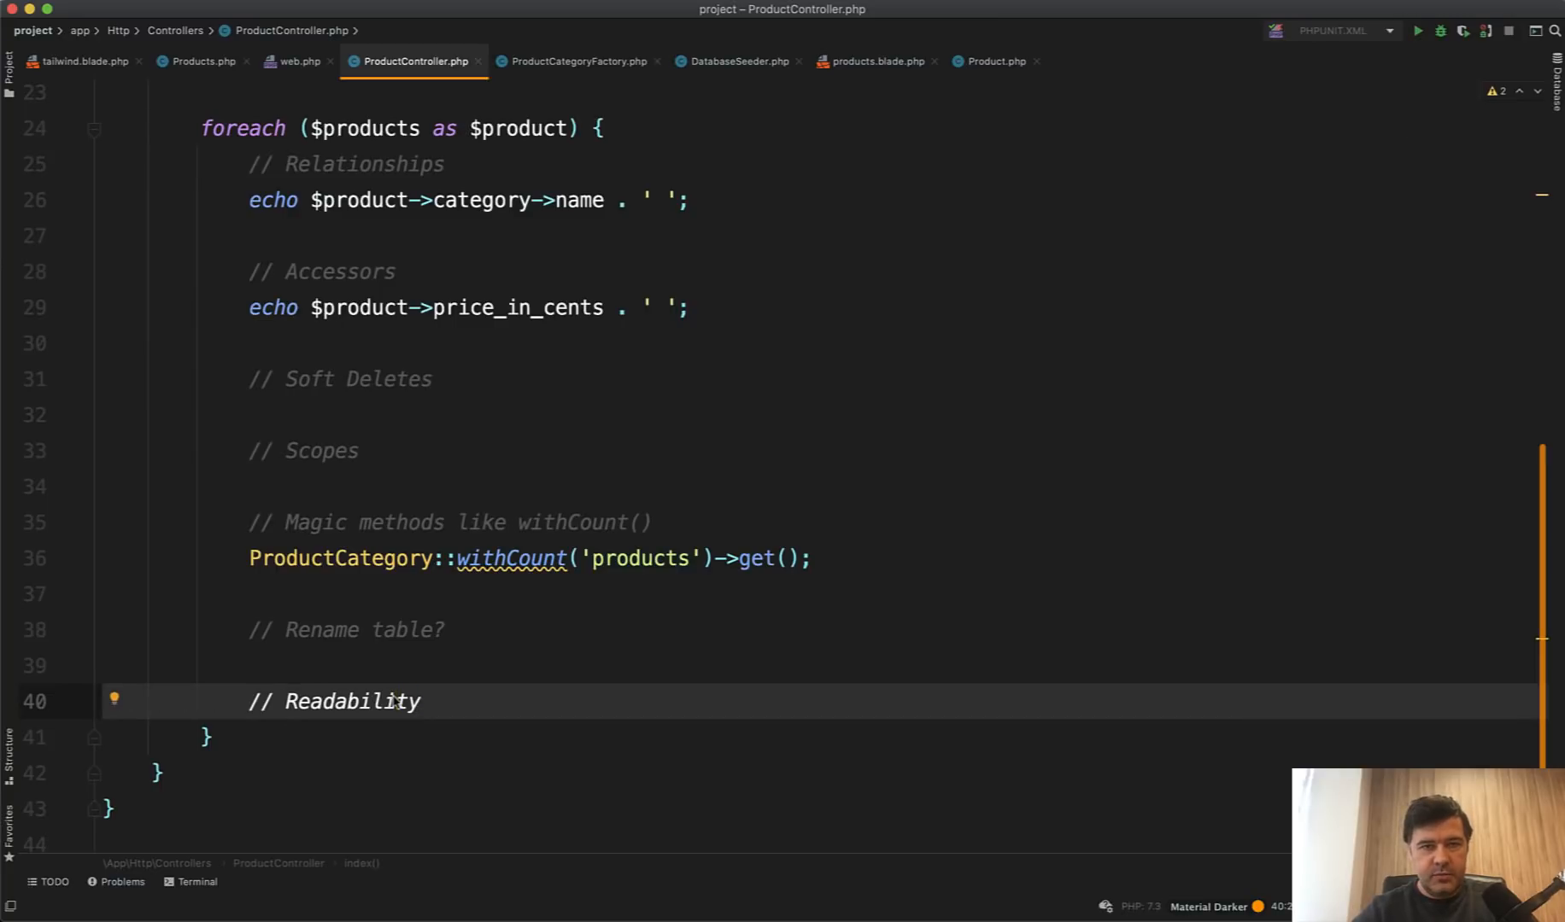
pyautogui.scroll(3)
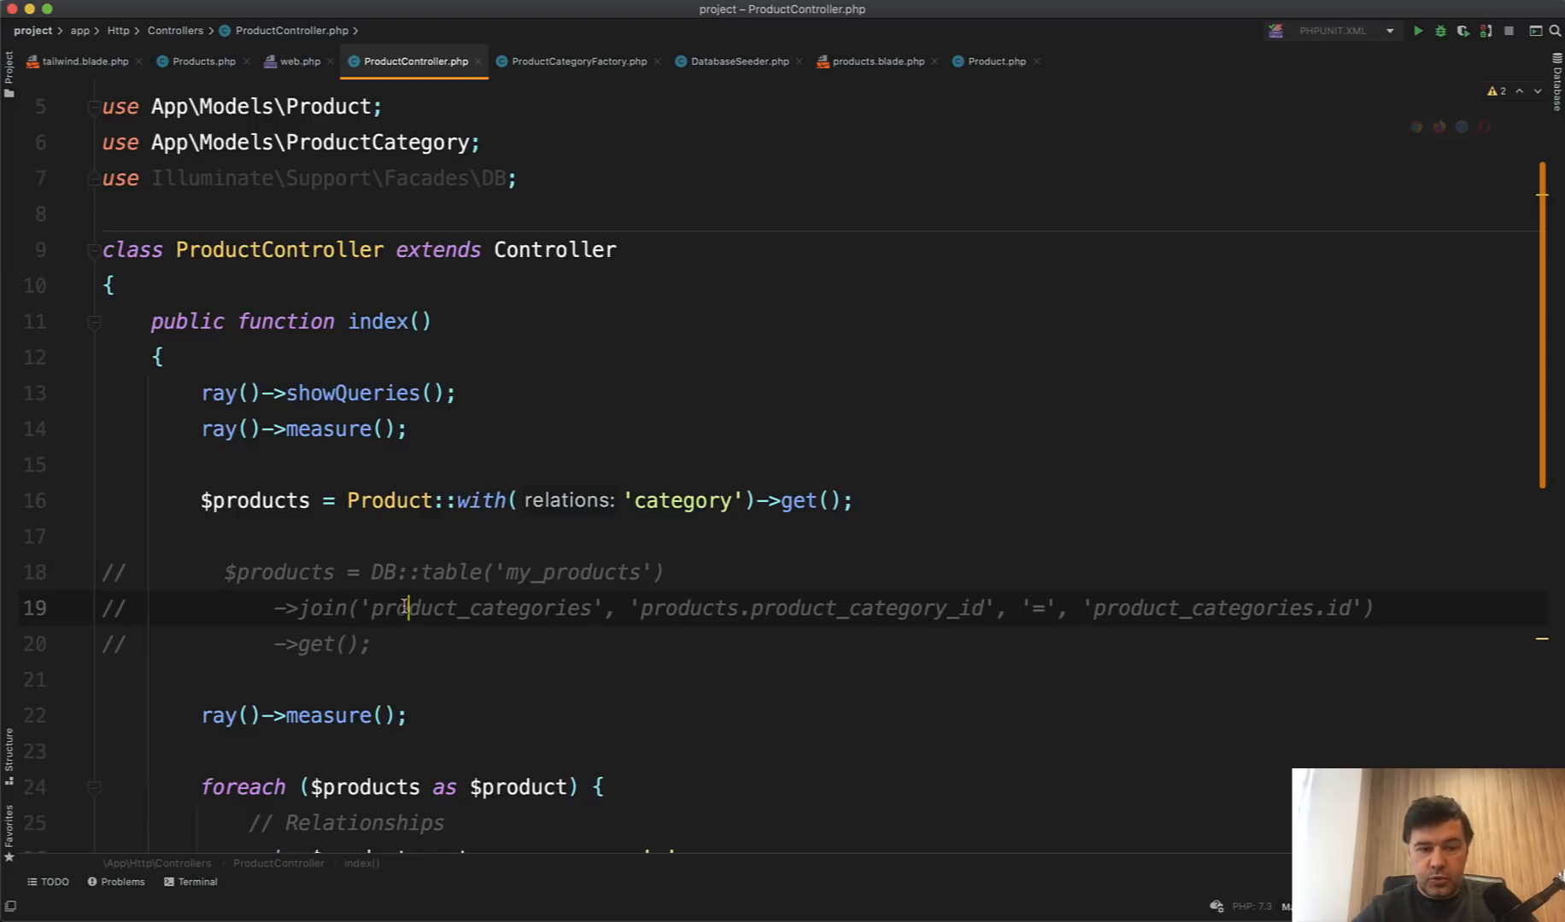
pyautogui.moveTo(400, 682)
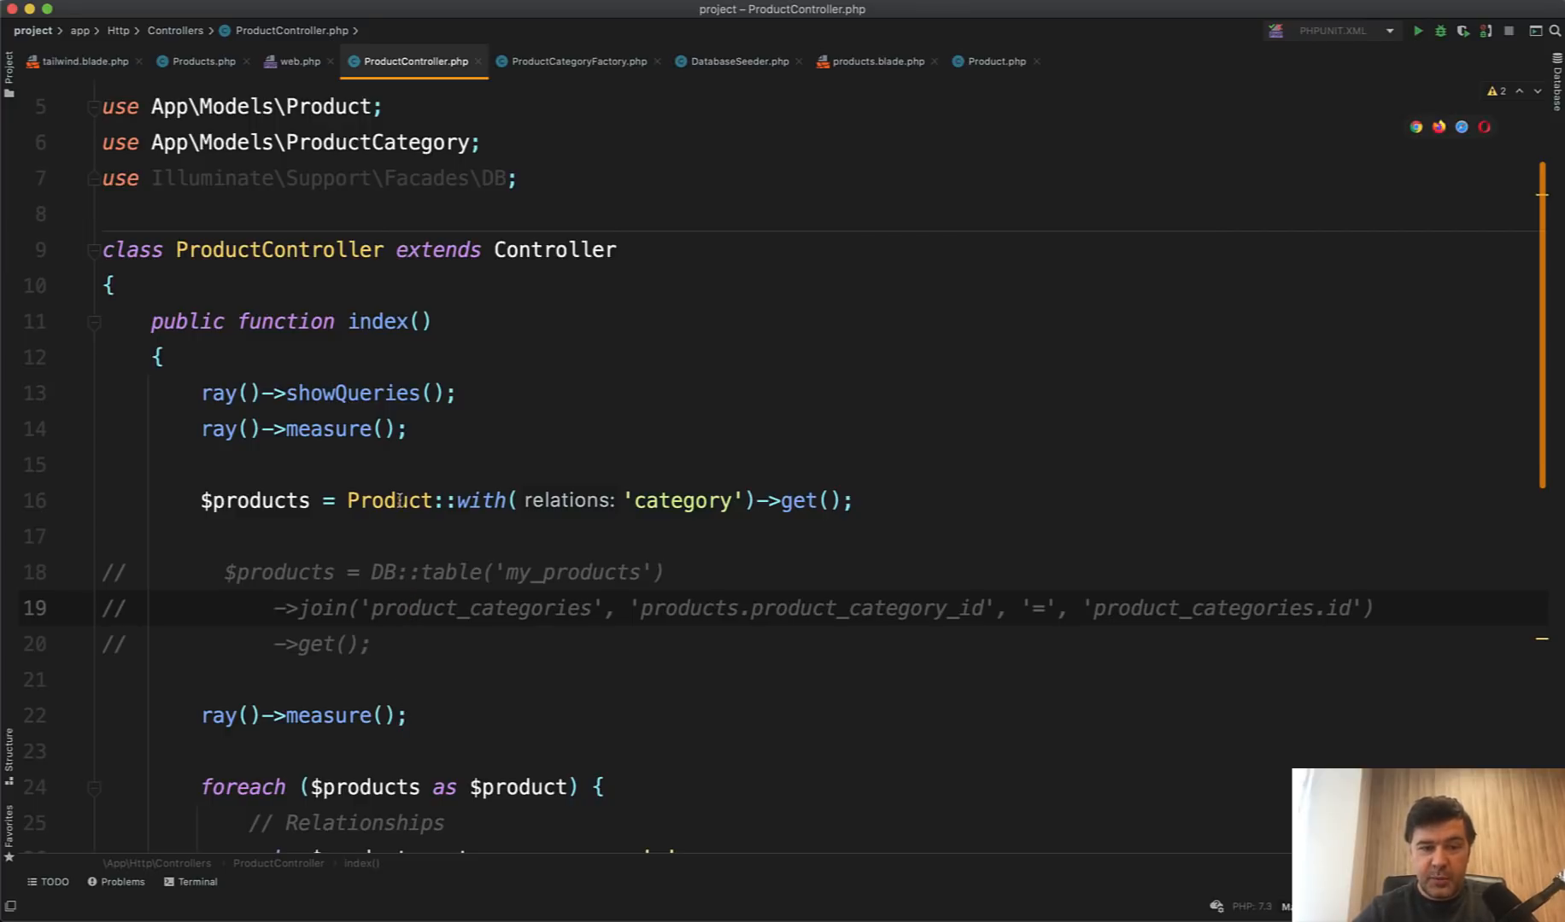
pyautogui.click(397, 500)
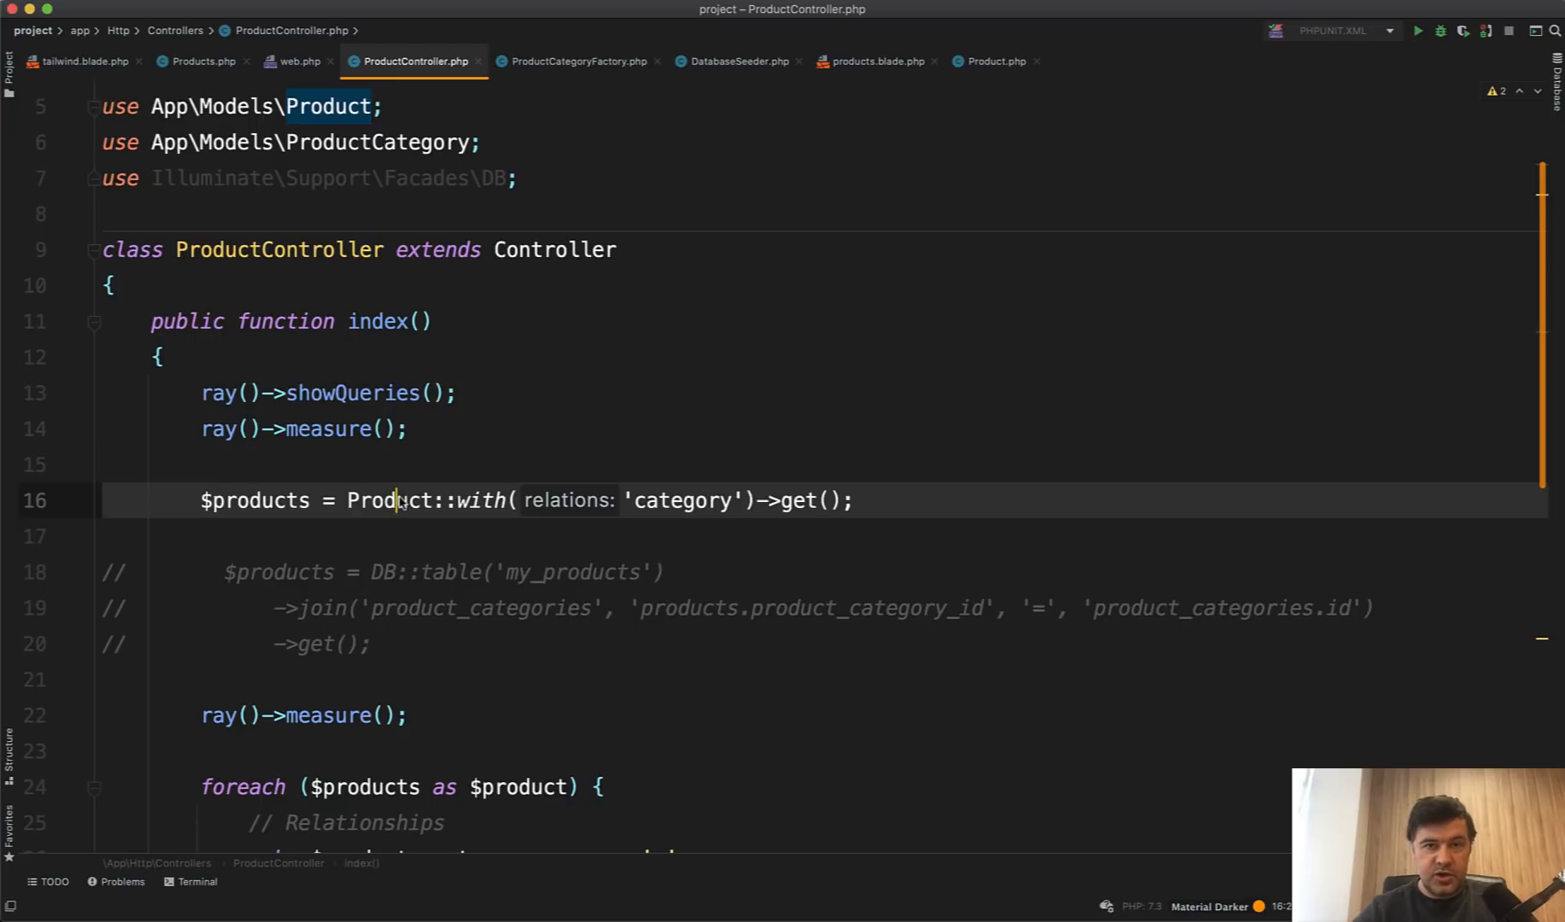
pyautogui.doubleClick(389, 501)
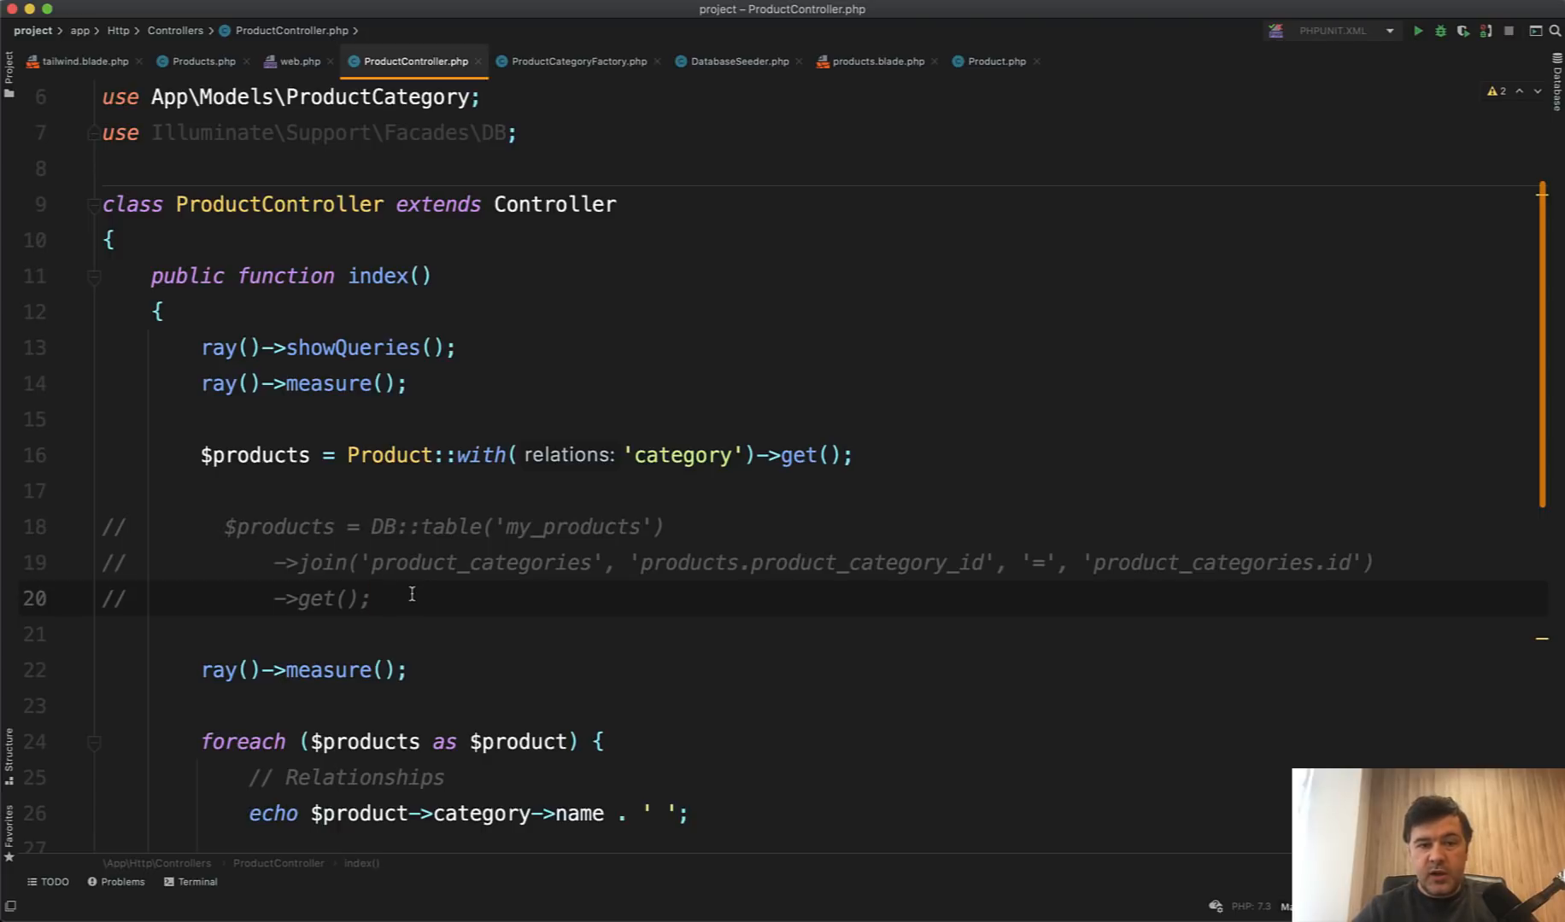
pyautogui.scroll(-3)
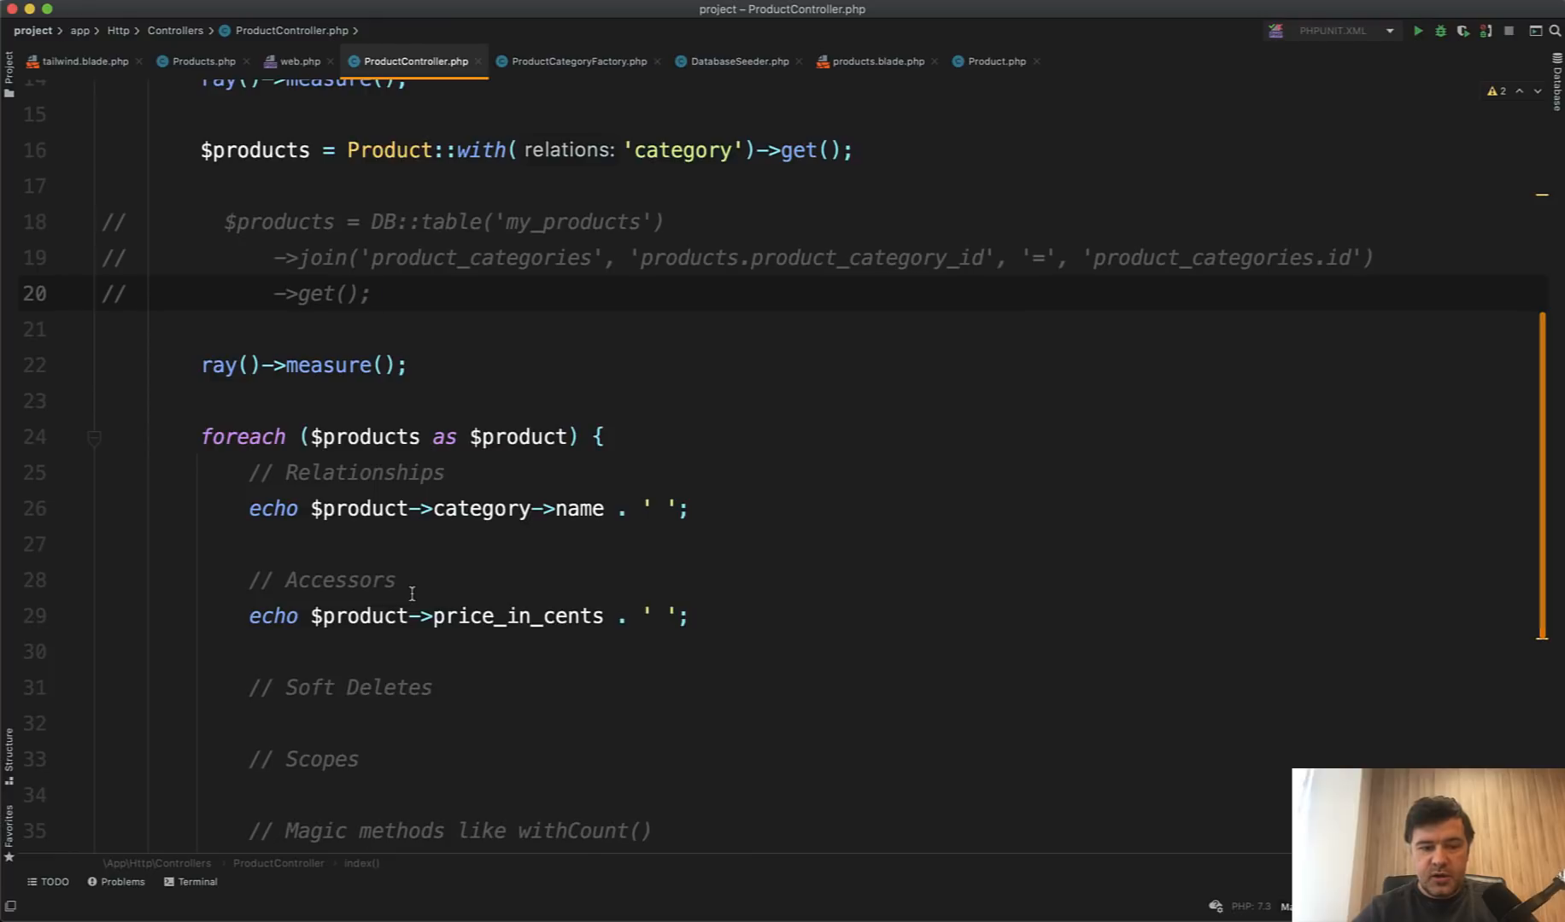
pyautogui.scroll(3)
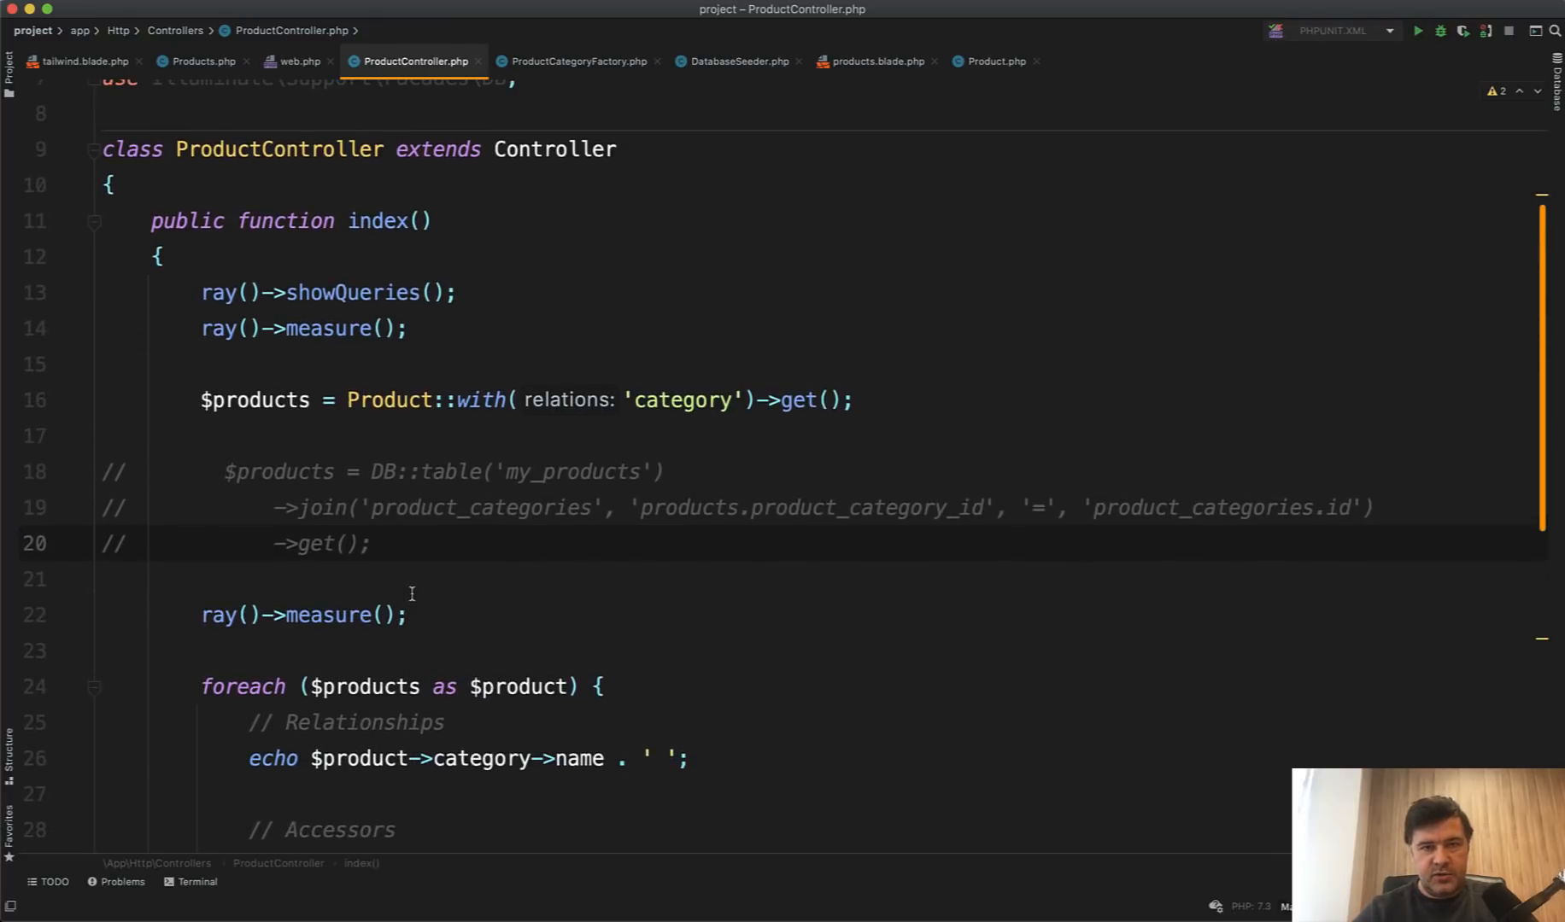
pyautogui.scroll(3)
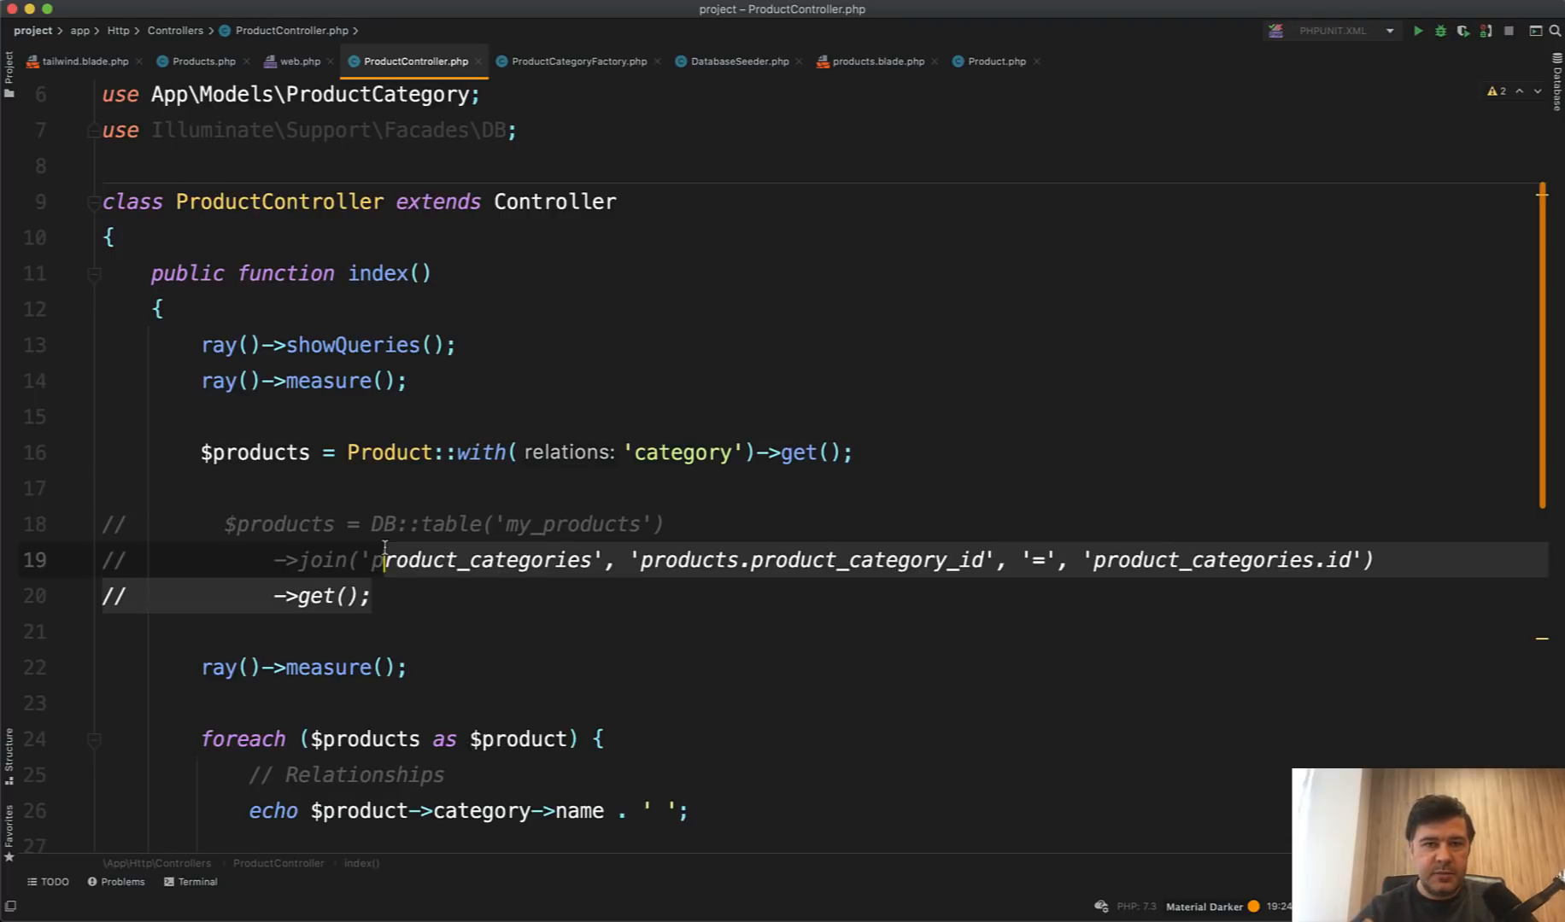
pyautogui.doubleClick(388, 452)
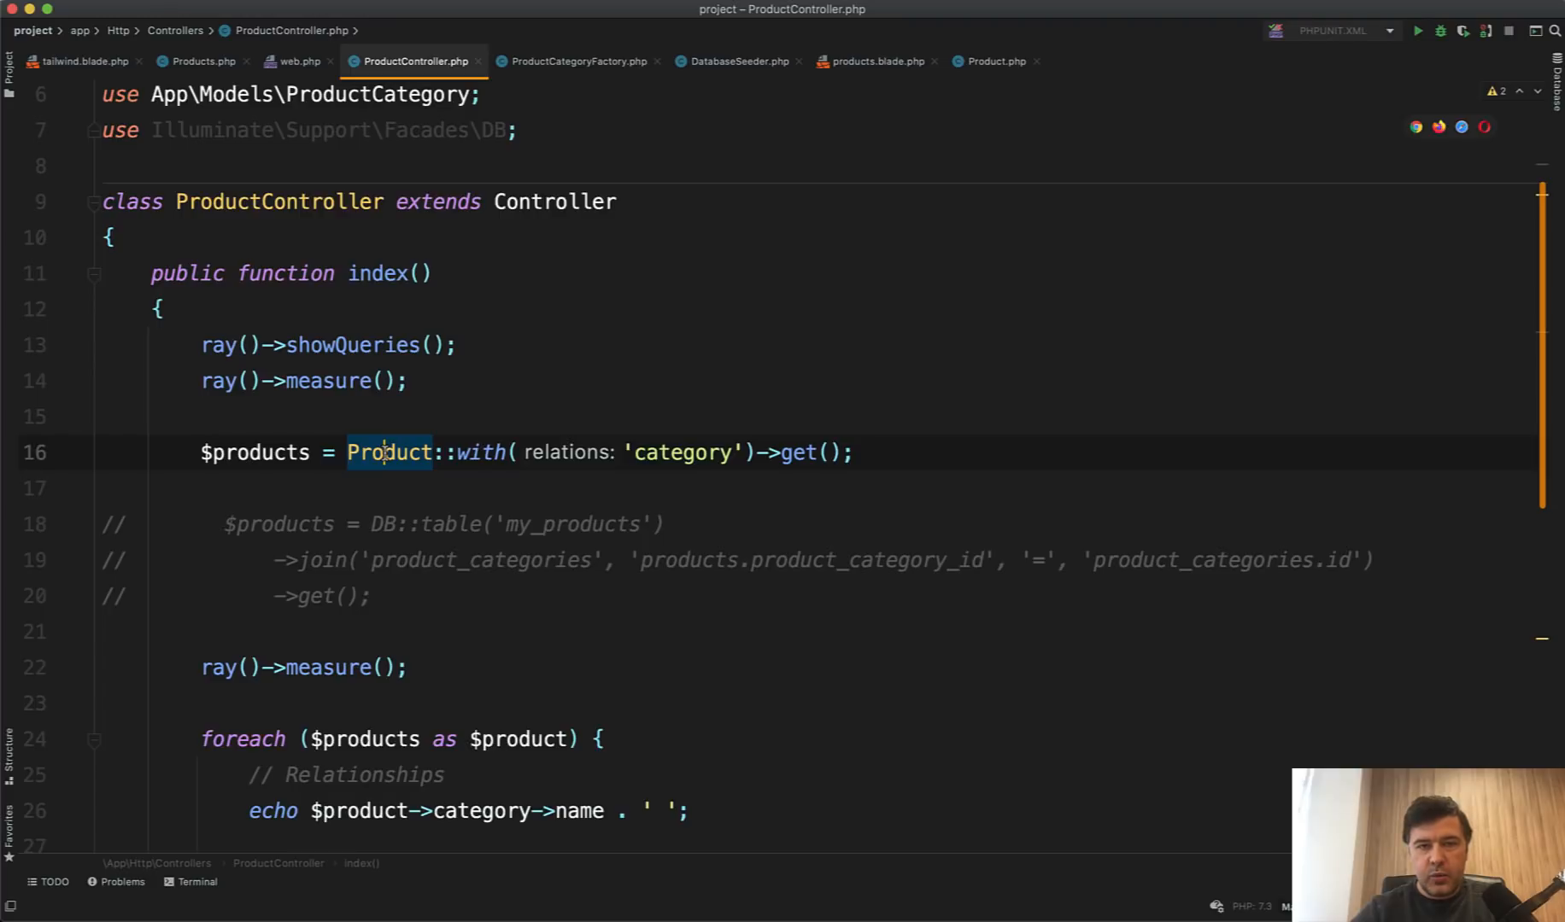